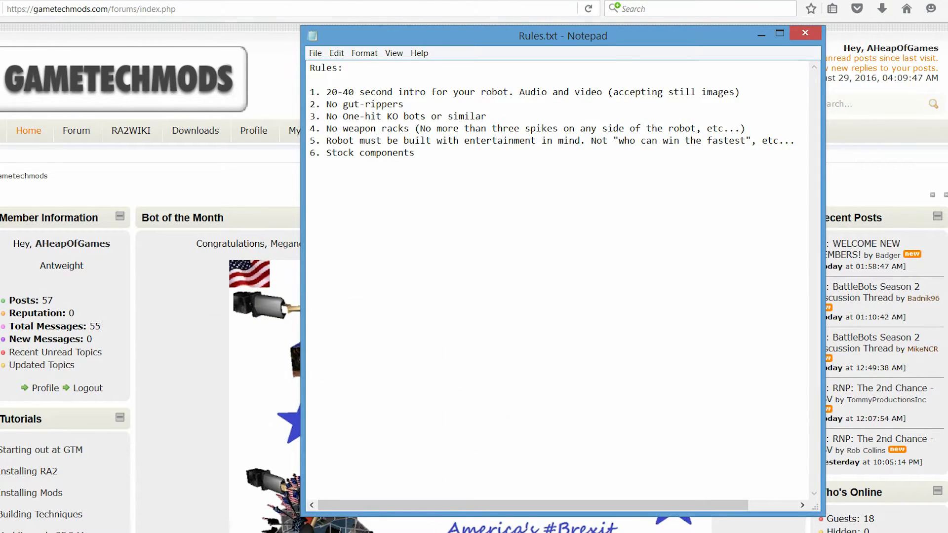
Close the Rules.txt Notepad window to return to the GameTechMods forum.
{"action": "left_click", "coordinate": [805, 32]}
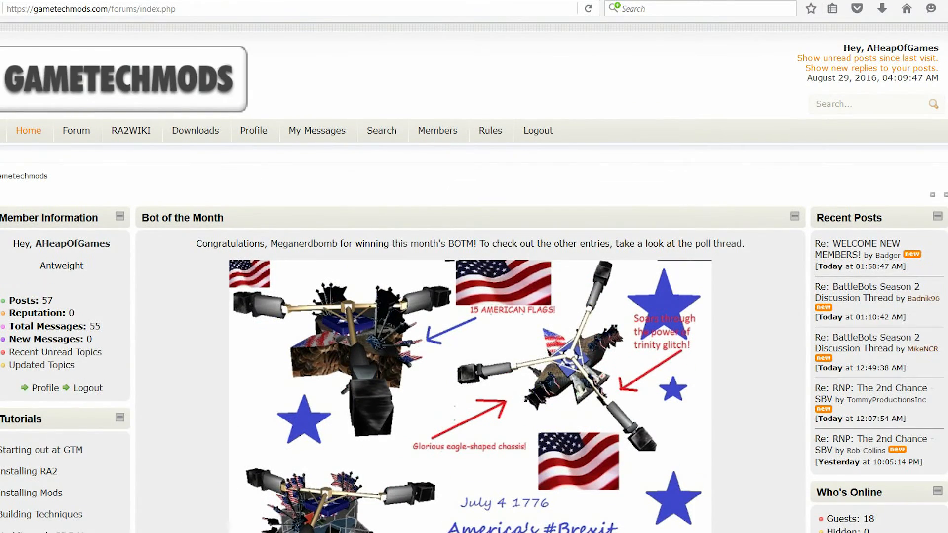
Go to Downloads > Working Game and open the Robot Arena 2 V1.4 FULL VERSION page.
{"action": "left_click", "coordinate": [588, 8]}
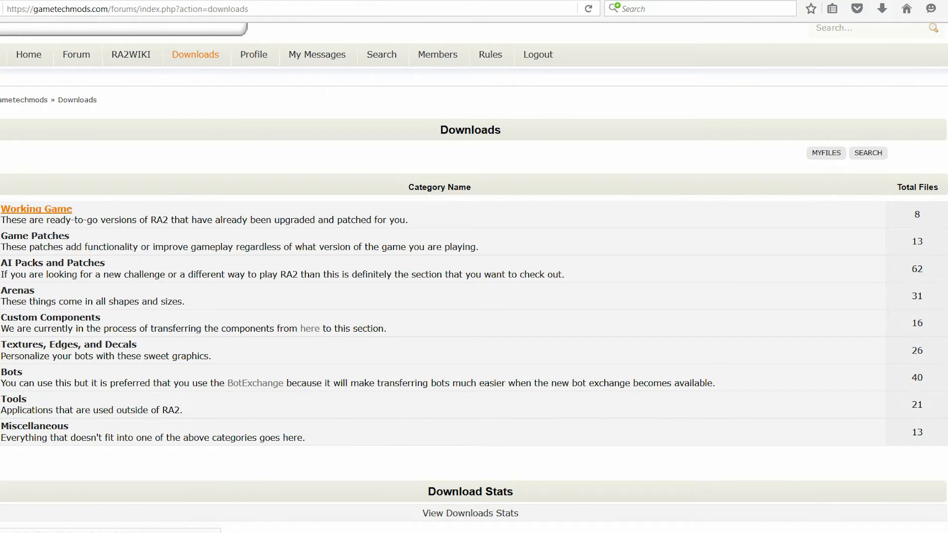
{"action": "left_click", "coordinate": [36, 208]}
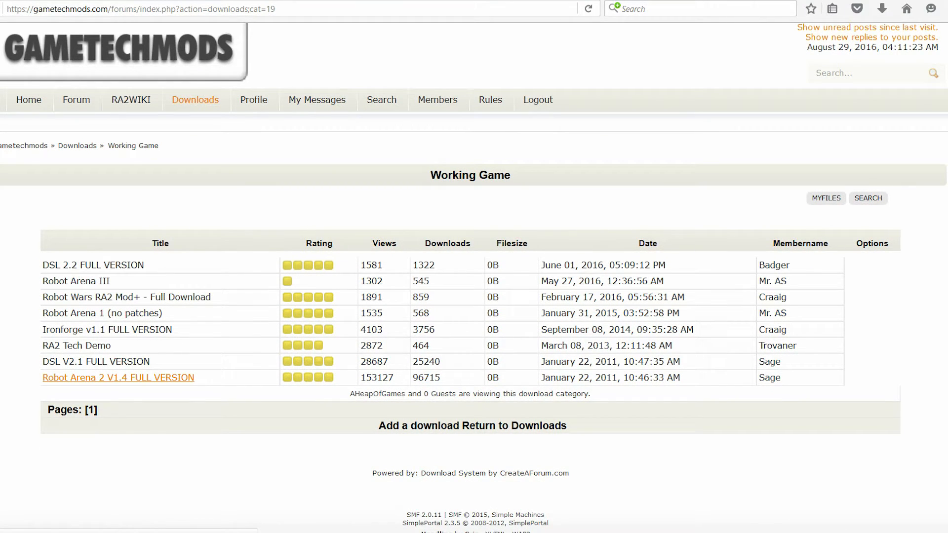
{"action": "left_click", "coordinate": [588, 9]}
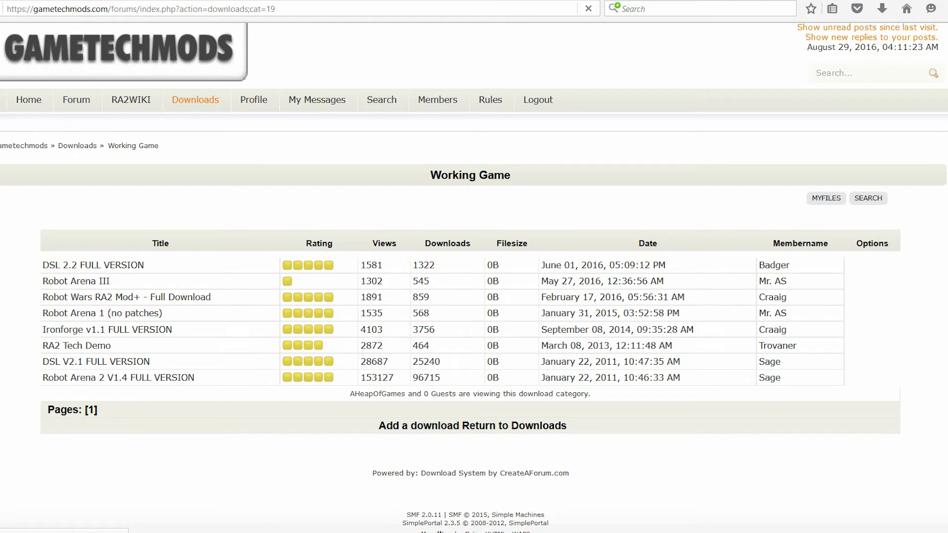
{"action": "left_click", "coordinate": [118, 377]}
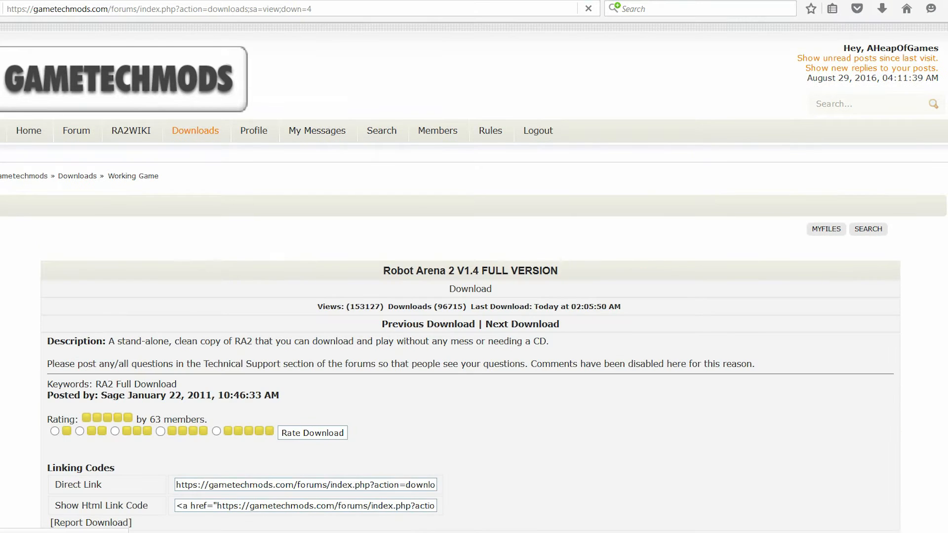
{"action": "scroll", "scroll_direction": "down", "scroll_amount": 3}
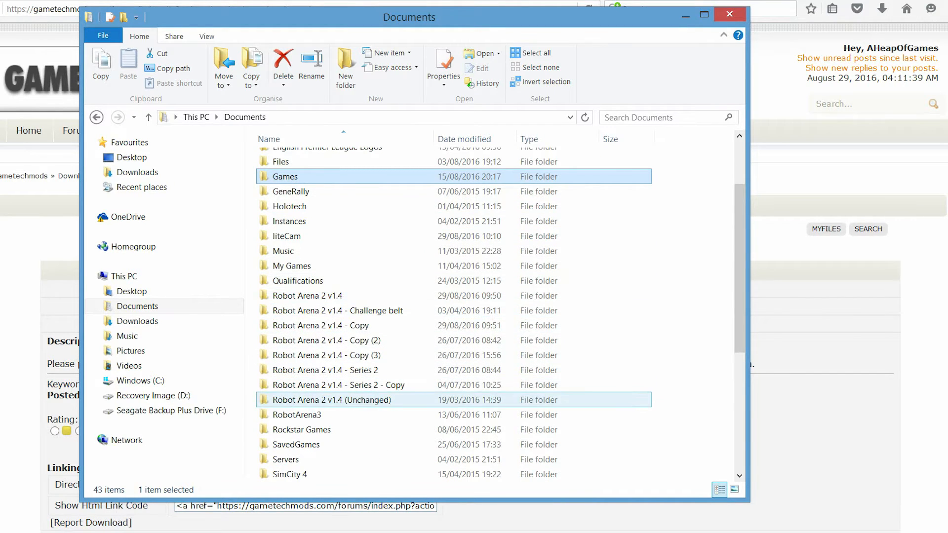
Open the 'Robot Arena 2 v1.4 - Copy' folder in Documents and launch Robot Arena 2.exe.
{"action": "left_click", "coordinate": [337, 310]}
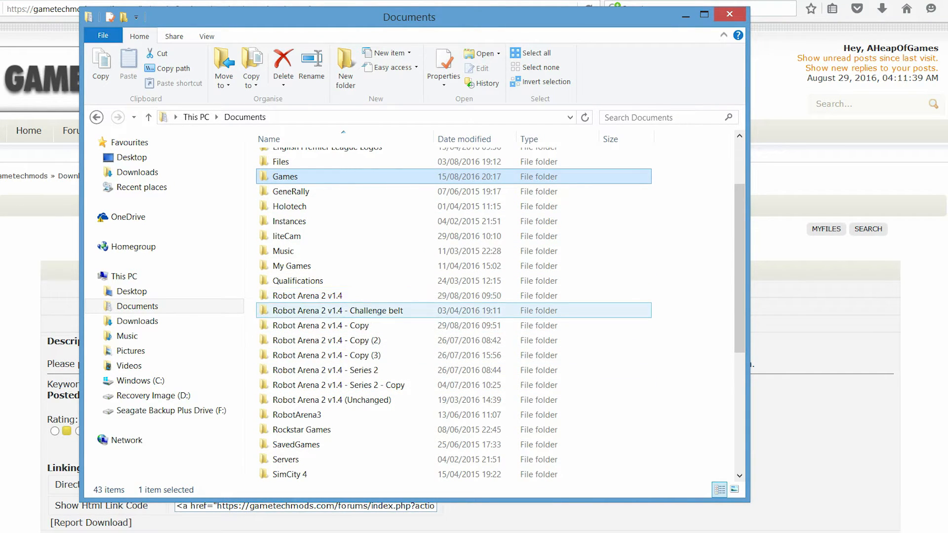
{"action": "left_click", "coordinate": [319, 326]}
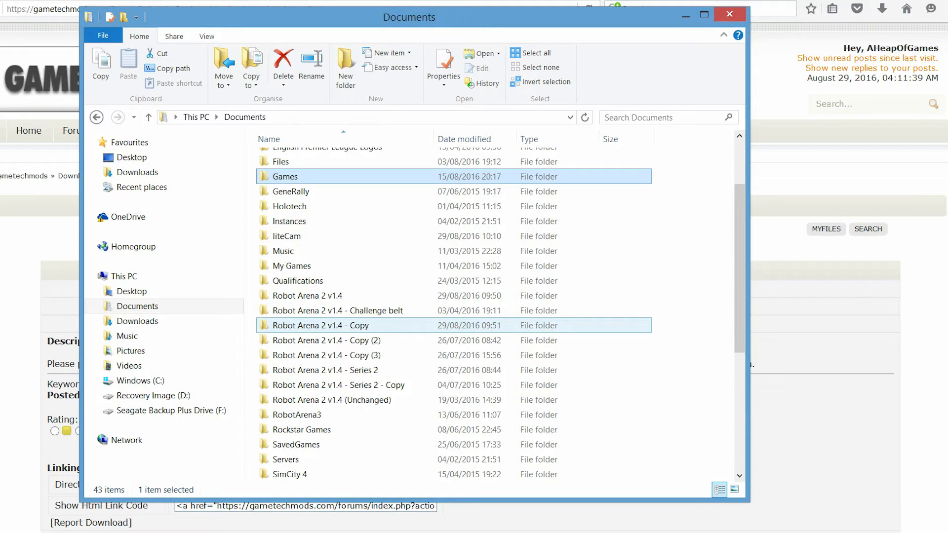
{"action": "double_click", "coordinate": [314, 326]}
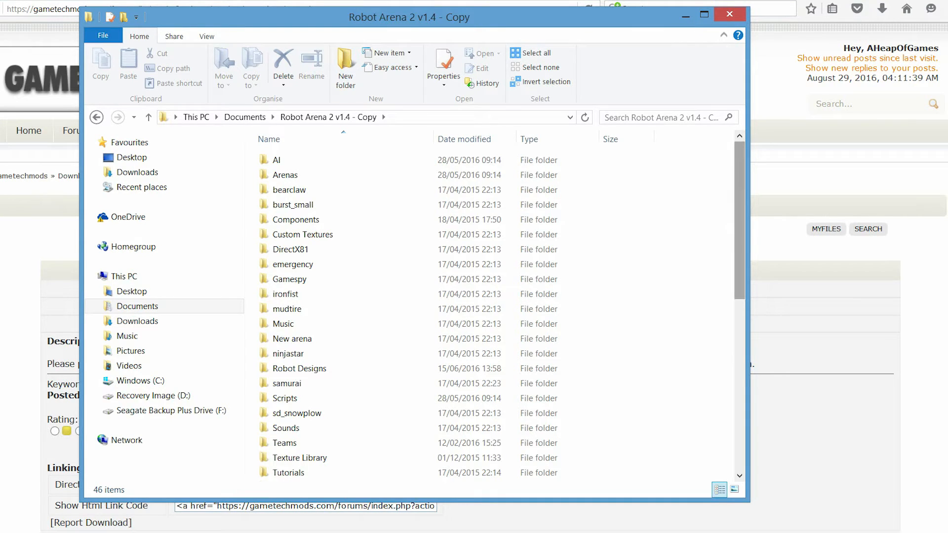
{"action": "left_click", "coordinate": [328, 117]}
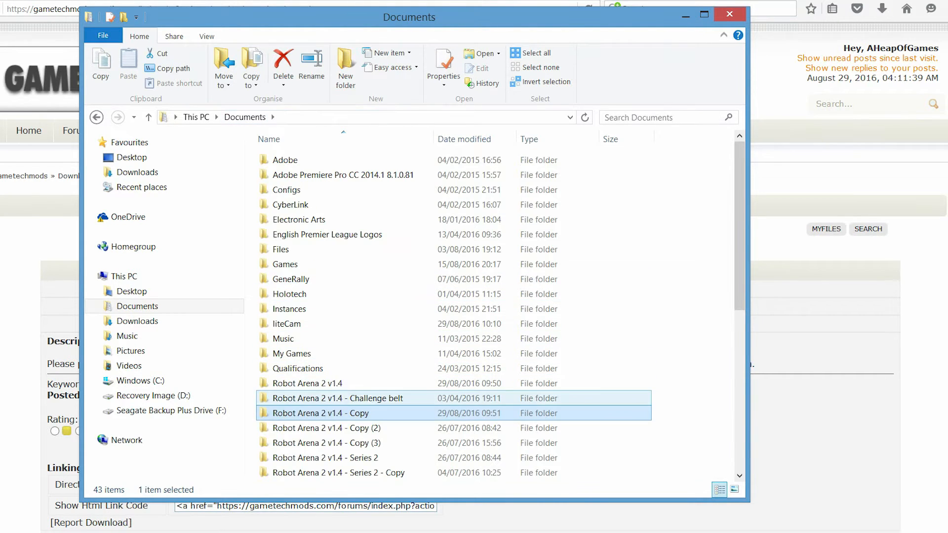
{"action": "mouse_move", "coordinate": [307, 383]}
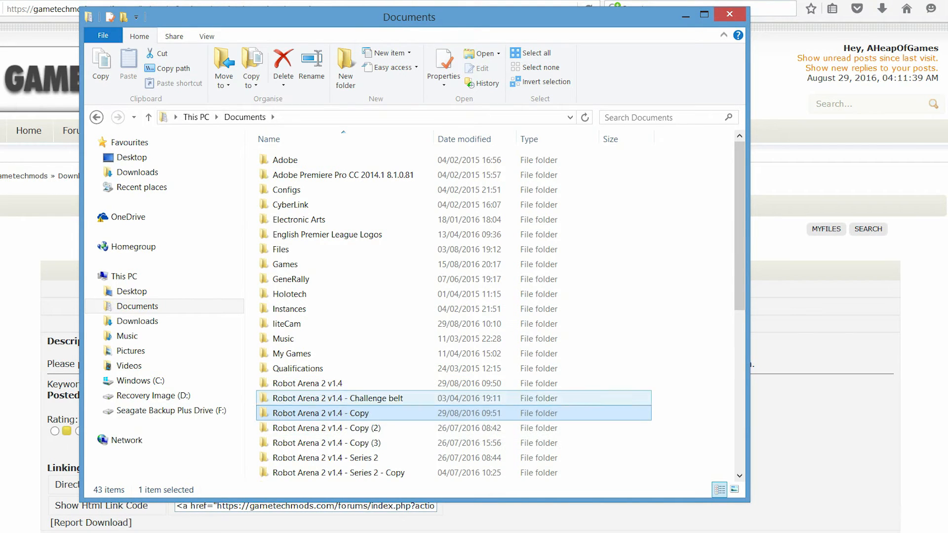
{"action": "double_click", "coordinate": [319, 413]}
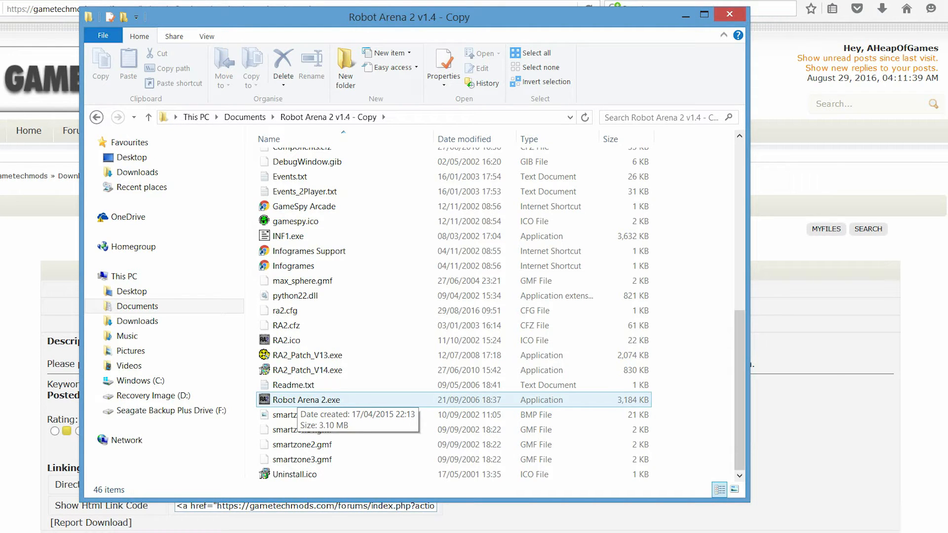
{"action": "double_click", "coordinate": [308, 400]}
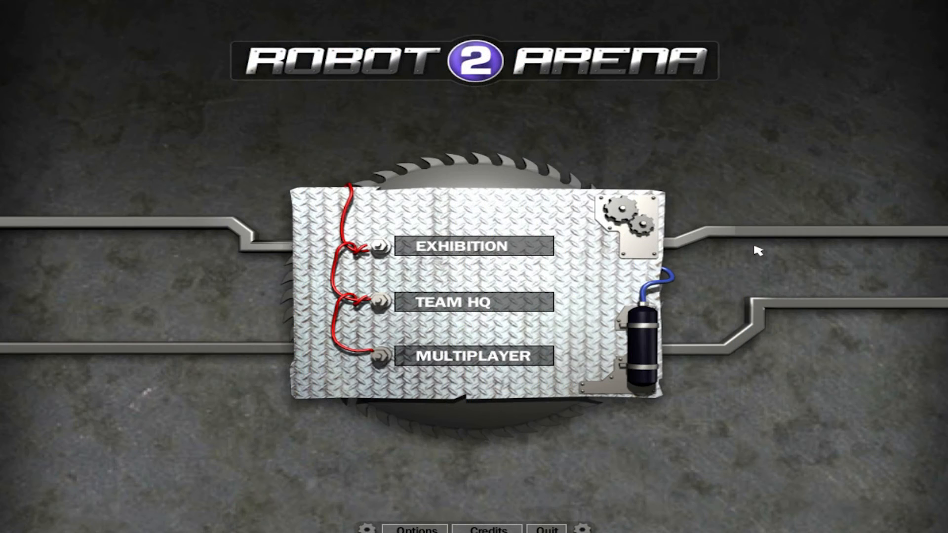
{"action": "mouse_move", "coordinate": [695, 266]}
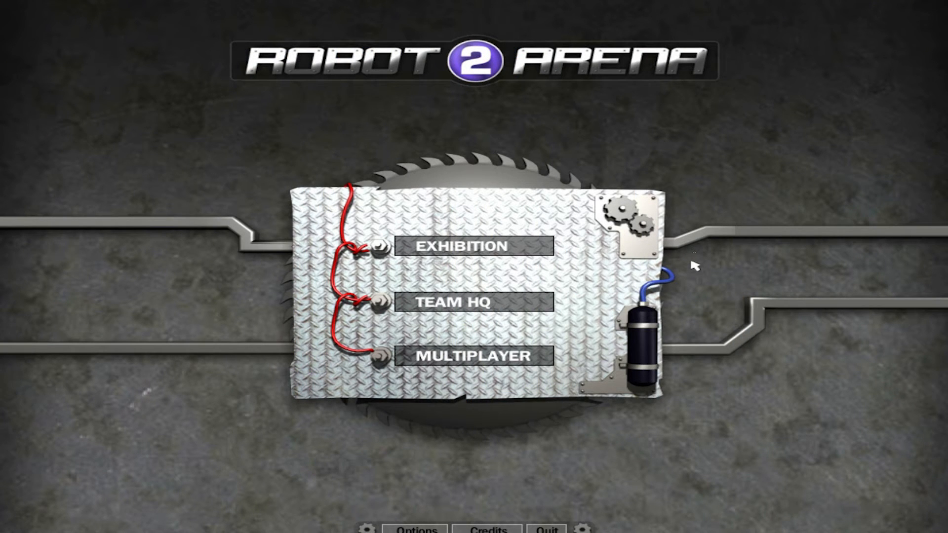
{"action": "mouse_move", "coordinate": [635, 257]}
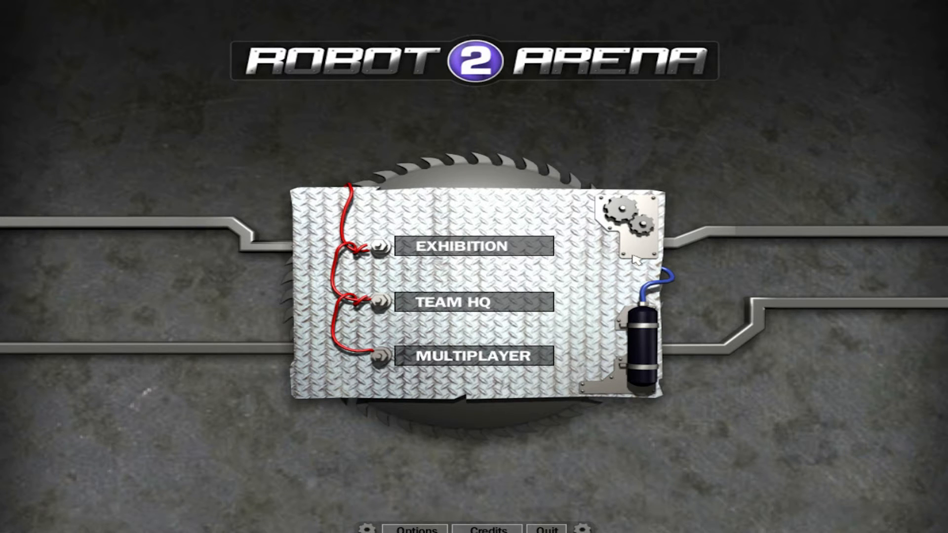
{"action": "mouse_move", "coordinate": [475, 249]}
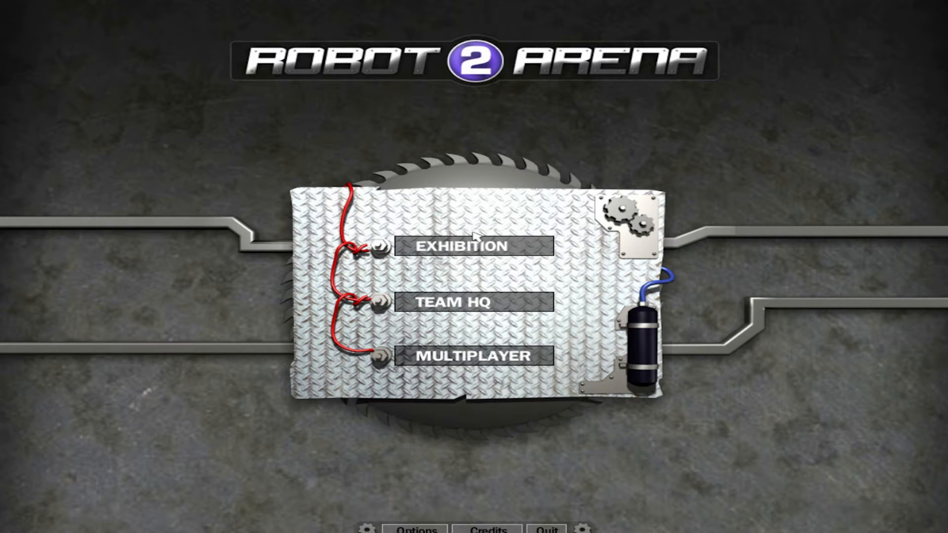
{"action": "mouse_move", "coordinate": [570, 259]}
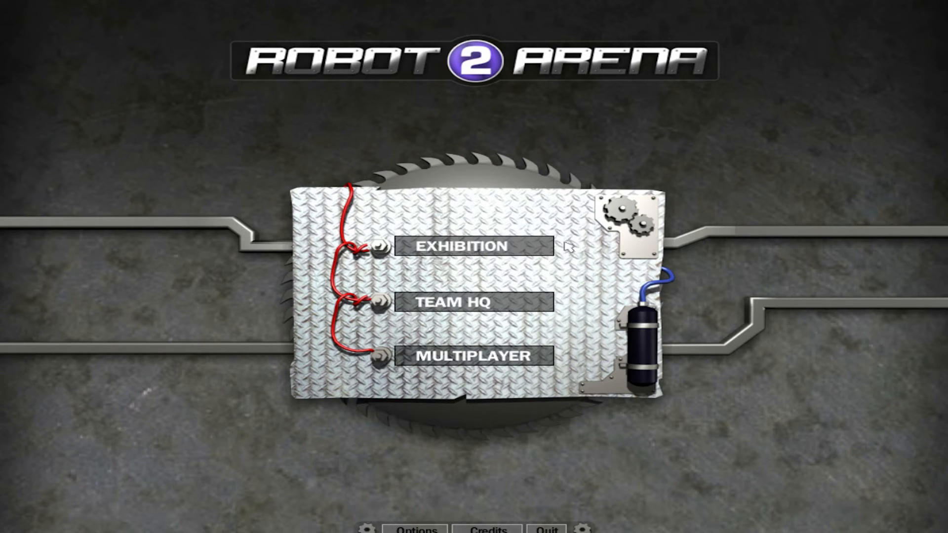
{"action": "mouse_move", "coordinate": [594, 247]}
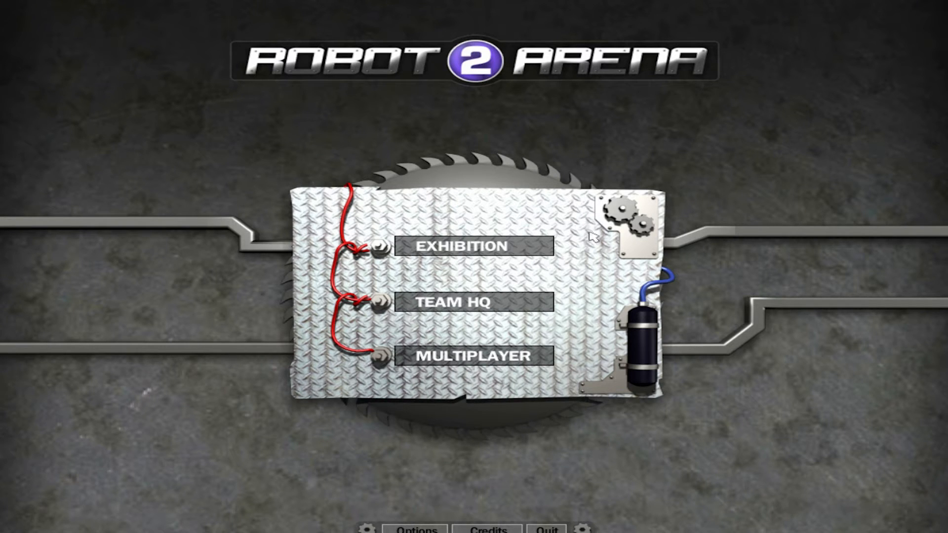
{"action": "mouse_move", "coordinate": [501, 258]}
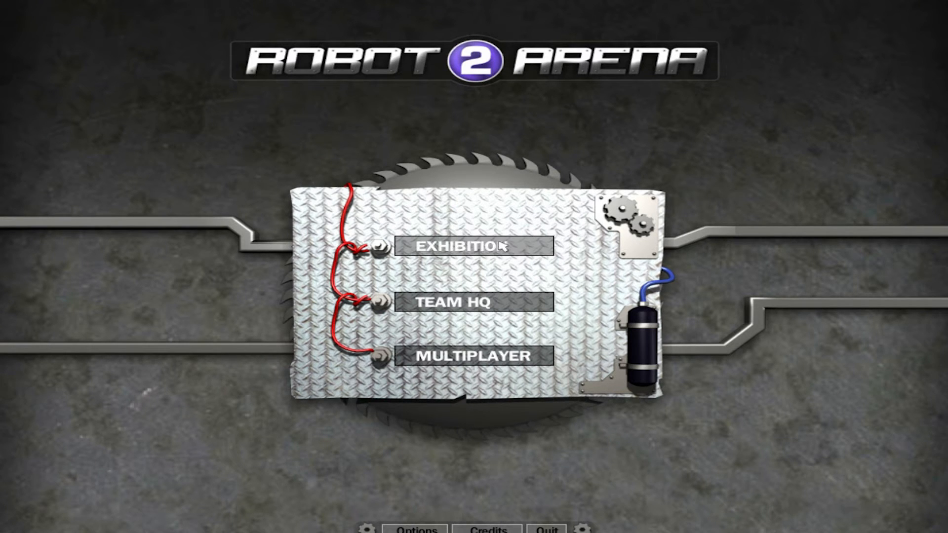
{"action": "mouse_move", "coordinate": [568, 240]}
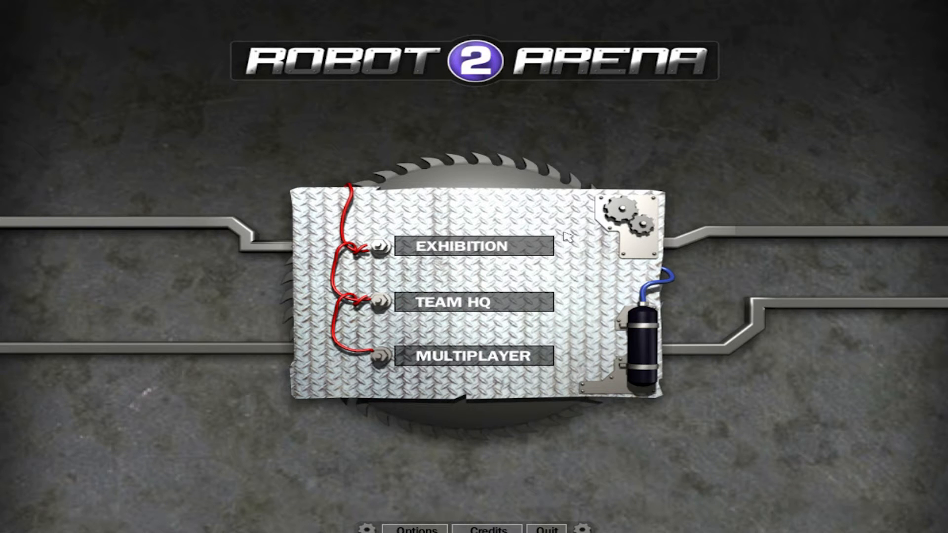
{"action": "mouse_move", "coordinate": [611, 307]}
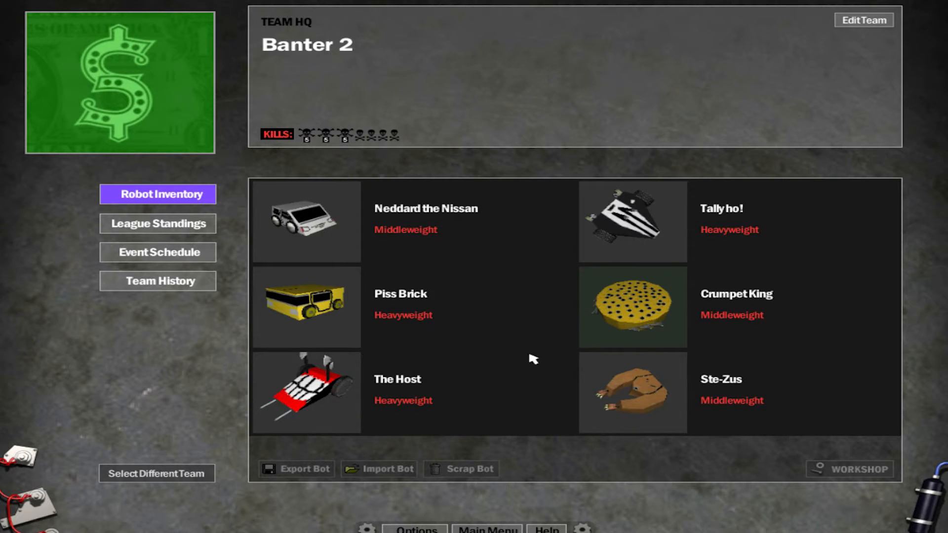
{"action": "mouse_move", "coordinate": [560, 234]}
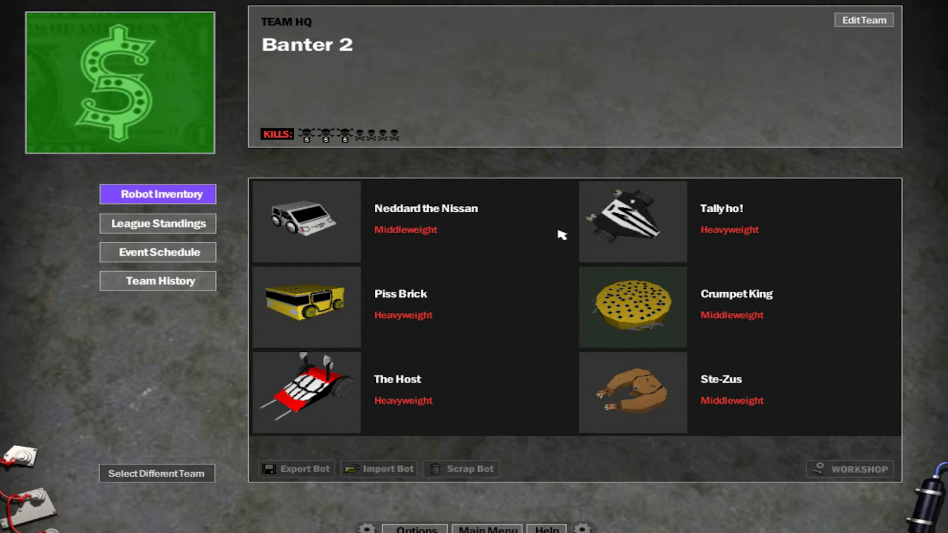
Switch to team Banter and scrap the Bribery robot.
{"action": "left_click", "coordinate": [442, 222]}
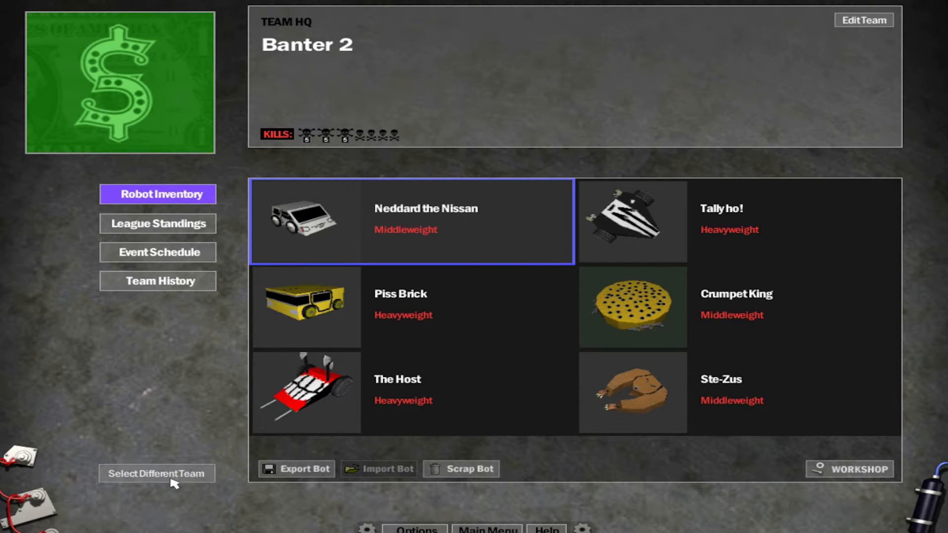
{"action": "left_click", "coordinate": [158, 473]}
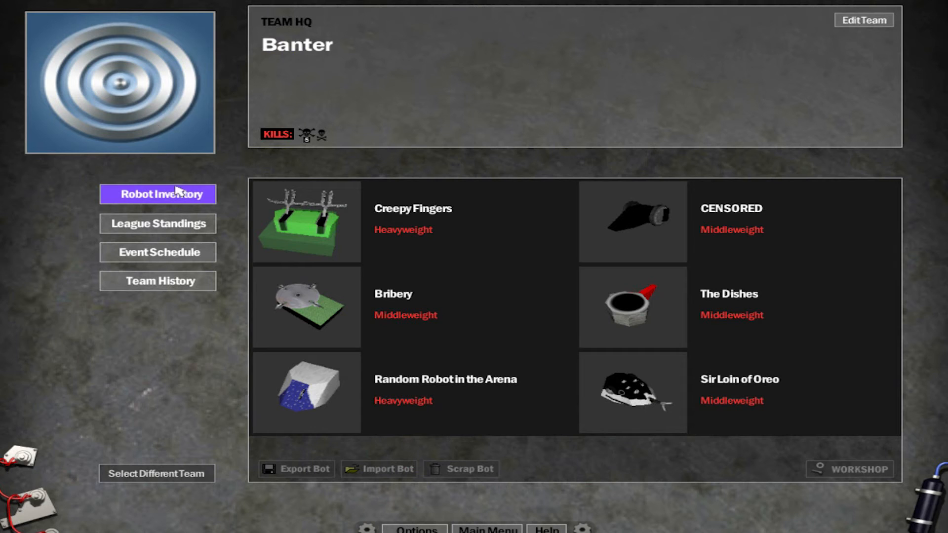
{"action": "left_click", "coordinate": [470, 468]}
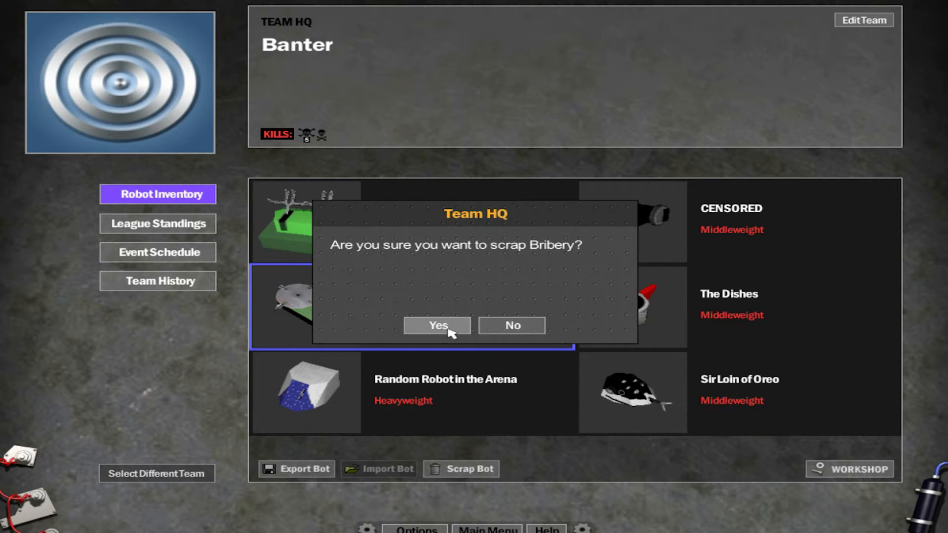
{"action": "left_click", "coordinate": [437, 325]}
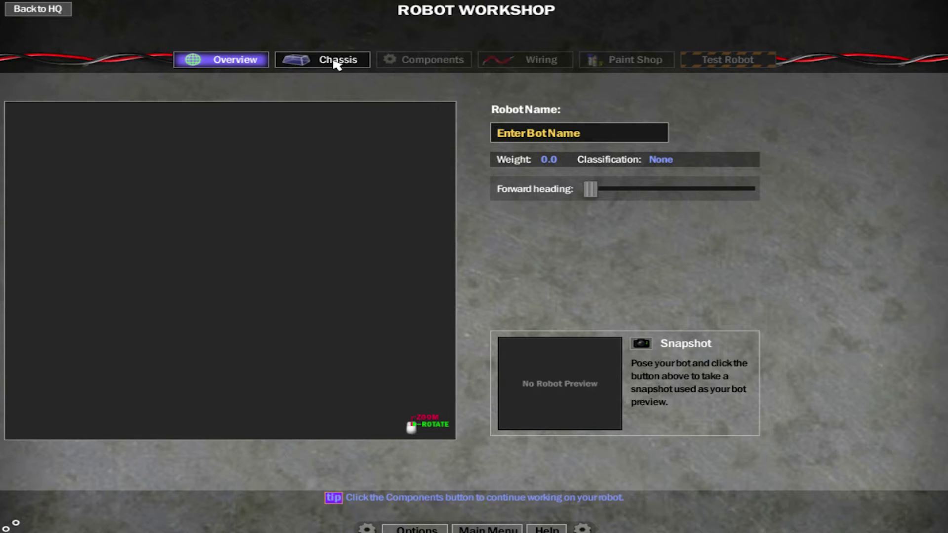
Start a new chassis design using freeform drawing.
{"action": "left_click", "coordinate": [334, 59]}
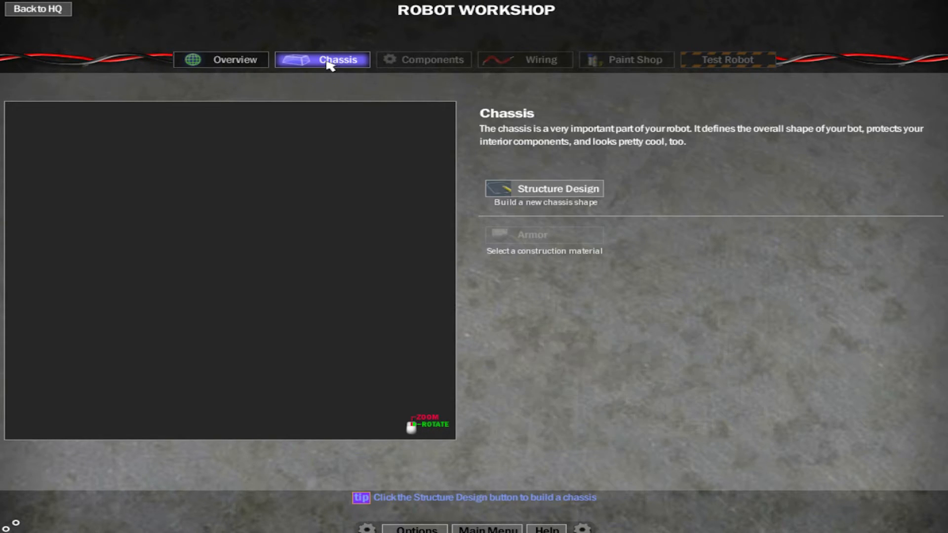
{"action": "left_click", "coordinate": [543, 188]}
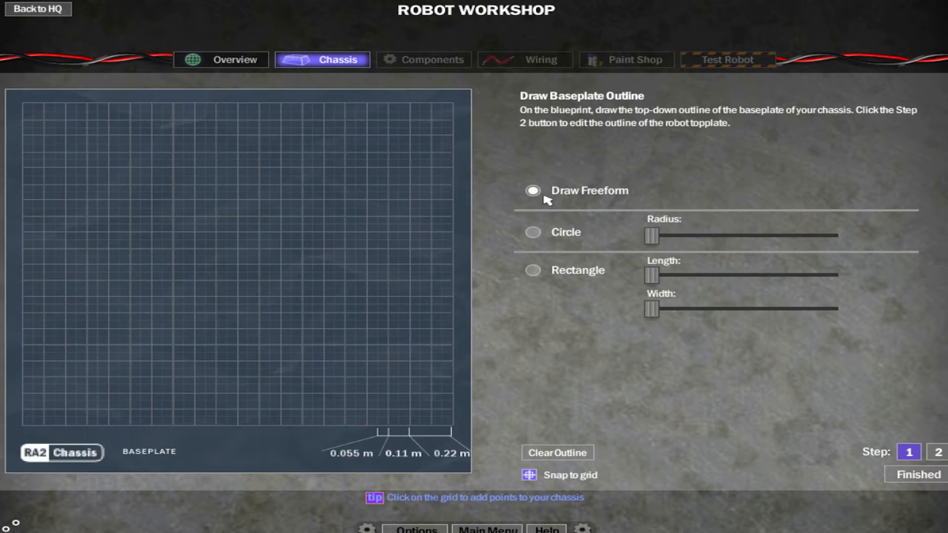
{"action": "left_click", "coordinate": [234, 296]}
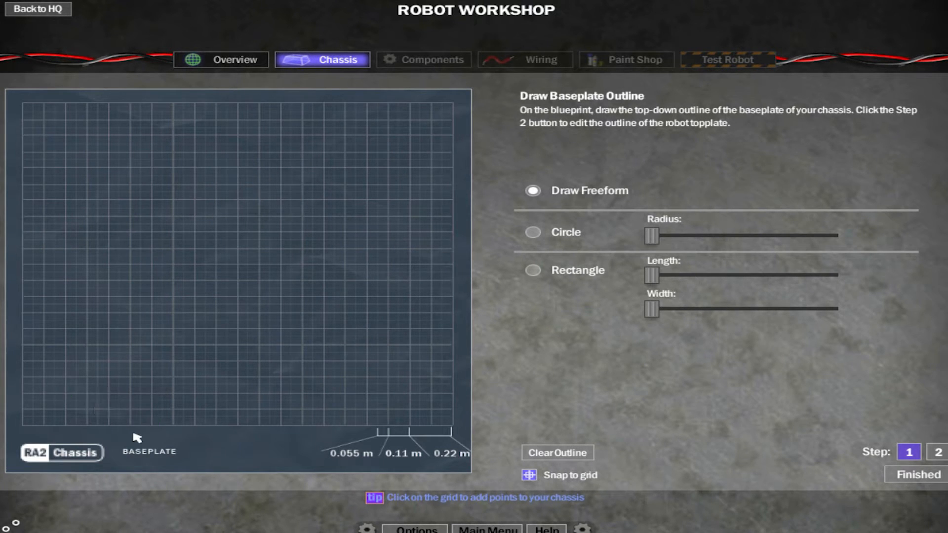
Plot the six-point tapered baseplate outline and advance to Step 2.
{"action": "left_click", "coordinate": [366, 425]}
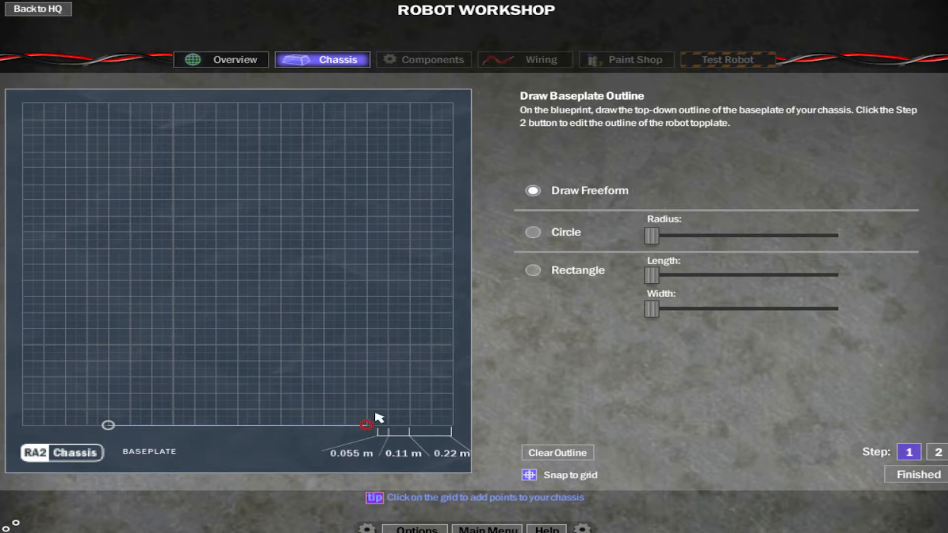
{"action": "left_click", "coordinate": [451, 134]}
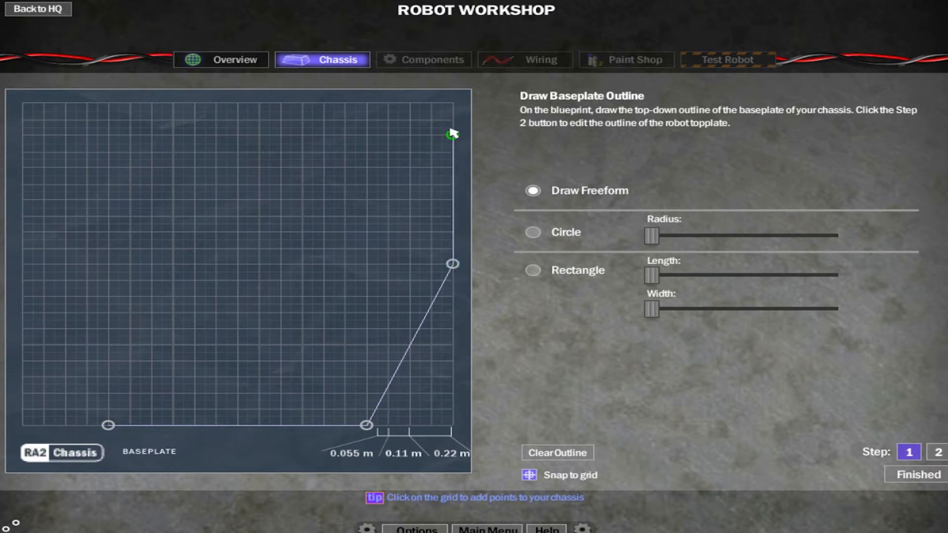
{"action": "left_click", "coordinate": [21, 134]}
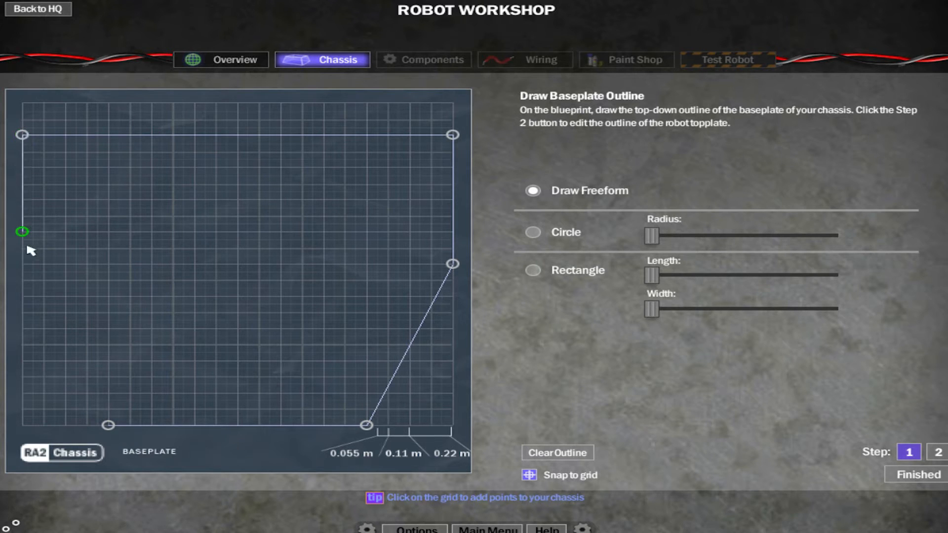
{"action": "left_click", "coordinate": [107, 424]}
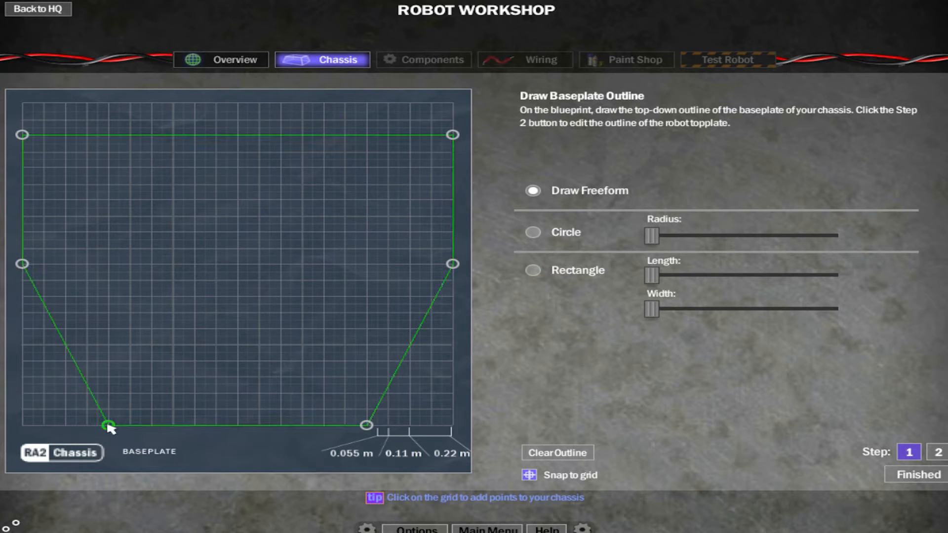
{"action": "left_click", "coordinate": [106, 423]}
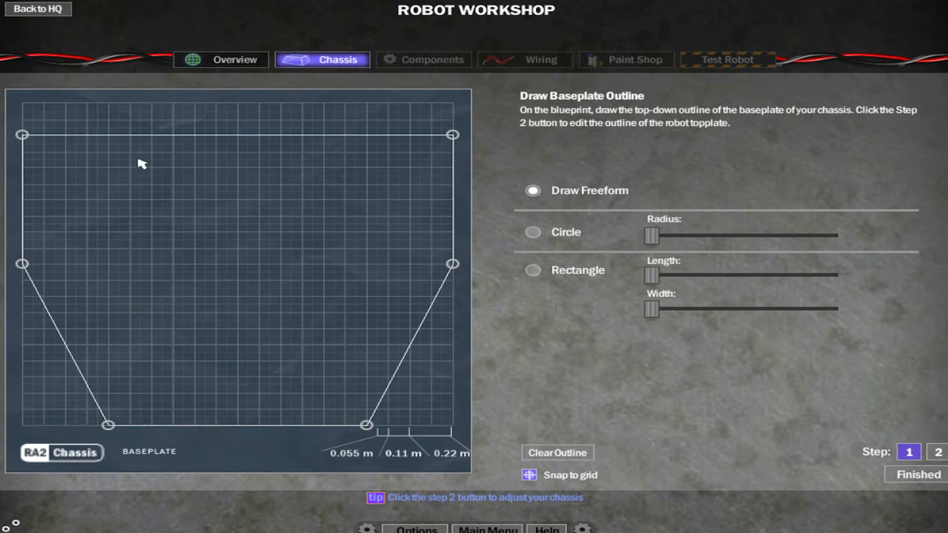
{"action": "mouse_move", "coordinate": [639, 257]}
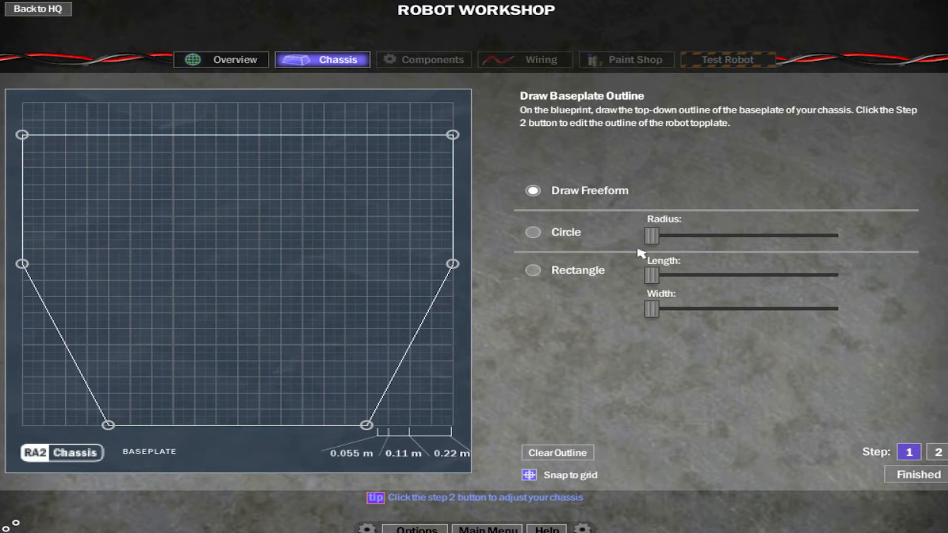
{"action": "mouse_move", "coordinate": [627, 241]}
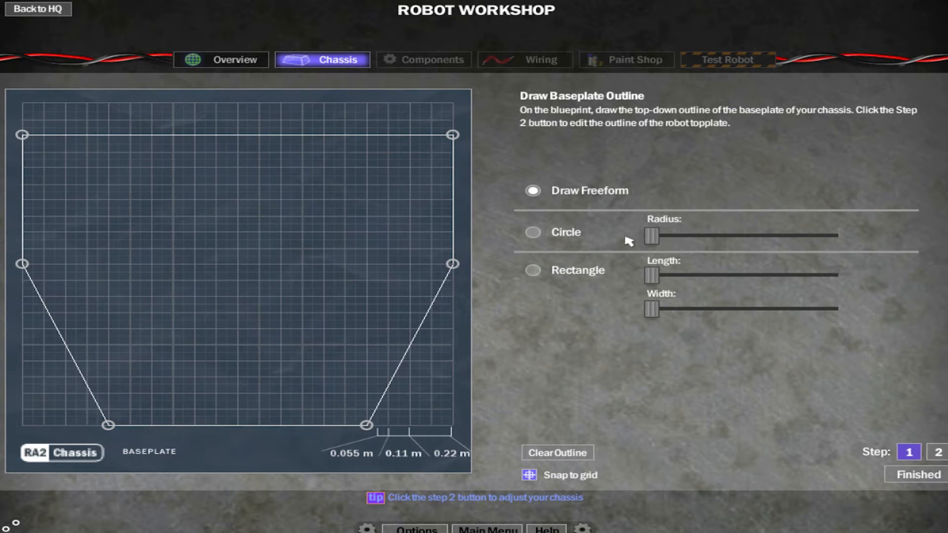
{"action": "mouse_move", "coordinate": [692, 242]}
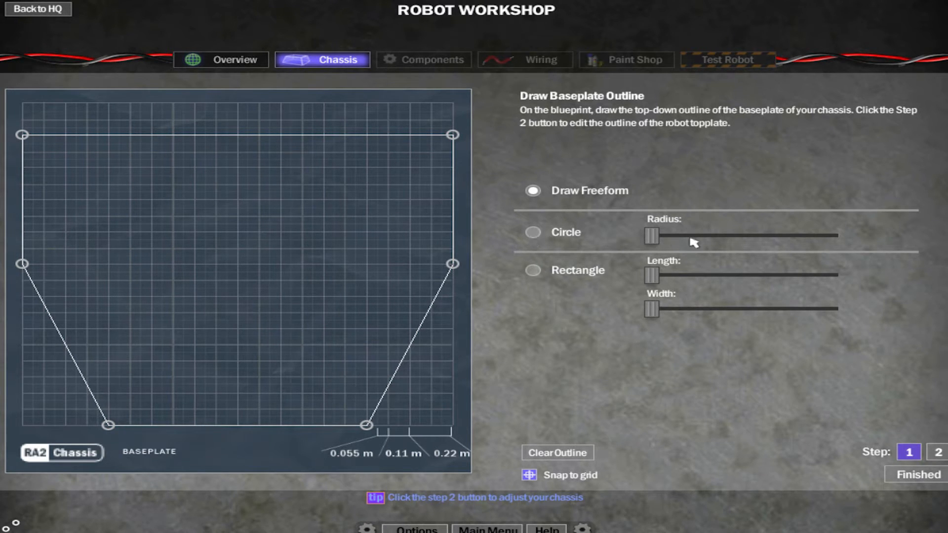
{"action": "mouse_move", "coordinate": [655, 289]}
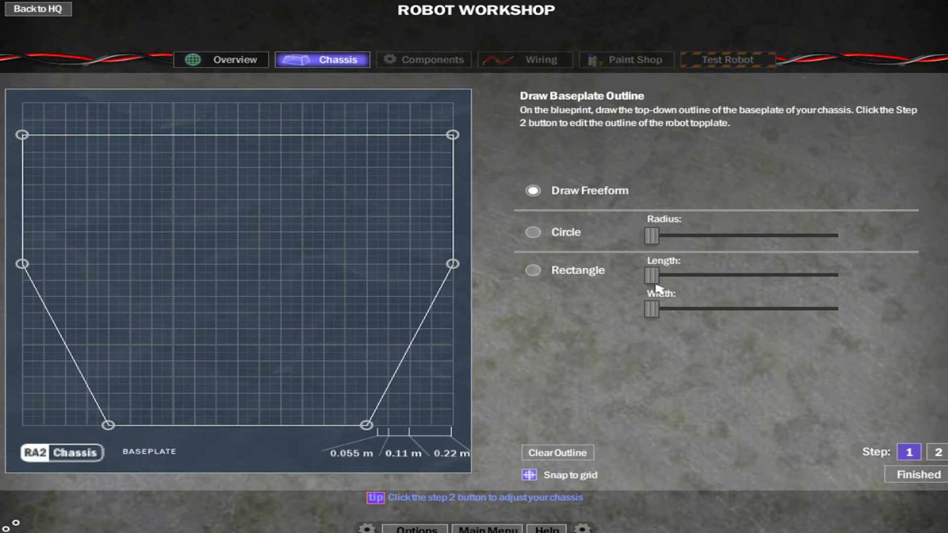
{"action": "mouse_move", "coordinate": [905, 449]}
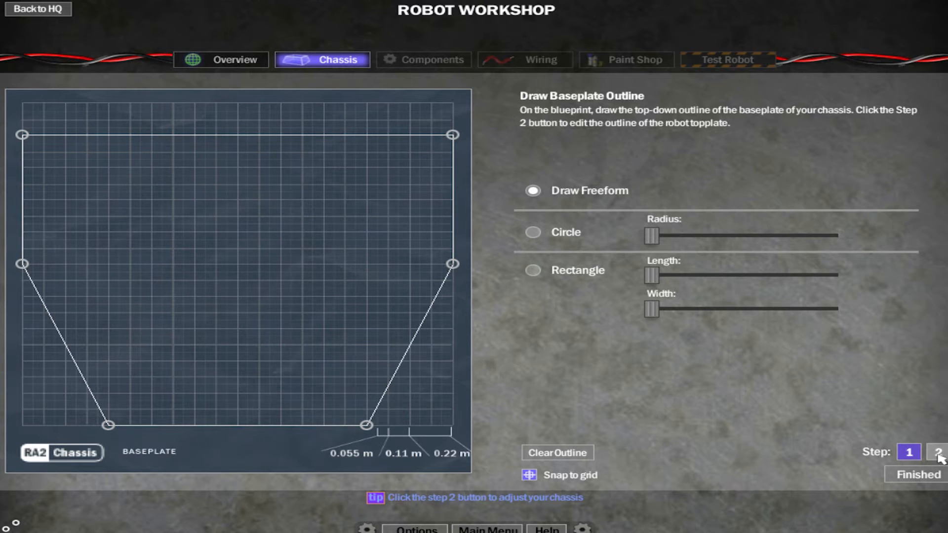
{"action": "left_click", "coordinate": [939, 452]}
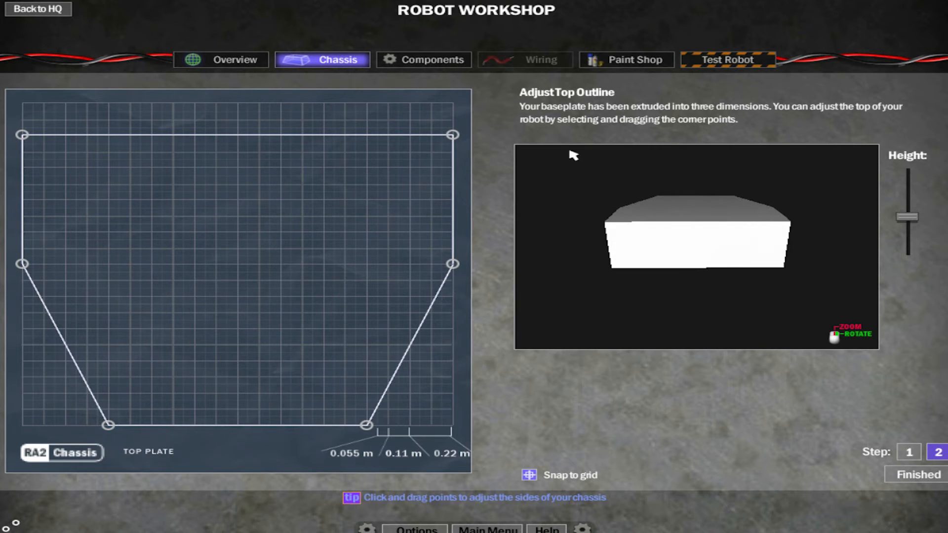
{"action": "mouse_move", "coordinate": [453, 134]}
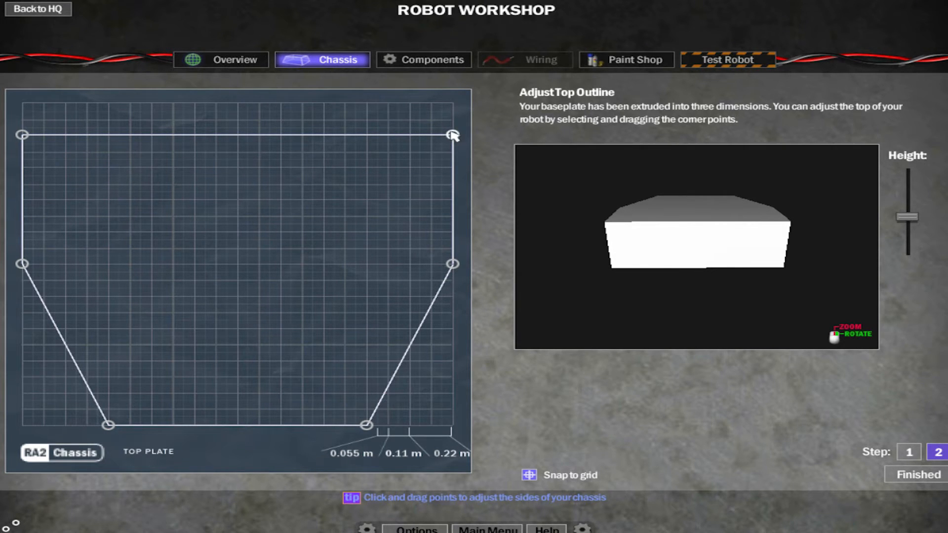
Pull the top plate's four side corners inward and finish the wedge chassis.
{"action": "left_click_drag", "start_coordinate": [452, 133], "coordinate": [410, 198]}
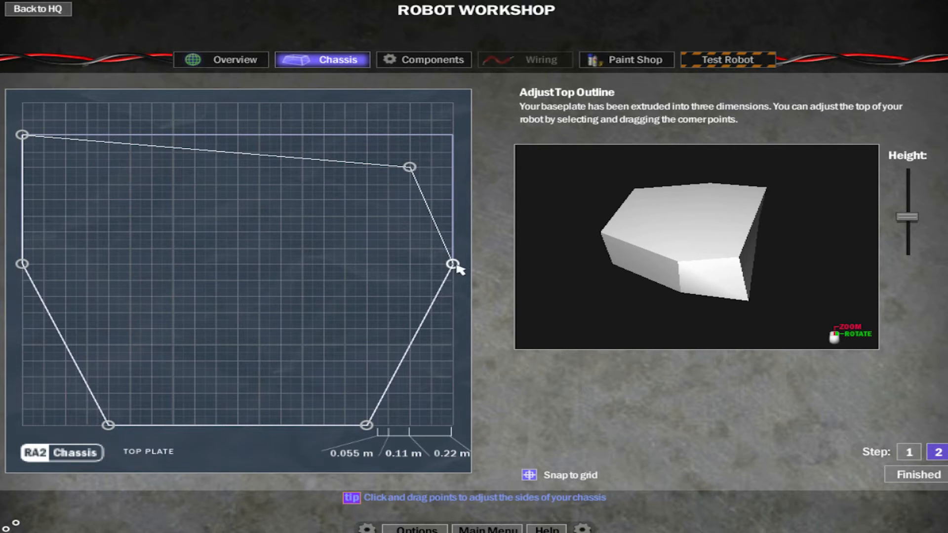
{"action": "left_click_drag", "start_coordinate": [450, 265], "coordinate": [323, 360]}
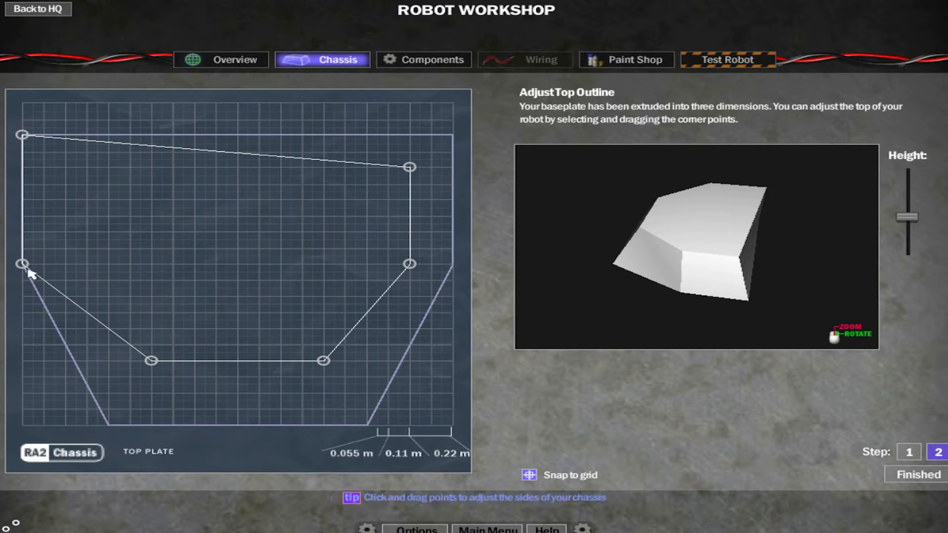
{"action": "left_click_drag", "start_coordinate": [22, 264], "coordinate": [64, 264]}
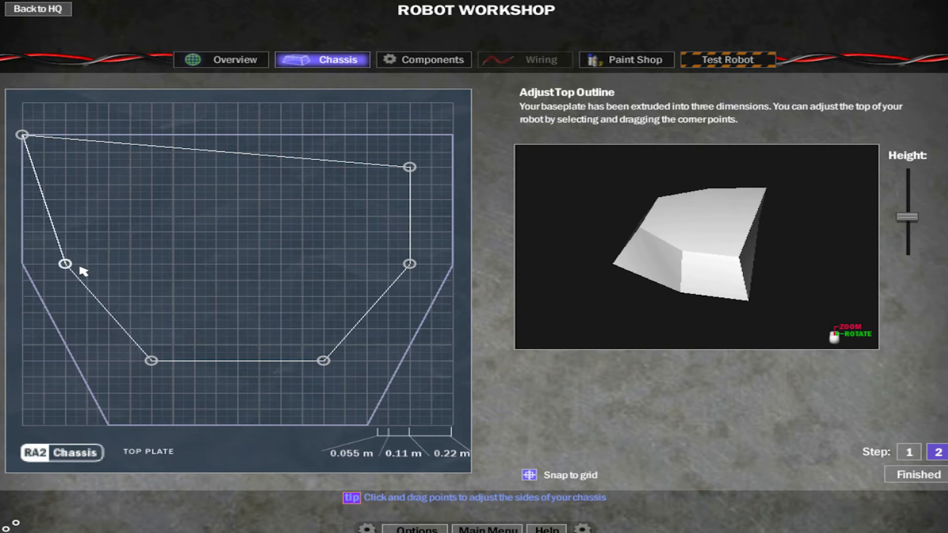
{"action": "left_click_drag", "start_coordinate": [23, 134], "coordinate": [65, 167]}
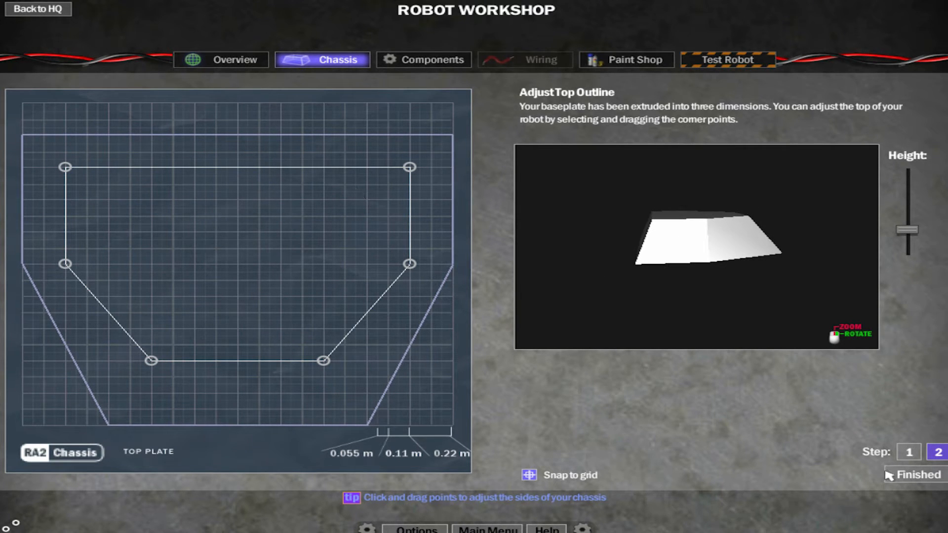
{"action": "left_click", "coordinate": [911, 475]}
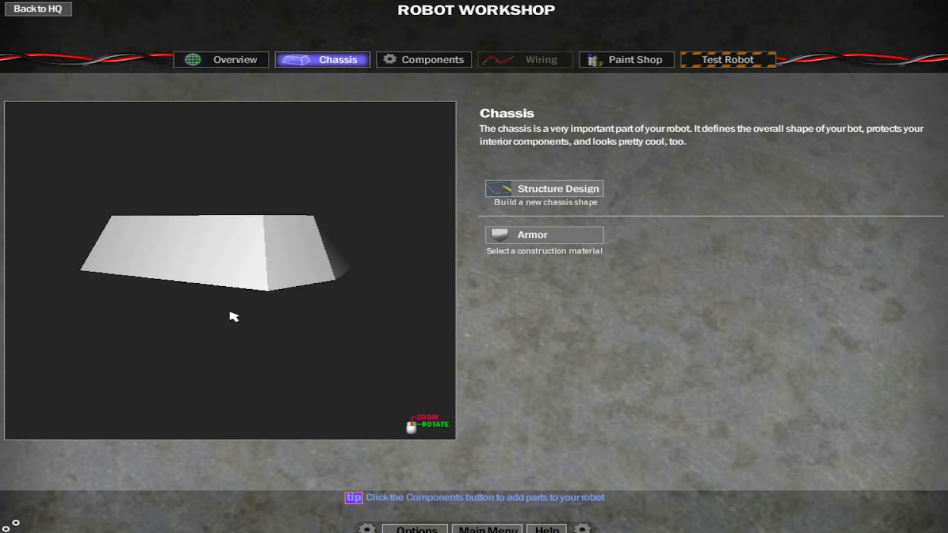
{"action": "left_click_drag", "start_coordinate": [234, 317], "coordinate": [363, 251]}
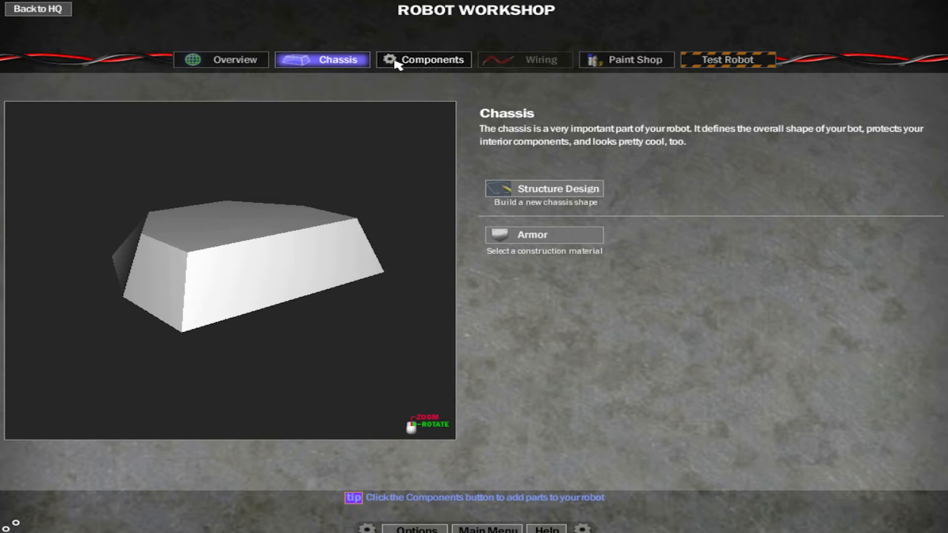
Apply Titanium armour to the chassis and switch to Components.
{"action": "left_click", "coordinate": [544, 235]}
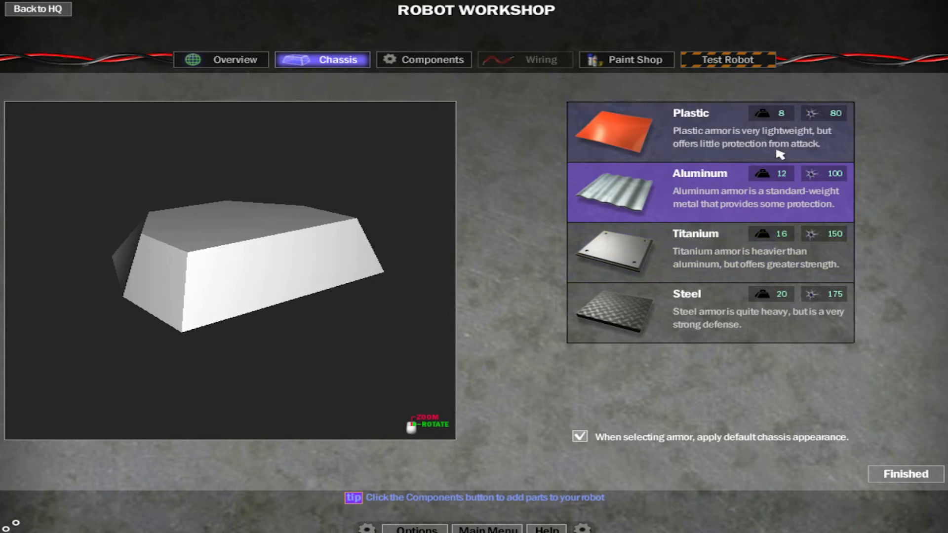
{"action": "mouse_move", "coordinate": [715, 321]}
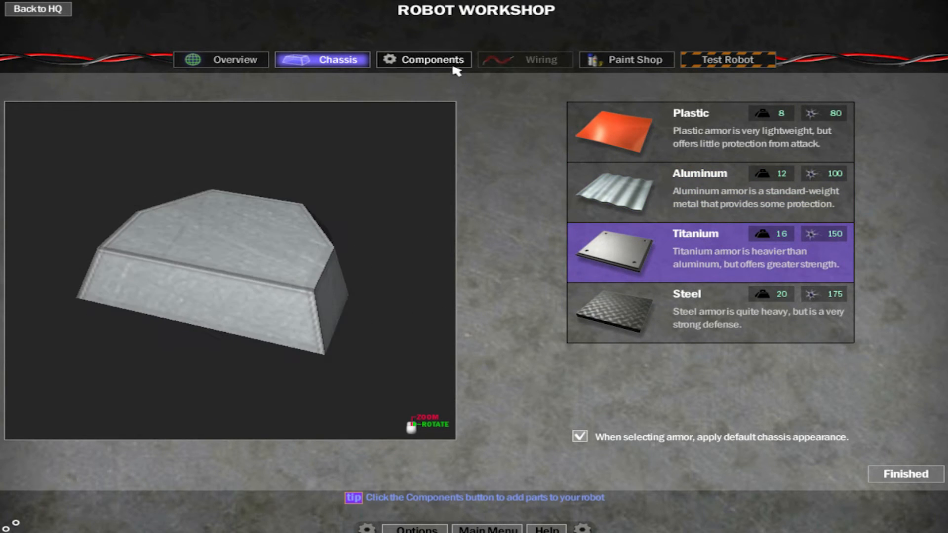
{"action": "left_click", "coordinate": [423, 59]}
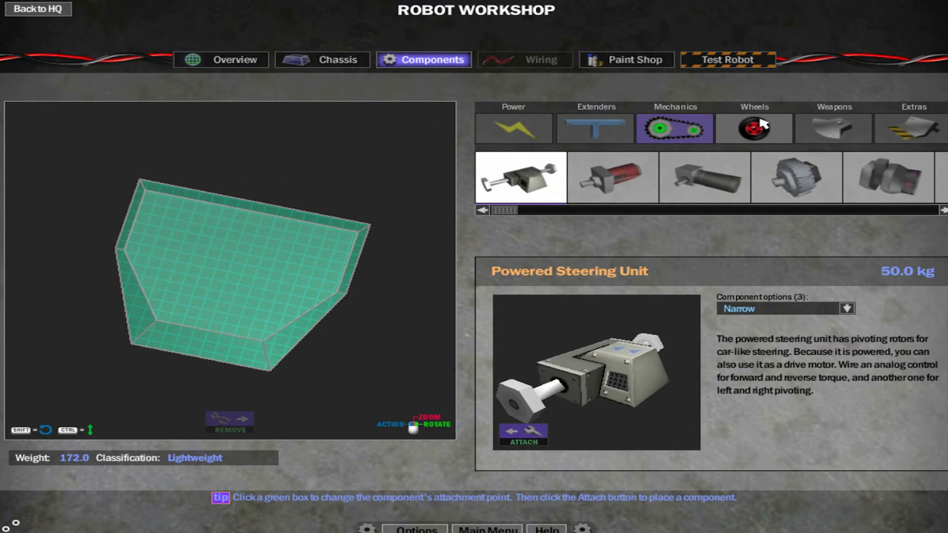
Select the High Power Z-Tek Motor under Mechanics.
{"action": "left_click", "coordinate": [915, 128]}
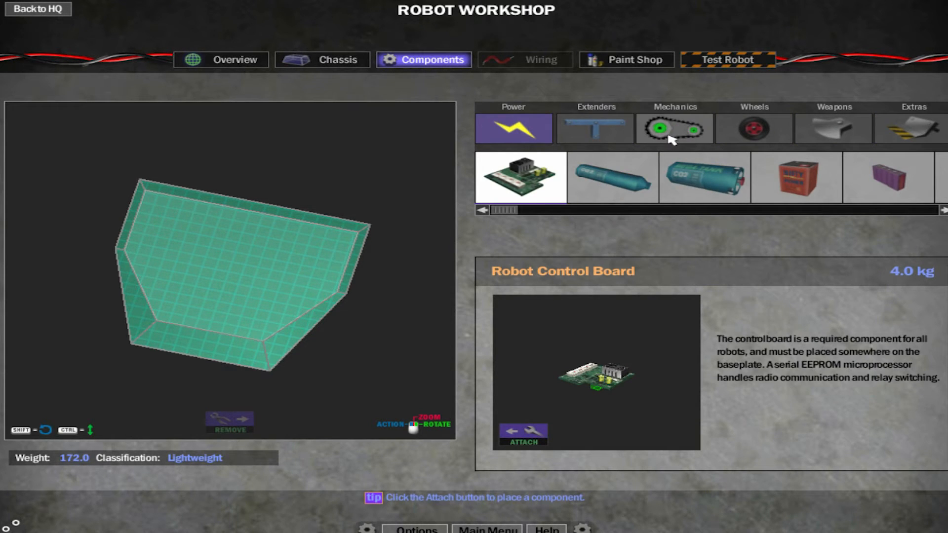
{"action": "left_click", "coordinate": [674, 129]}
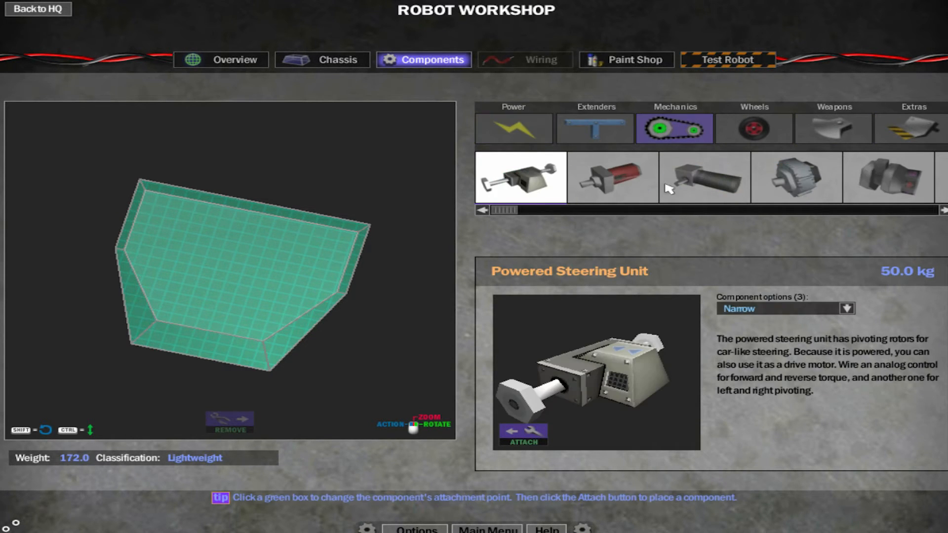
{"action": "left_click", "coordinate": [795, 177]}
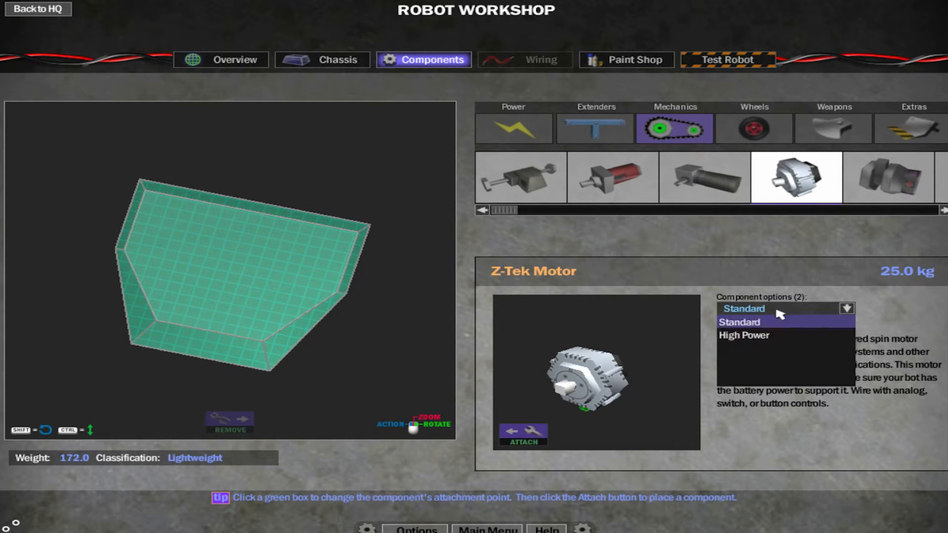
{"action": "left_click", "coordinate": [743, 335]}
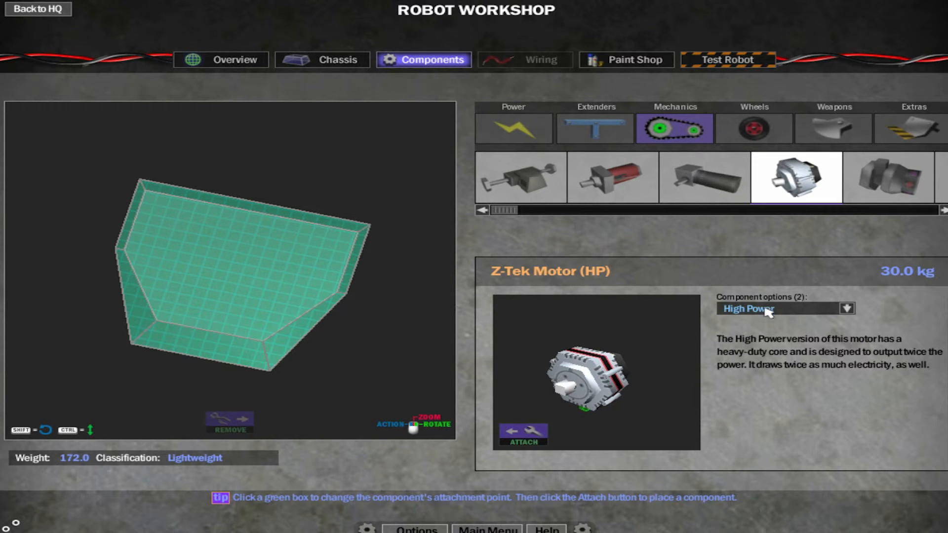
{"action": "mouse_move", "coordinate": [547, 442]}
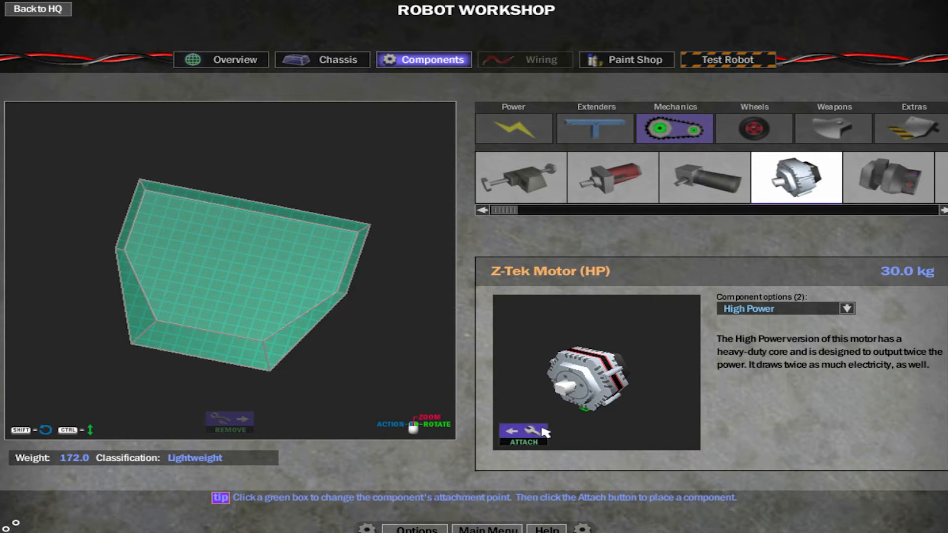
Attach the motor to the baseplate with its shaft pointing left, then attach a second.
{"action": "left_click", "coordinate": [532, 433]}
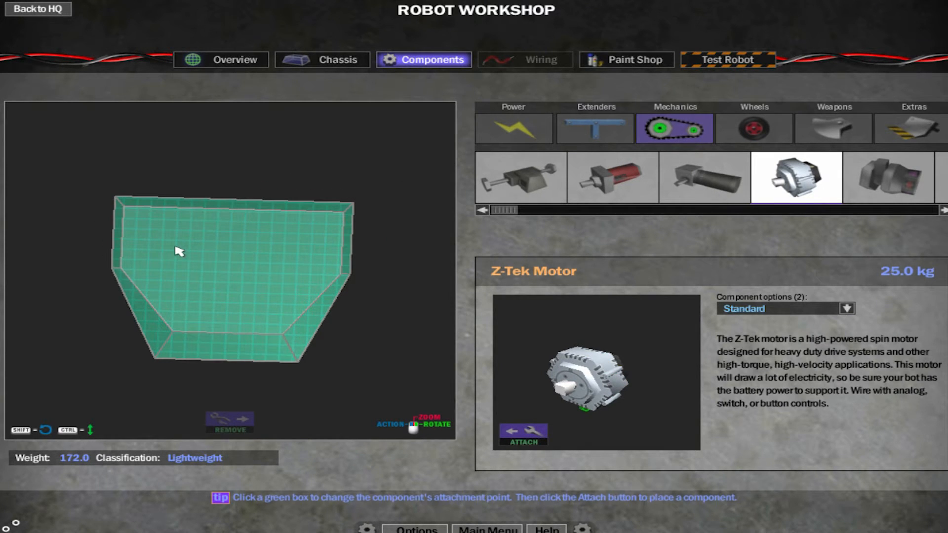
{"action": "left_click", "coordinate": [525, 434]}
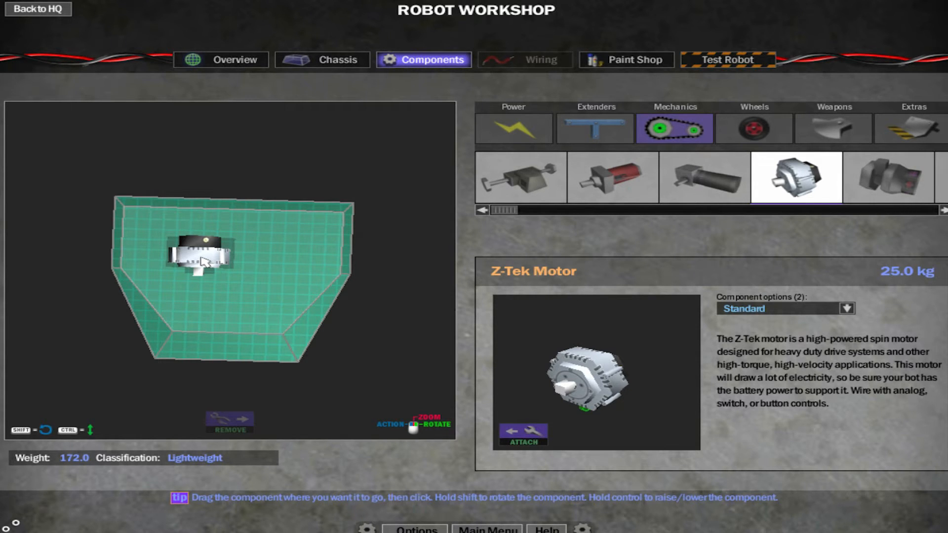
{"action": "left_click_drag", "start_coordinate": [202, 256], "coordinate": [205, 254]}
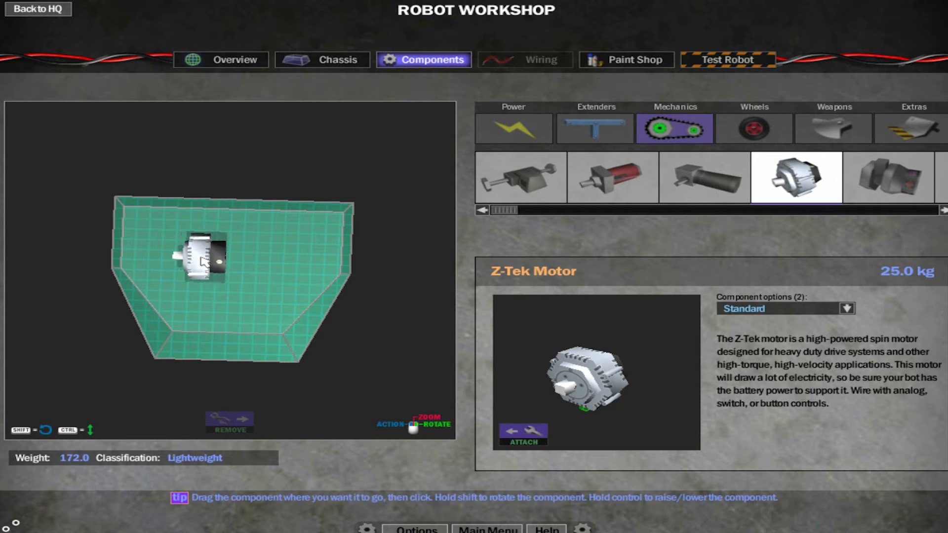
{"action": "left_click_drag", "start_coordinate": [202, 257], "coordinate": [184, 242]}
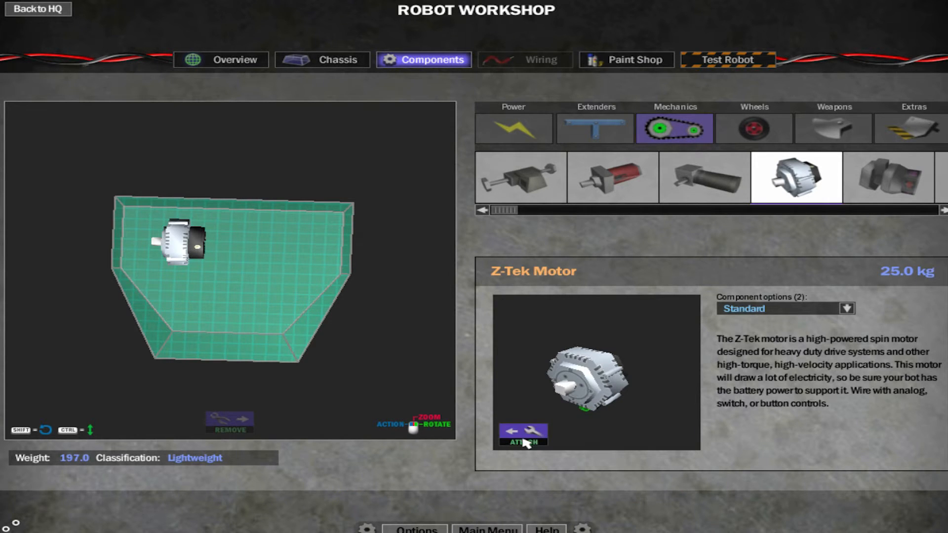
{"action": "left_click", "coordinate": [525, 435]}
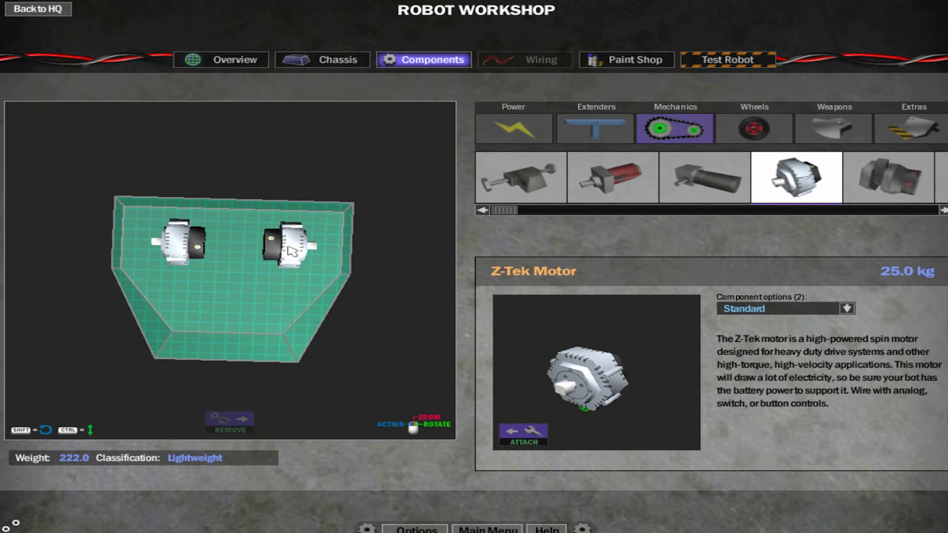
Attach Shiny Hub Wheels from the Wheels list to the motor shafts.
{"action": "left_click", "coordinate": [753, 129]}
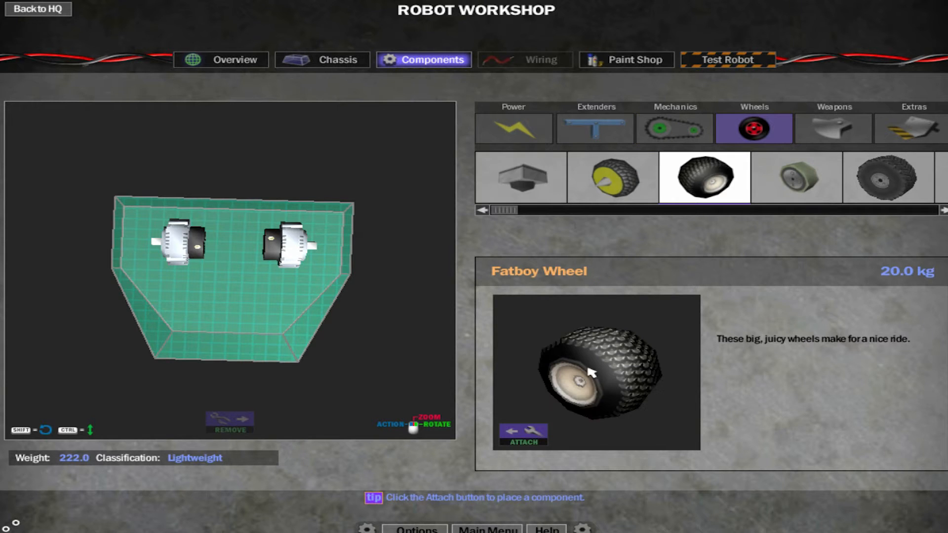
{"action": "left_click", "coordinate": [524, 434]}
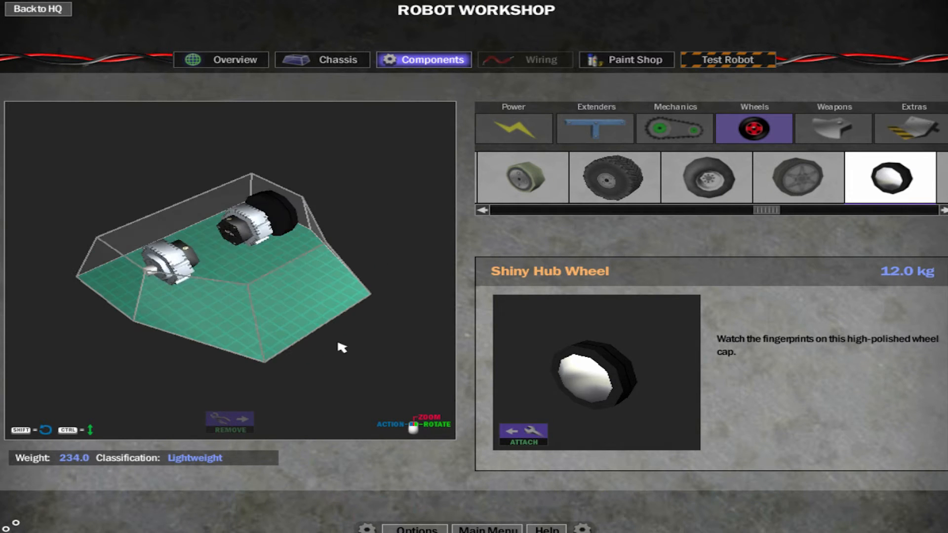
{"action": "left_click", "coordinate": [334, 59]}
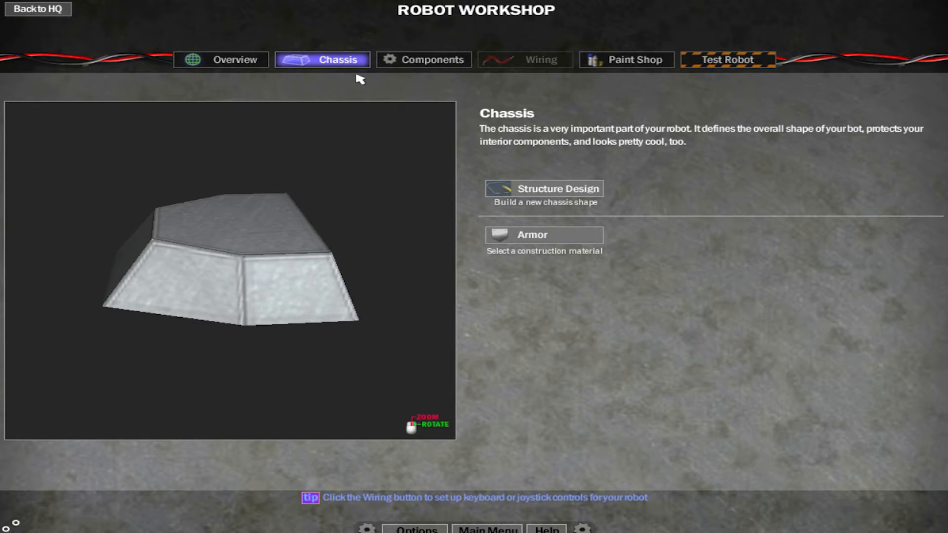
{"action": "left_click", "coordinate": [423, 59]}
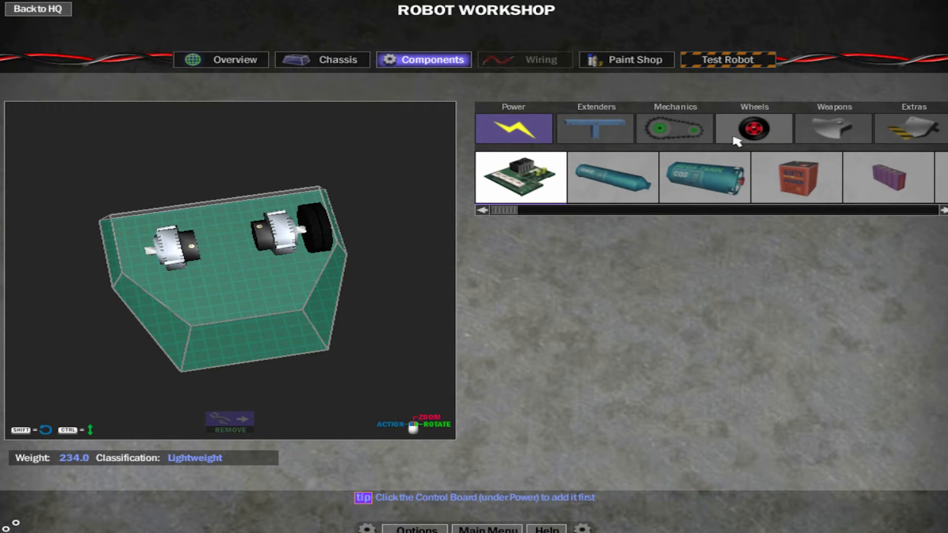
{"action": "left_click", "coordinate": [754, 129]}
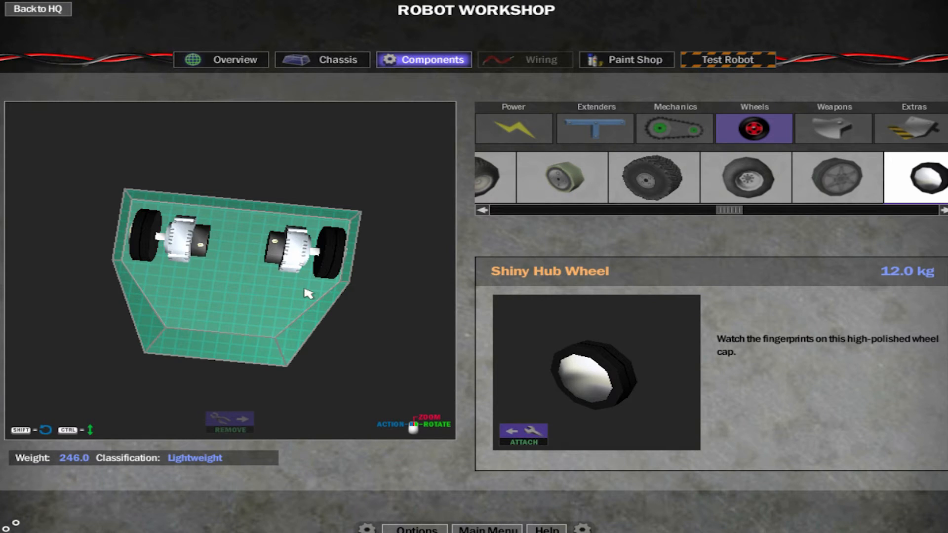
{"action": "mouse_move", "coordinate": [602, 150]}
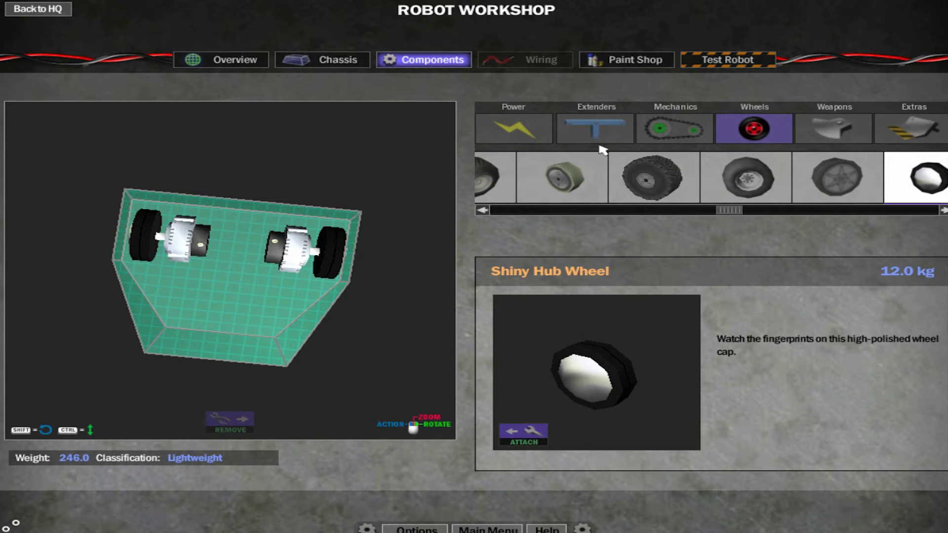
{"action": "mouse_move", "coordinate": [544, 130]}
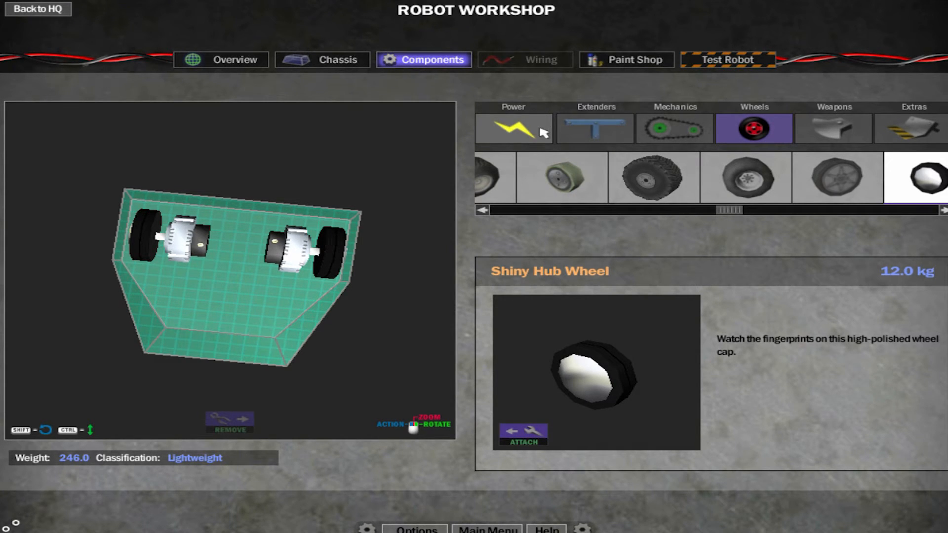
{"action": "mouse_move", "coordinate": [697, 204]}
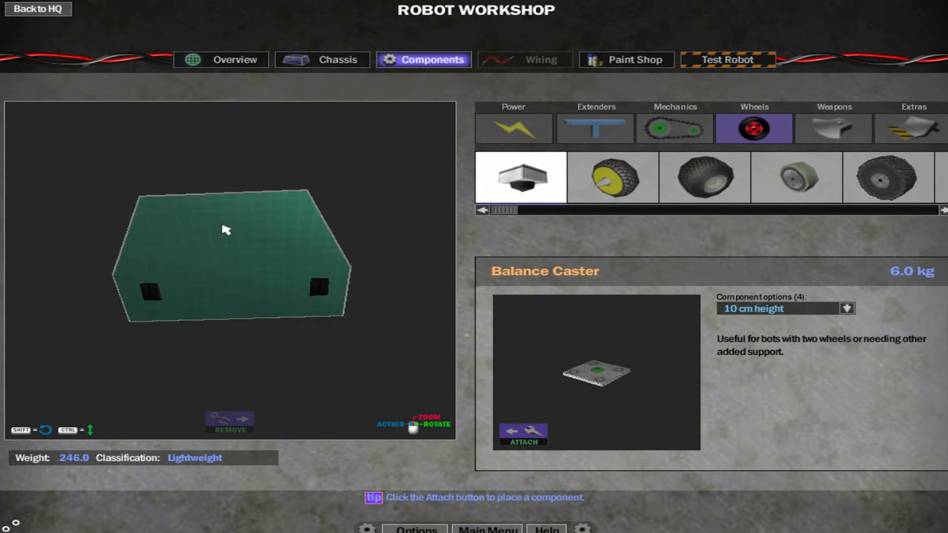
Add a Balance Caster under the chassis, inspect the underside, then remove it.
{"action": "left_click", "coordinate": [523, 435]}
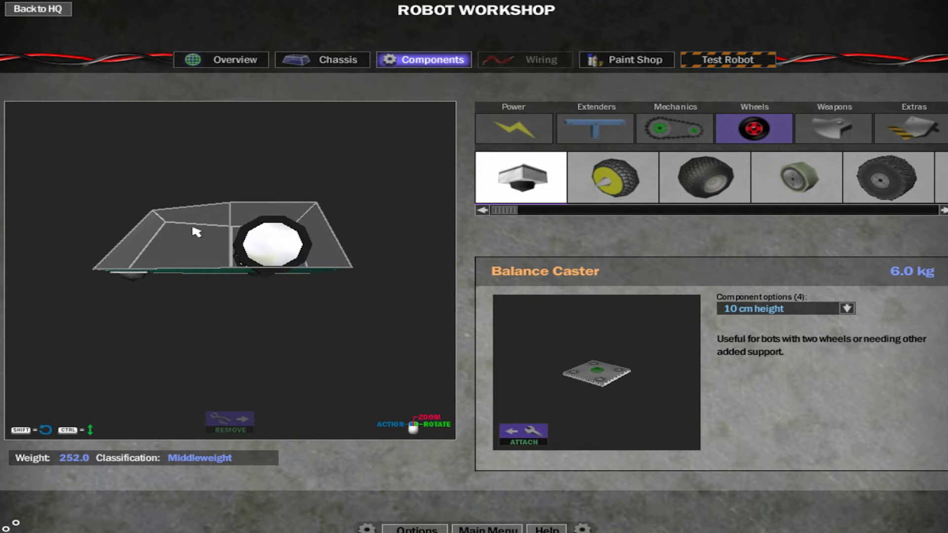
{"action": "left_click_drag", "start_coordinate": [193, 232], "coordinate": [303, 273]}
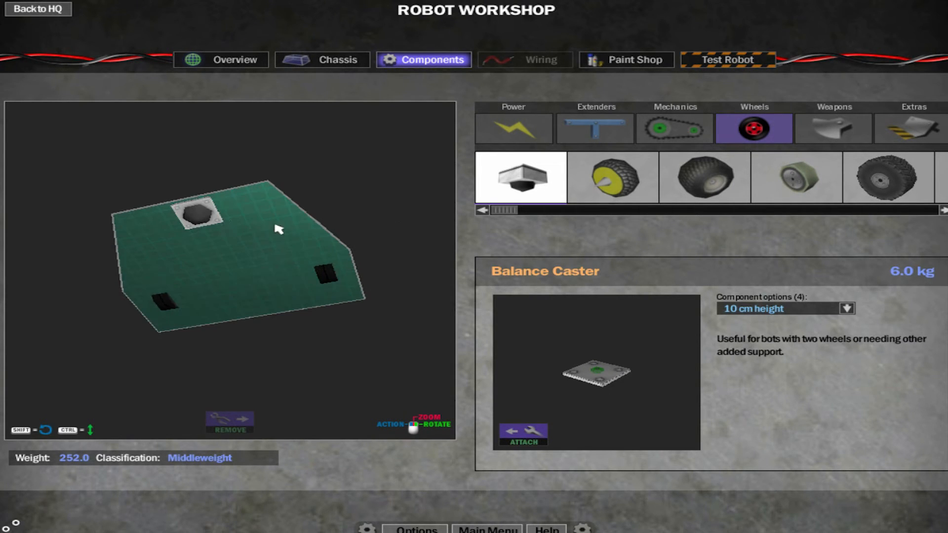
{"action": "left_click", "coordinate": [525, 433]}
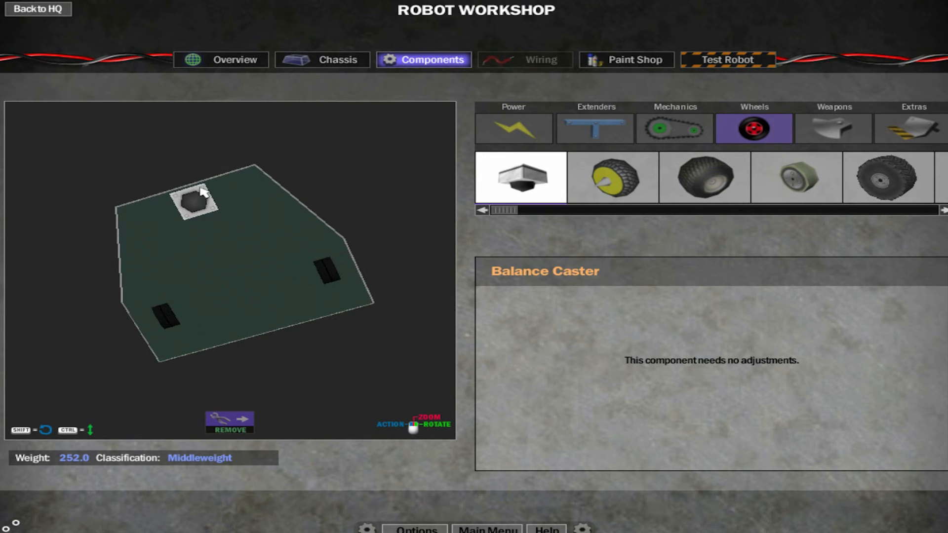
{"action": "left_click", "coordinate": [228, 422]}
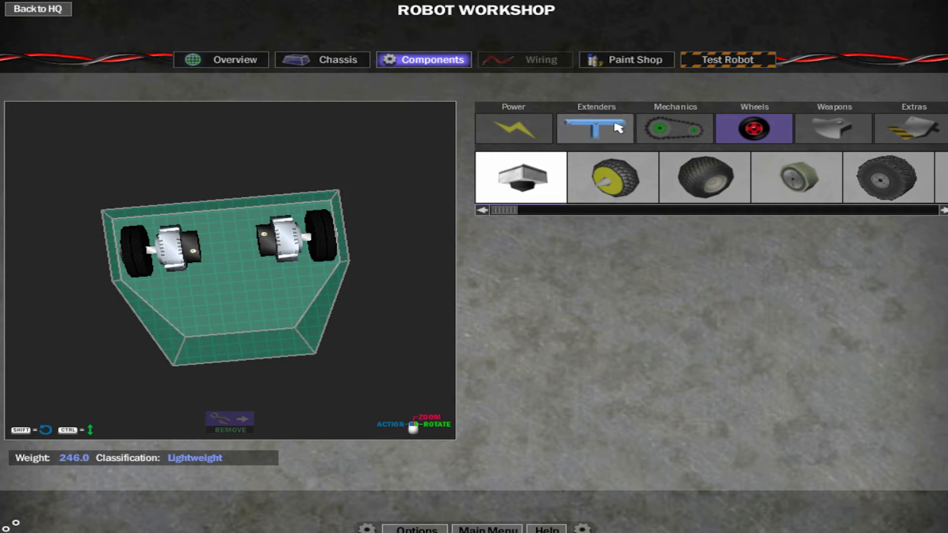
{"action": "left_click", "coordinate": [513, 128]}
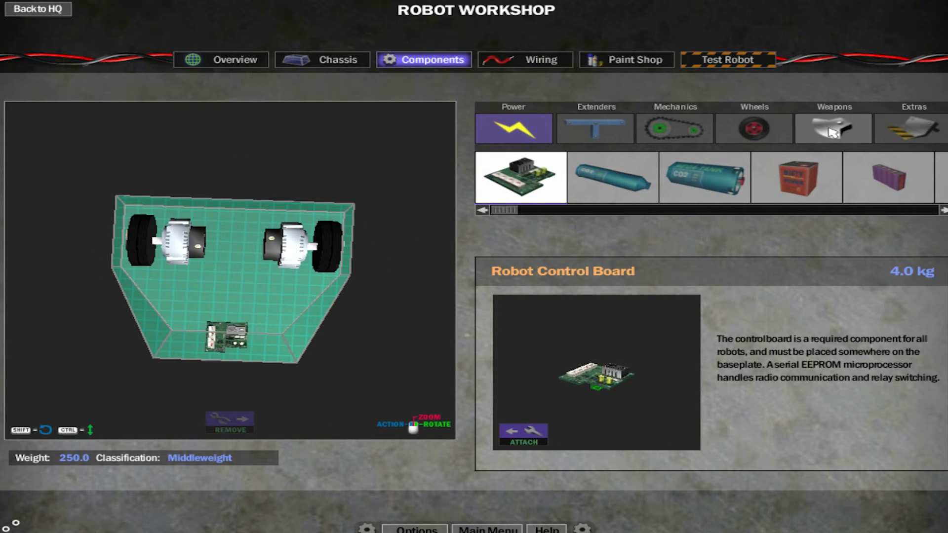
Browse the motor parts and select the DDT Burst Motor.
{"action": "left_click", "coordinate": [833, 128]}
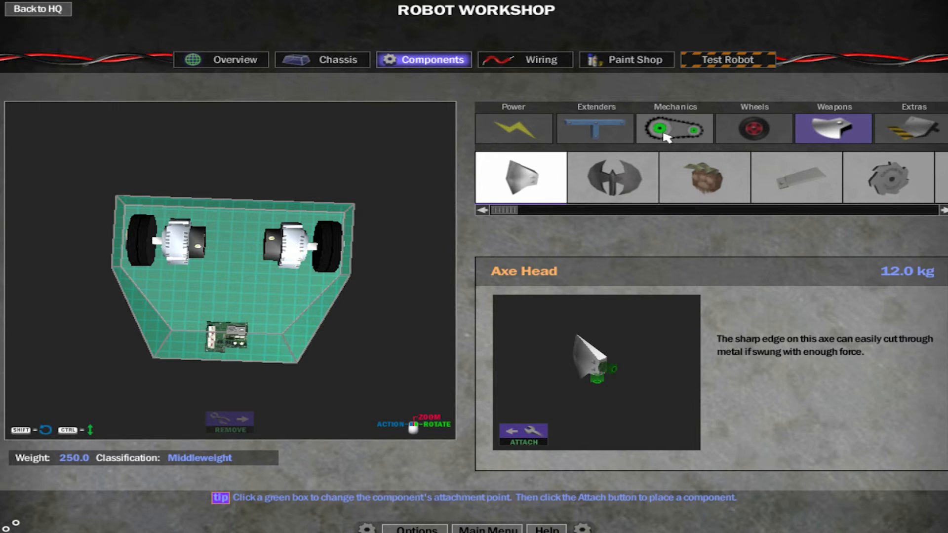
{"action": "left_click", "coordinate": [675, 128]}
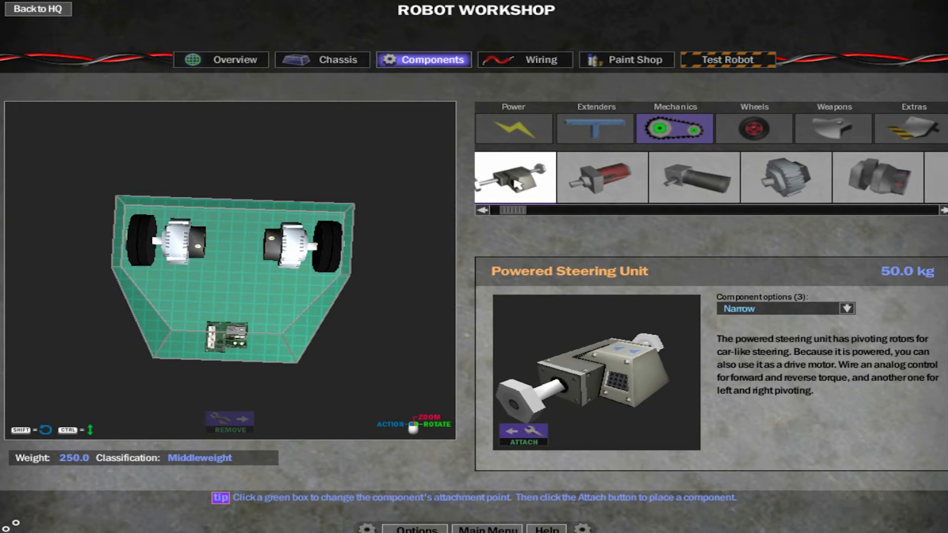
{"action": "left_click", "coordinate": [693, 178]}
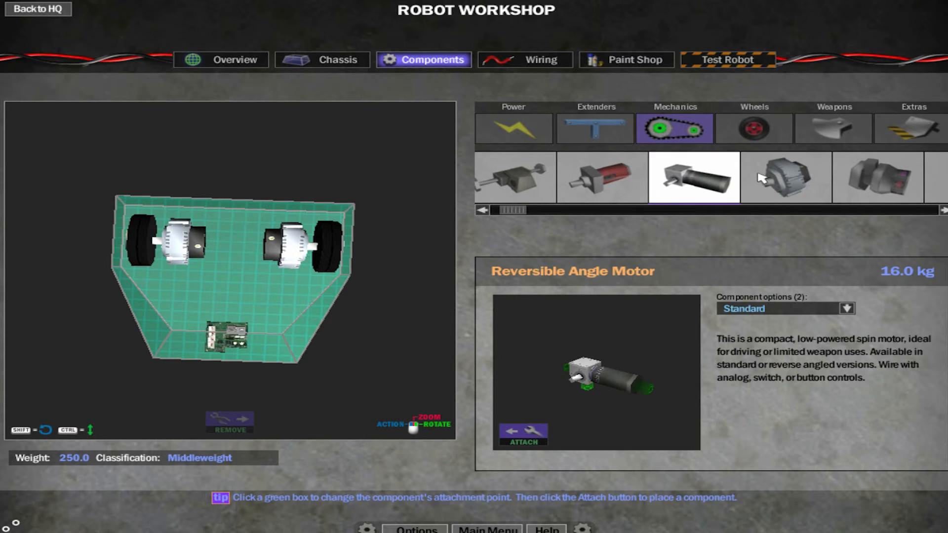
{"action": "left_click", "coordinate": [602, 178]}
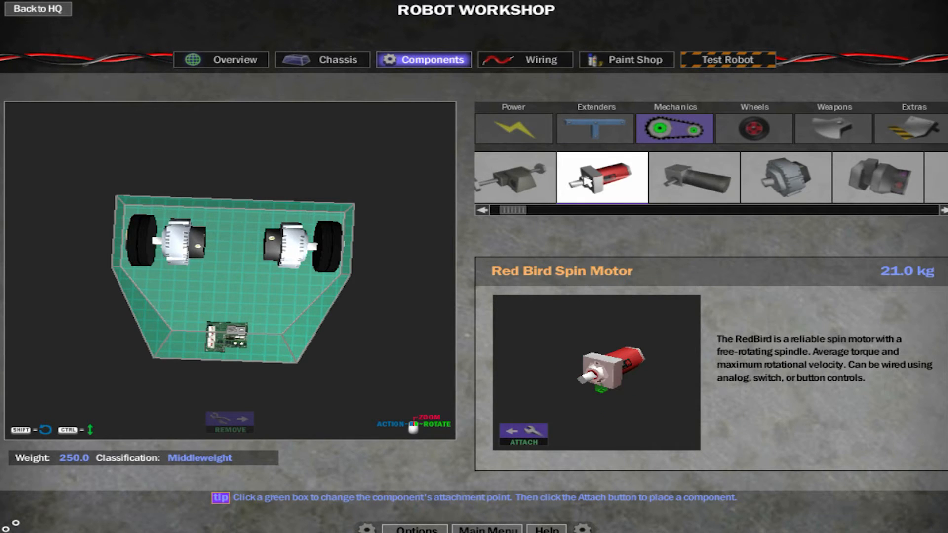
{"action": "left_click_drag", "start_coordinate": [517, 210], "coordinate": [698, 210]}
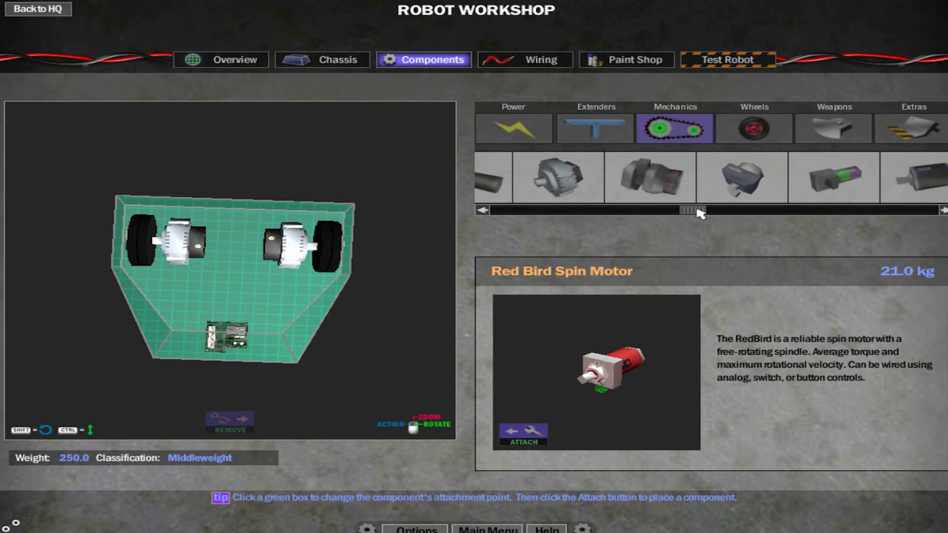
{"action": "left_click", "coordinate": [619, 182]}
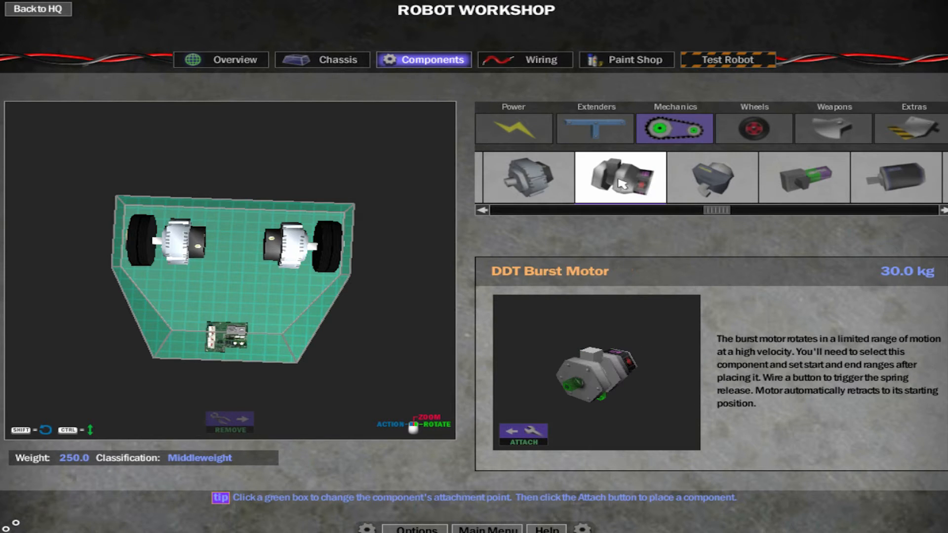
{"action": "left_click", "coordinate": [712, 177]}
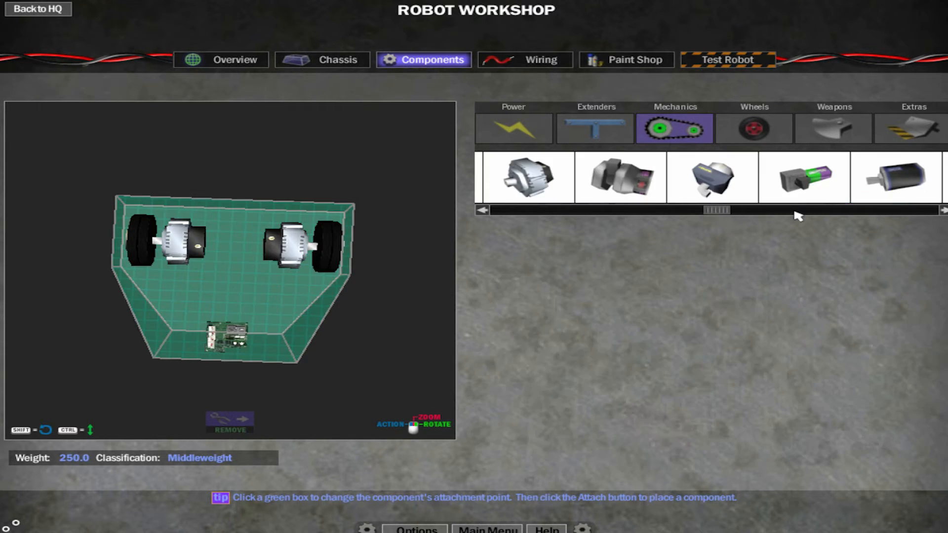
{"action": "left_click", "coordinate": [771, 178]}
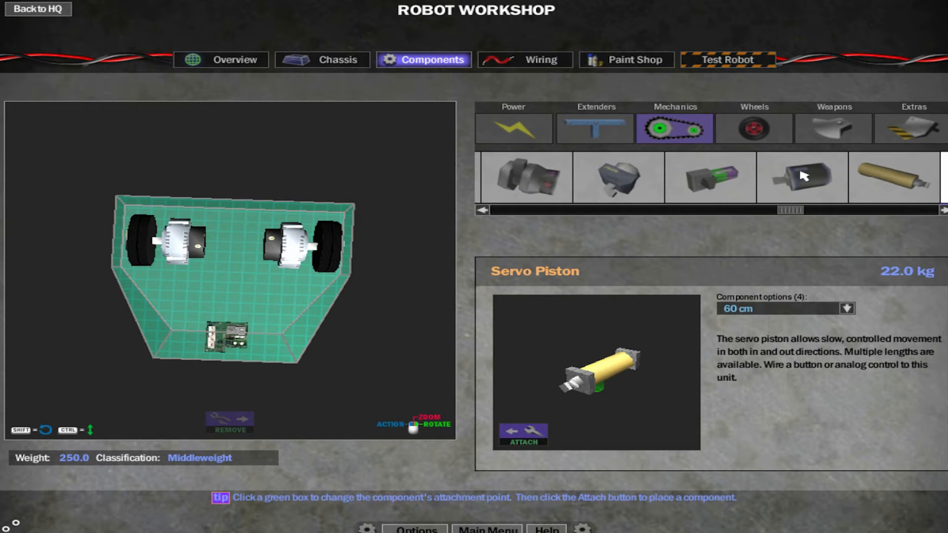
{"action": "mouse_move", "coordinate": [734, 191]}
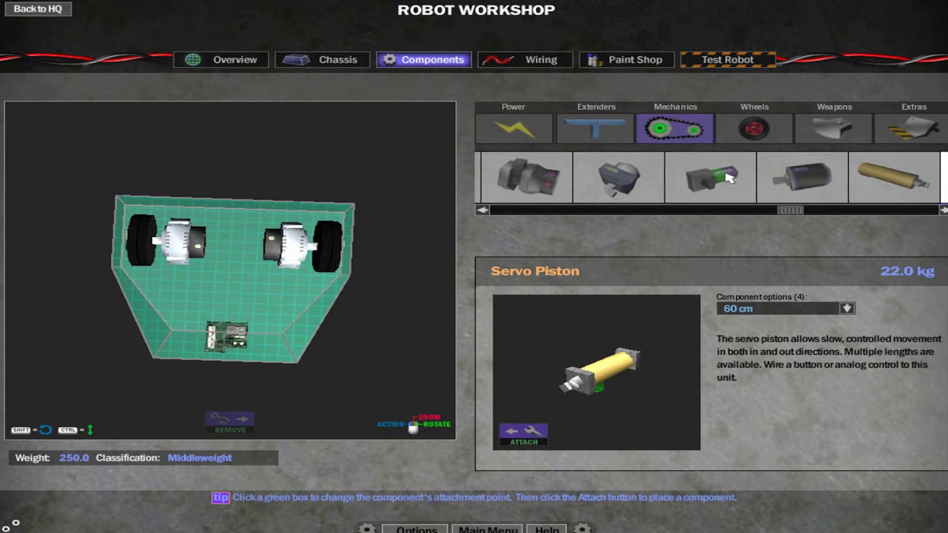
Attach the DDT Burst Motor, rotate it, and place it centred between the drive motors.
{"action": "left_click", "coordinate": [944, 210]}
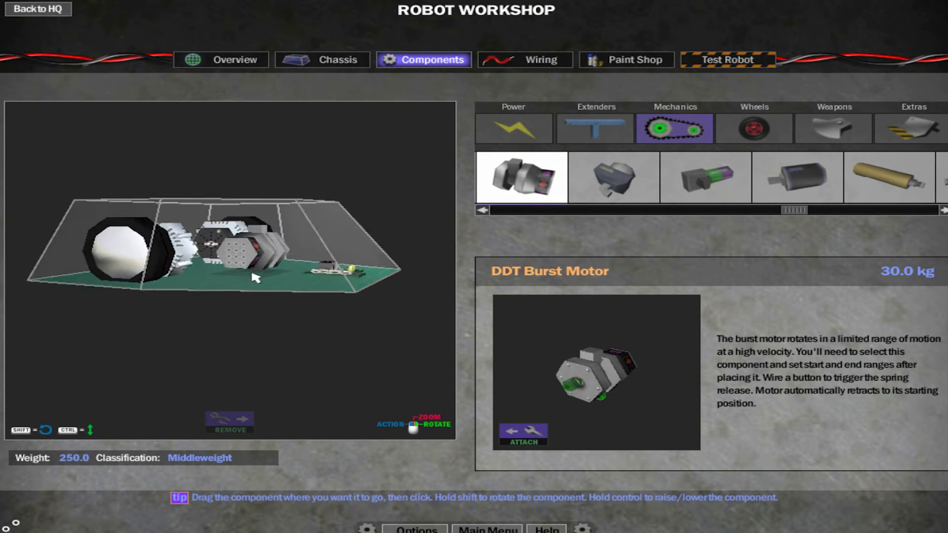
{"action": "left_click_drag", "start_coordinate": [254, 277], "coordinate": [248, 289]}
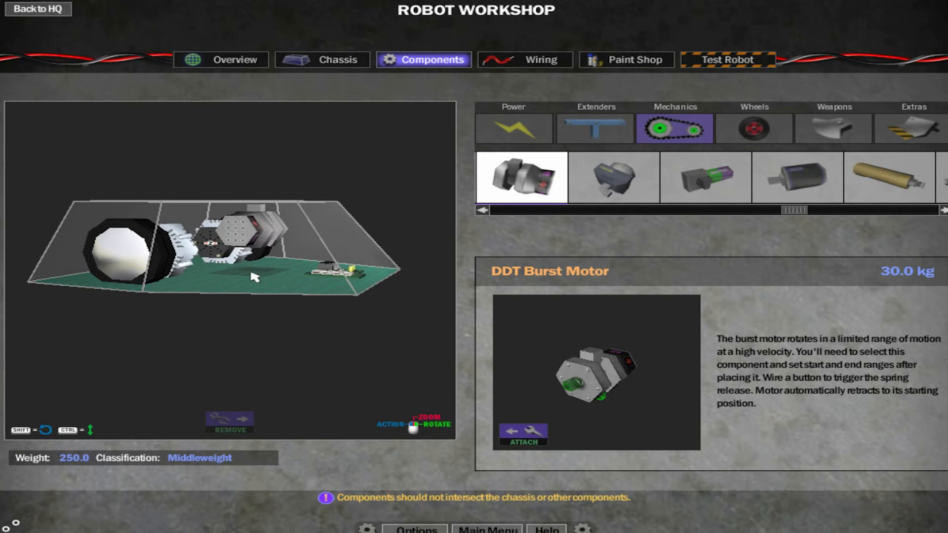
{"action": "left_click_drag", "start_coordinate": [254, 277], "coordinate": [218, 281]}
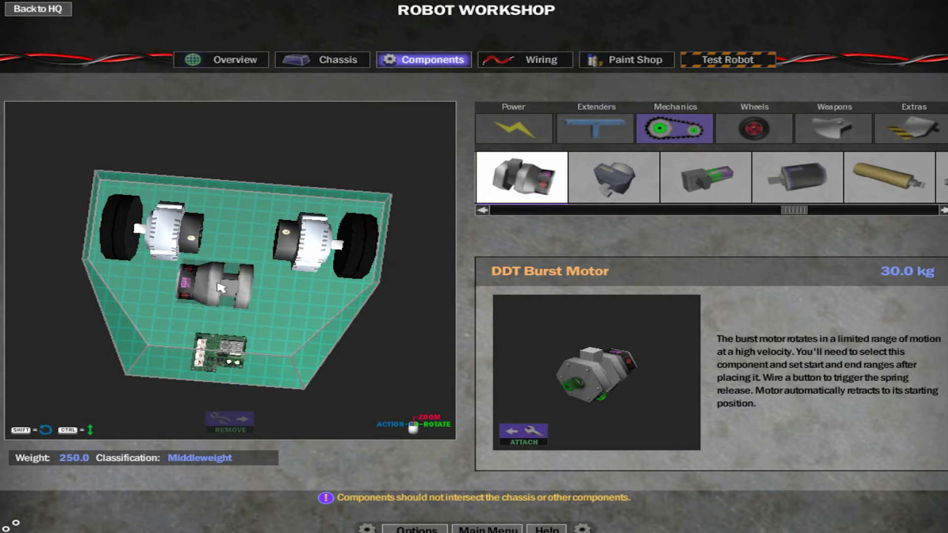
{"action": "left_click", "coordinate": [523, 434]}
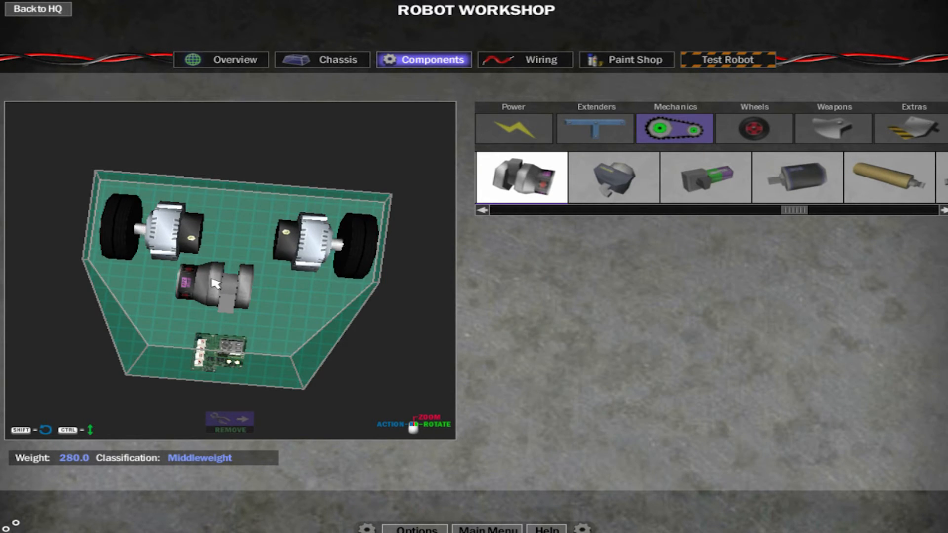
Set the burst motor's swing start to midway and attach a 60 cm Square Extender.
{"action": "left_click", "coordinate": [513, 127]}
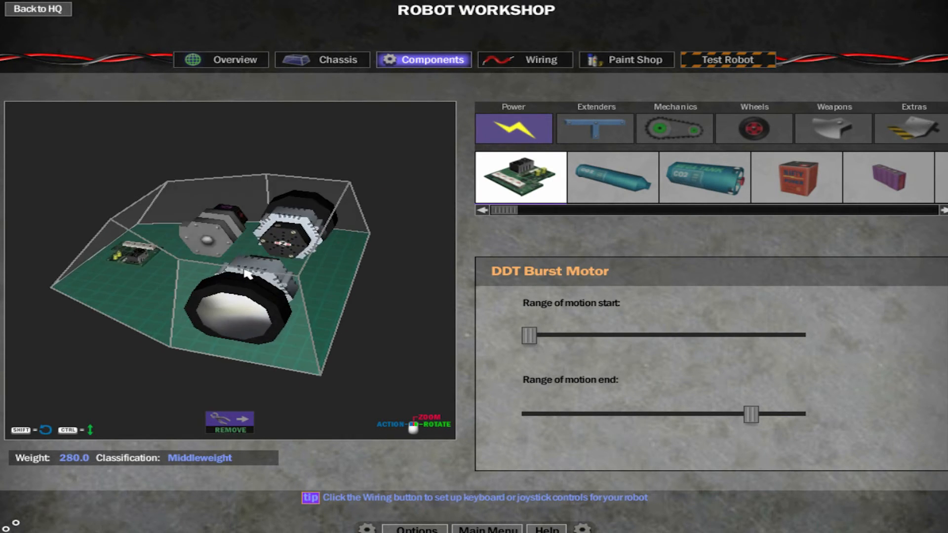
{"action": "left_click_drag", "start_coordinate": [529, 336], "coordinate": [657, 336]}
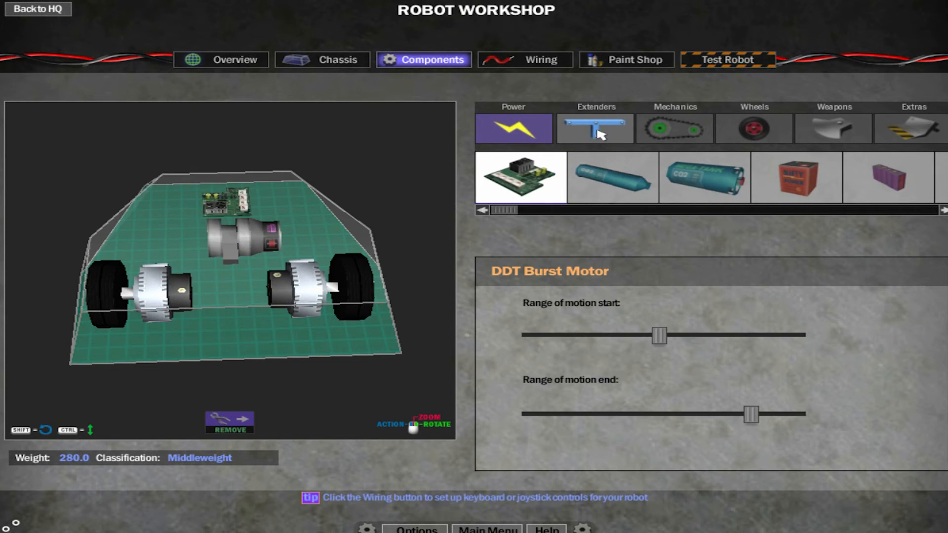
{"action": "left_click", "coordinate": [595, 128]}
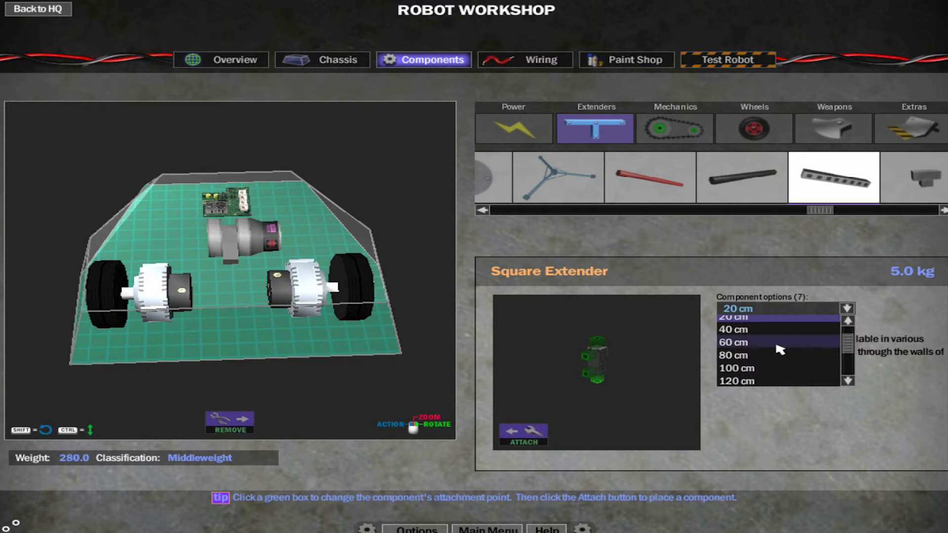
{"action": "left_click", "coordinate": [733, 342]}
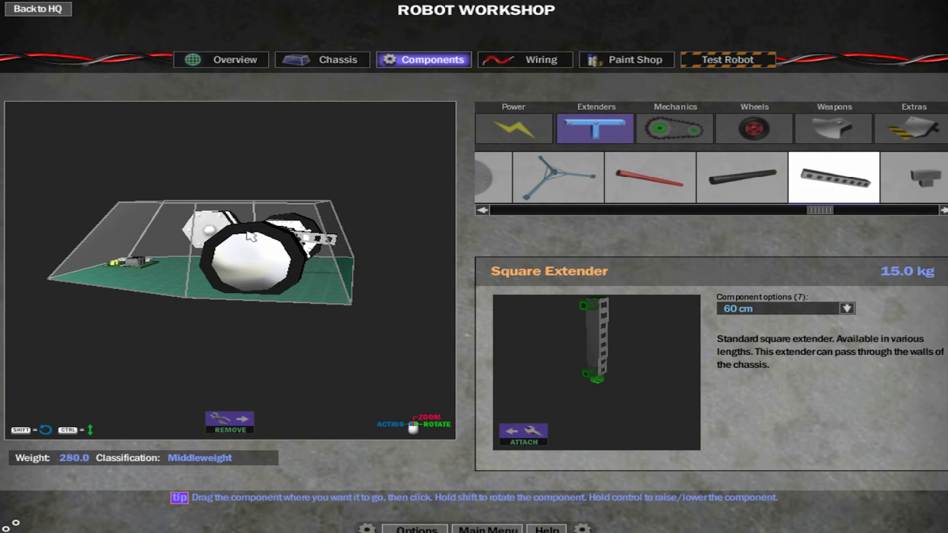
{"action": "left_click", "coordinate": [846, 308]}
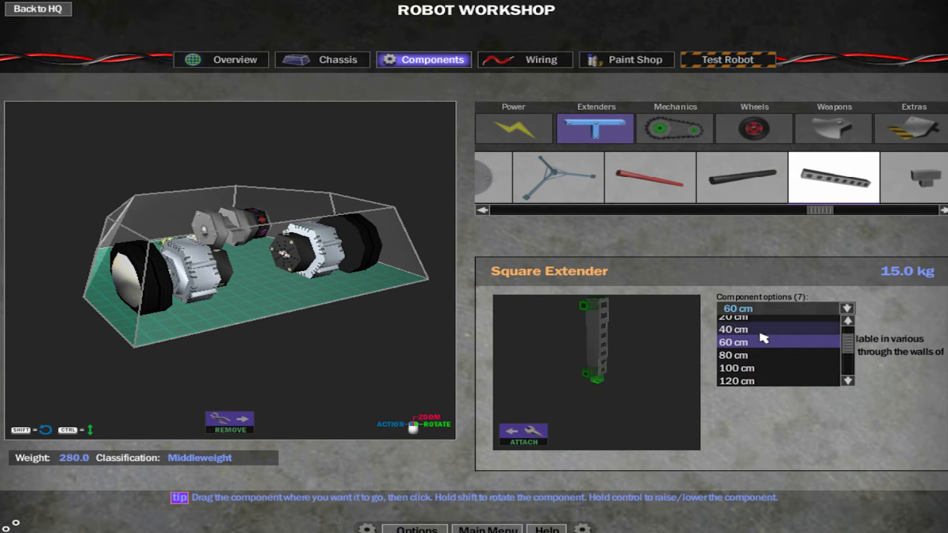
{"action": "left_click", "coordinate": [733, 355]}
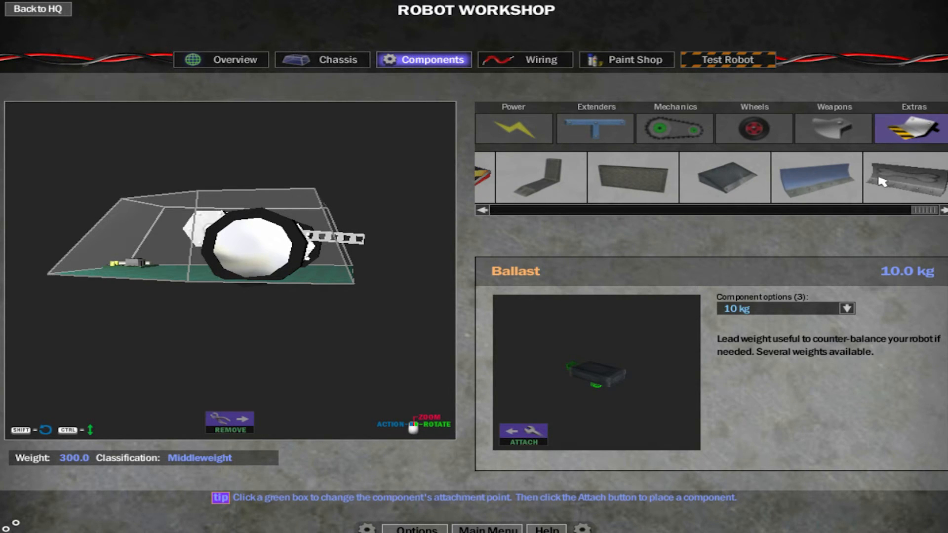
Attach a Snow Plow to the extender arm and pull the swing-end slider left.
{"action": "left_click", "coordinate": [813, 181]}
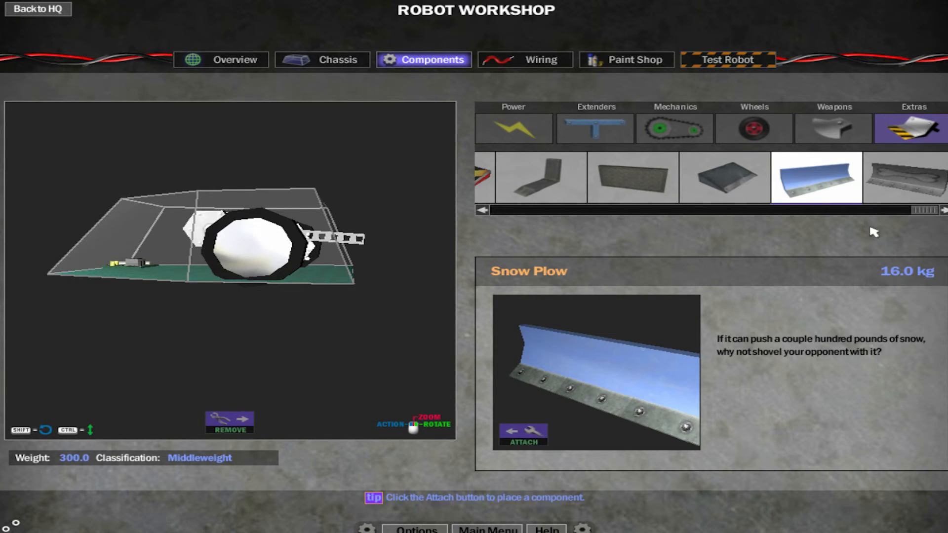
{"action": "left_click", "coordinate": [904, 179]}
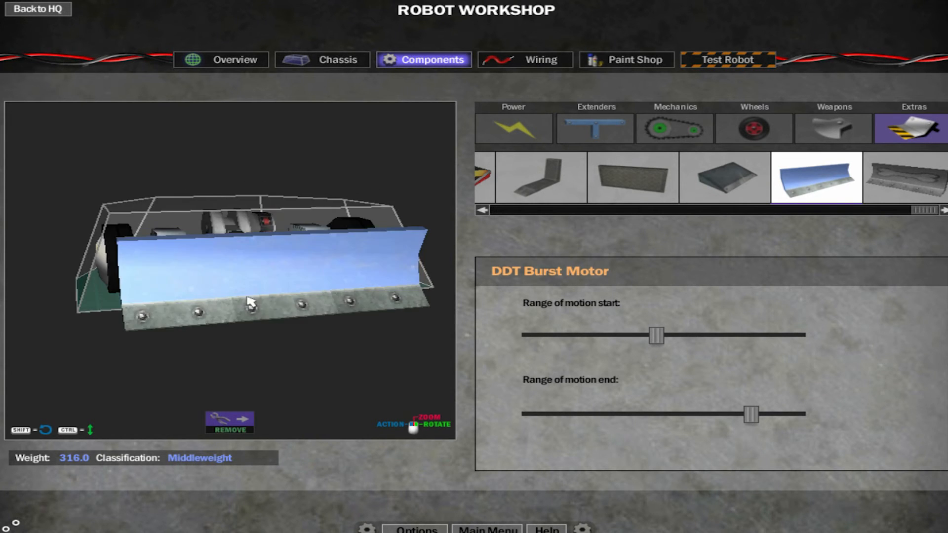
{"action": "left_click_drag", "start_coordinate": [750, 414], "coordinate": [689, 414]}
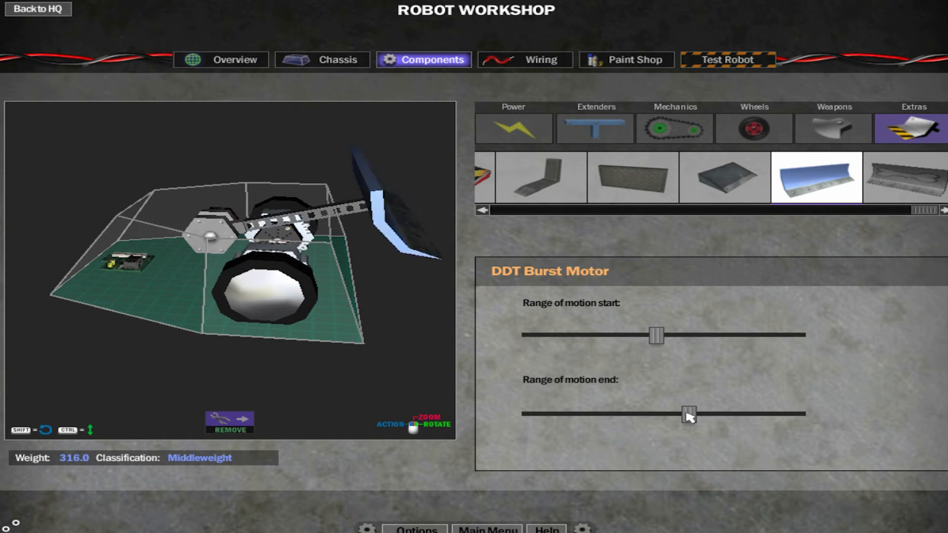
{"action": "left_click_drag", "start_coordinate": [688, 413], "coordinate": [706, 414]}
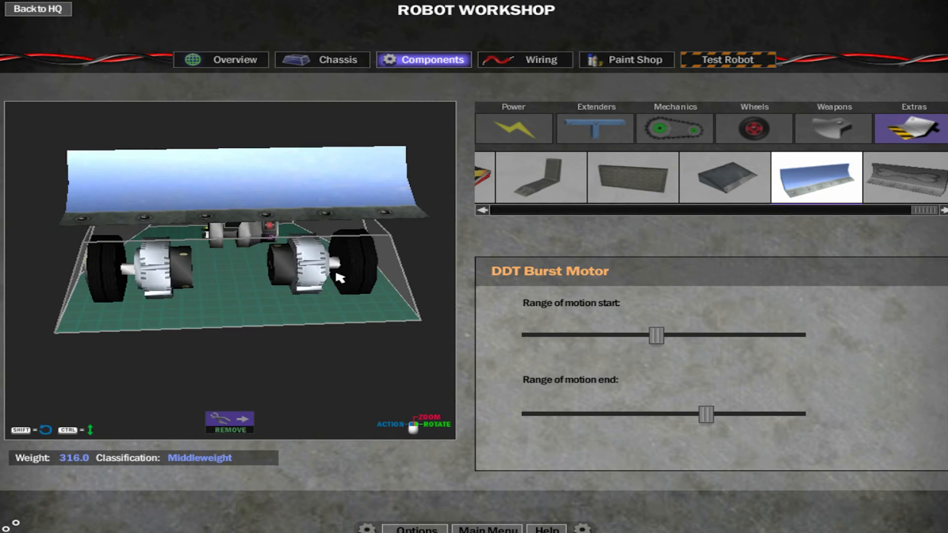
Orbit the view to see the robot from another angle.
{"action": "left_click_drag", "start_coordinate": [339, 277], "coordinate": [296, 224]}
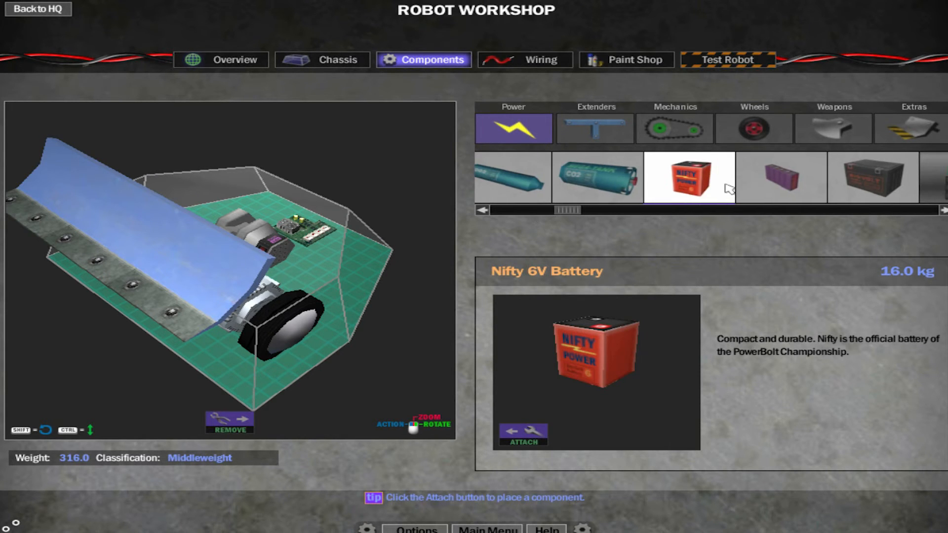
Attach two SuperVolt 12V Batteries, one on the left and one on the right.
{"action": "left_click", "coordinate": [871, 178]}
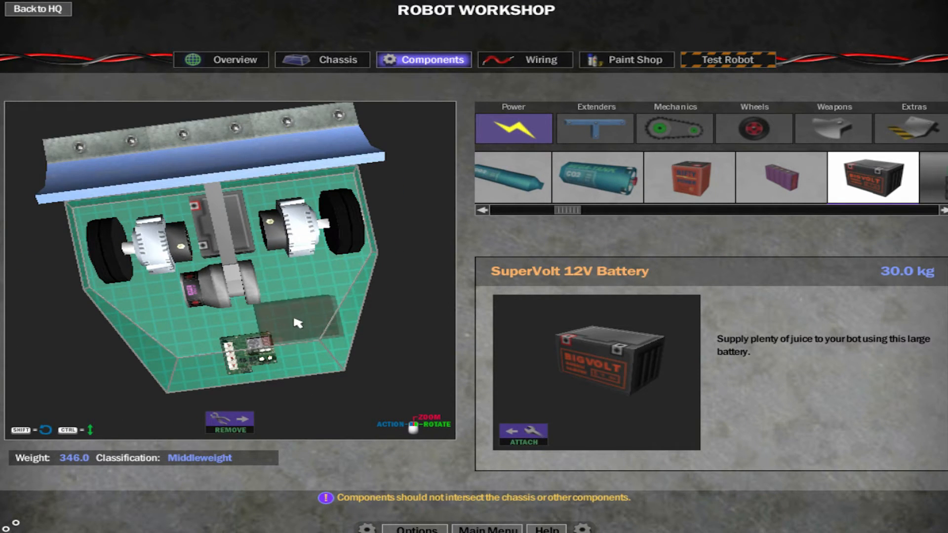
{"action": "left_click_drag", "start_coordinate": [297, 324], "coordinate": [272, 272]}
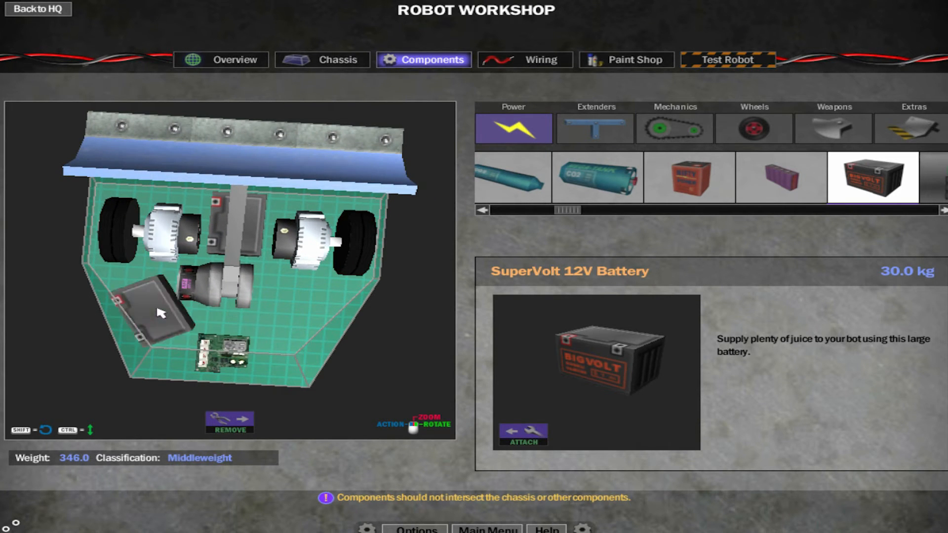
{"action": "left_click", "coordinate": [524, 434]}
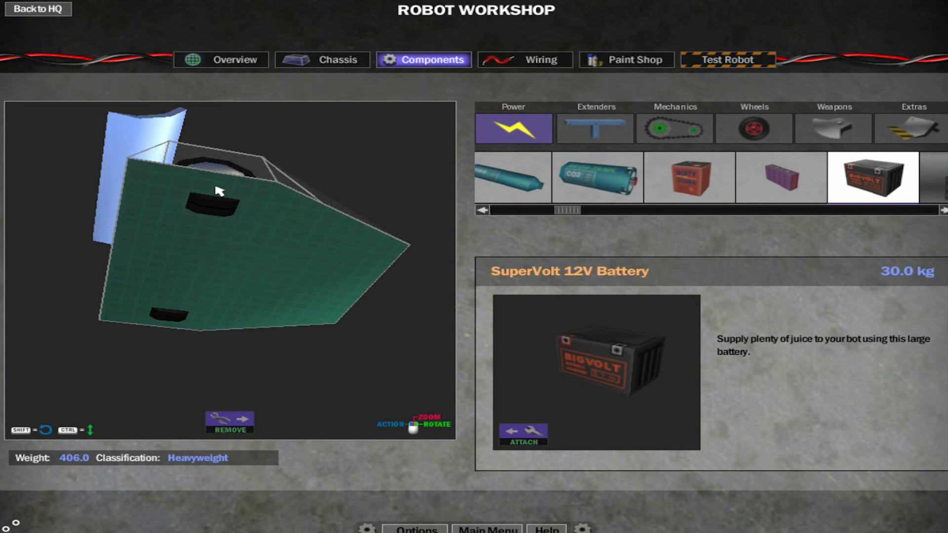
{"action": "left_click_drag", "start_coordinate": [218, 190], "coordinate": [253, 220]}
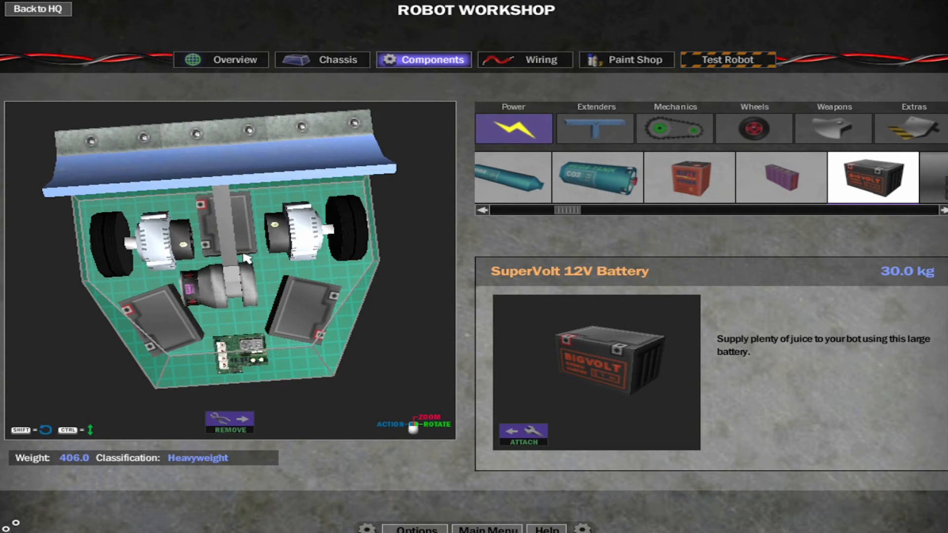
{"action": "mouse_move", "coordinate": [515, 70]}
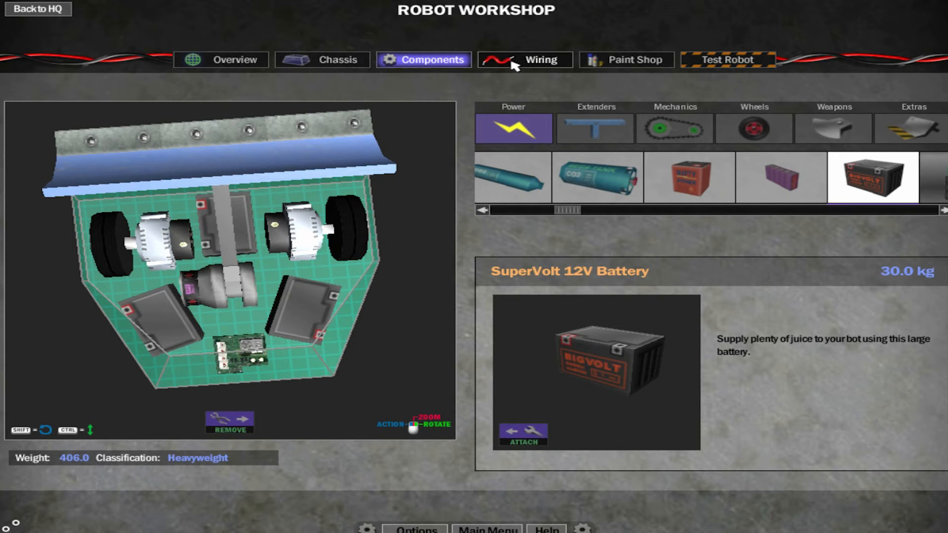
{"action": "mouse_move", "coordinate": [514, 70]}
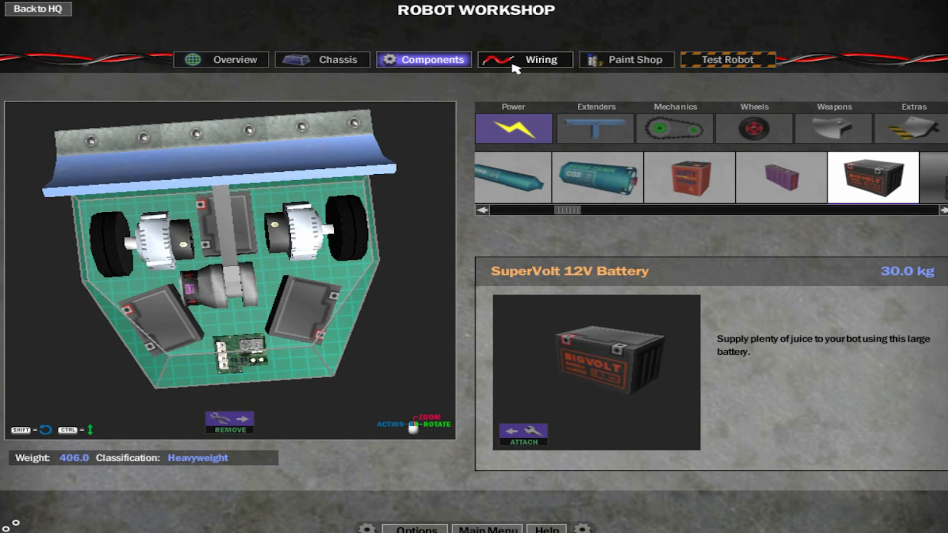
Add an analog control named Forward driven by the Up/Down arrows.
{"action": "left_click", "coordinate": [526, 60]}
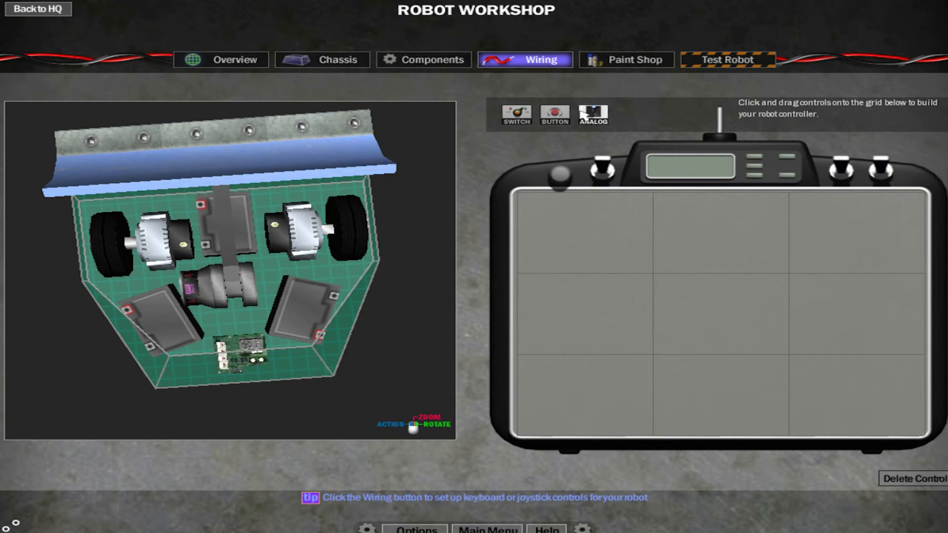
{"action": "mouse_move", "coordinate": [592, 122]}
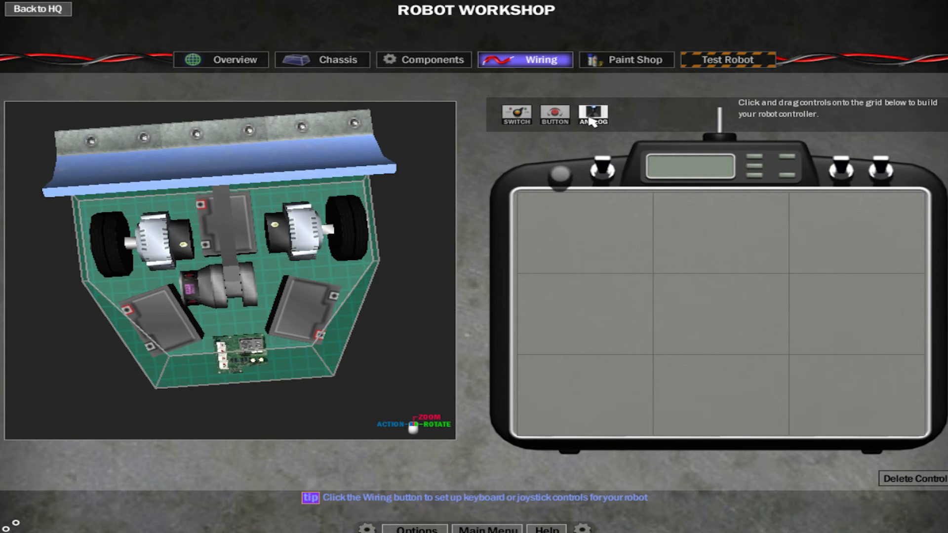
{"action": "left_click", "coordinate": [593, 111]}
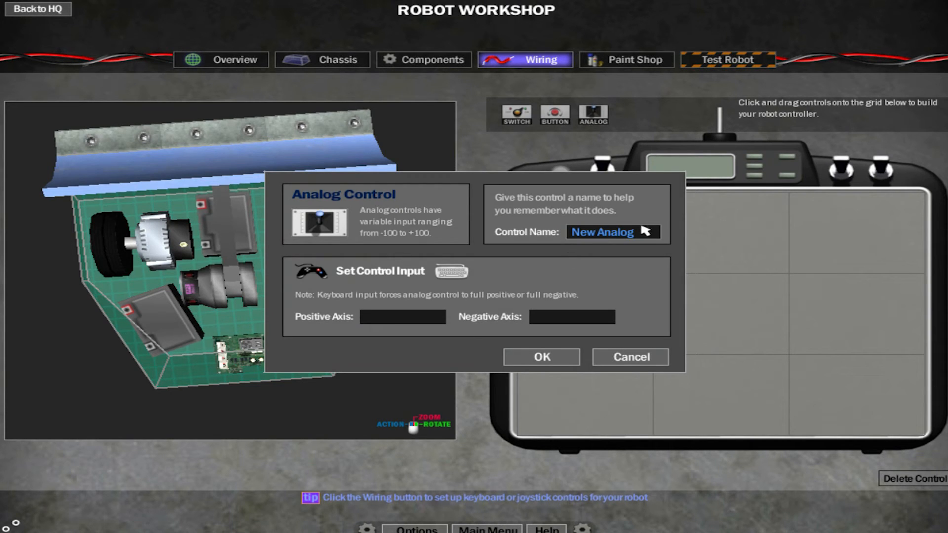
{"action": "mouse_move", "coordinate": [648, 233]}
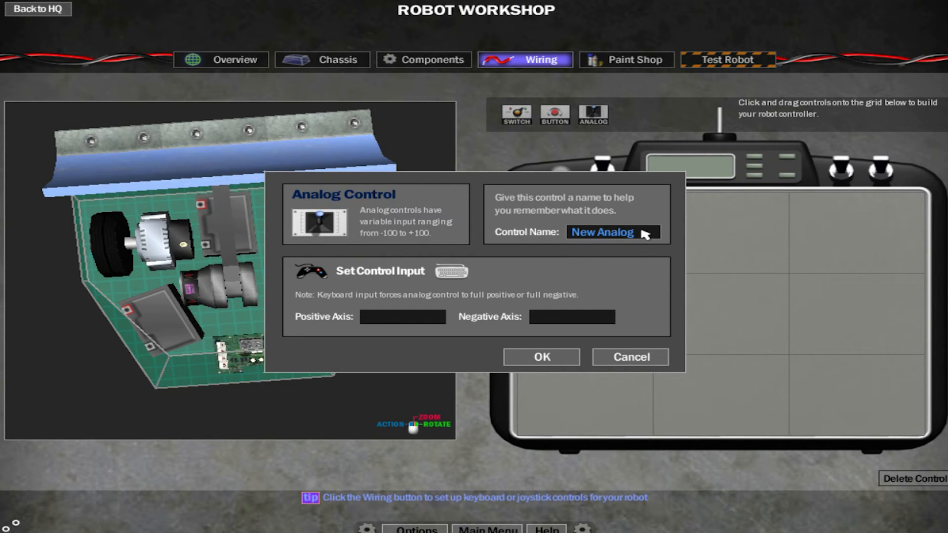
{"action": "double_click", "coordinate": [602, 232]}
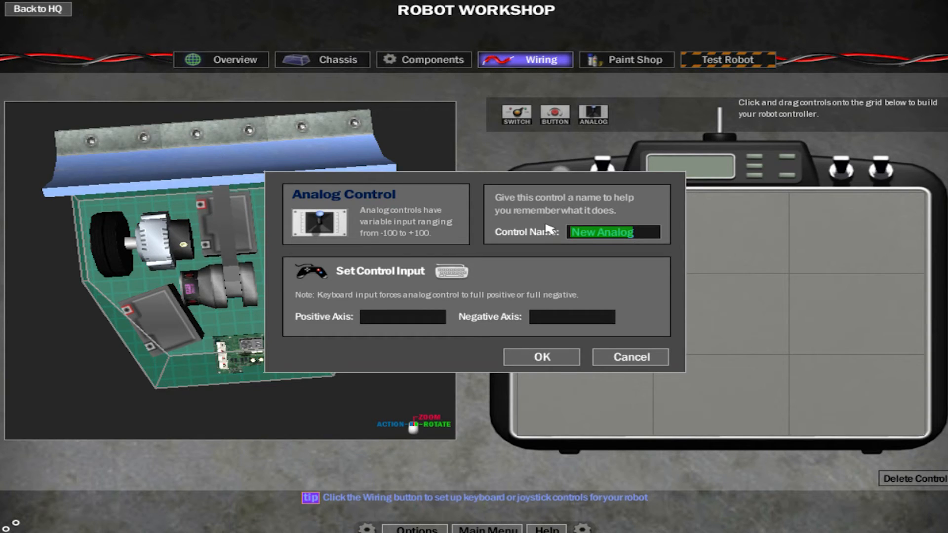
{"action": "type", "text": "Forward"}
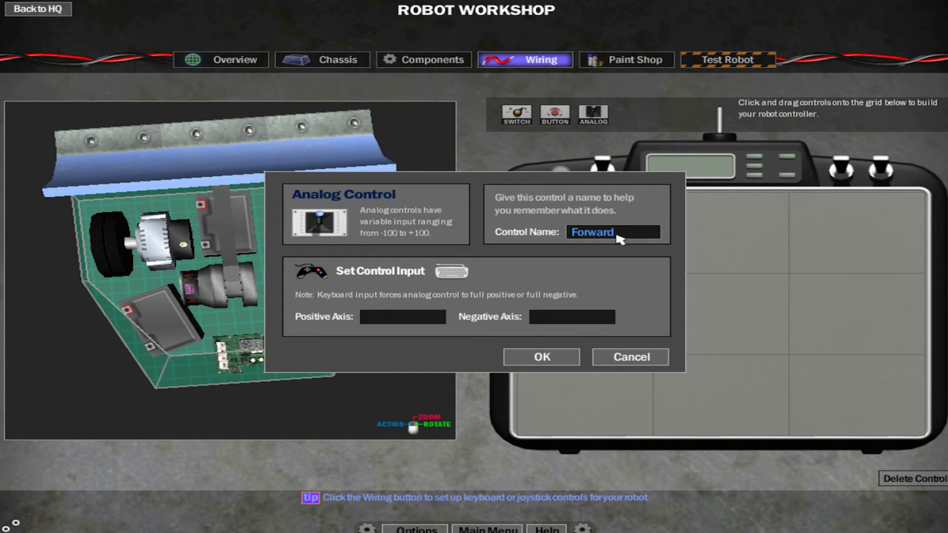
{"action": "left_click", "coordinate": [403, 317]}
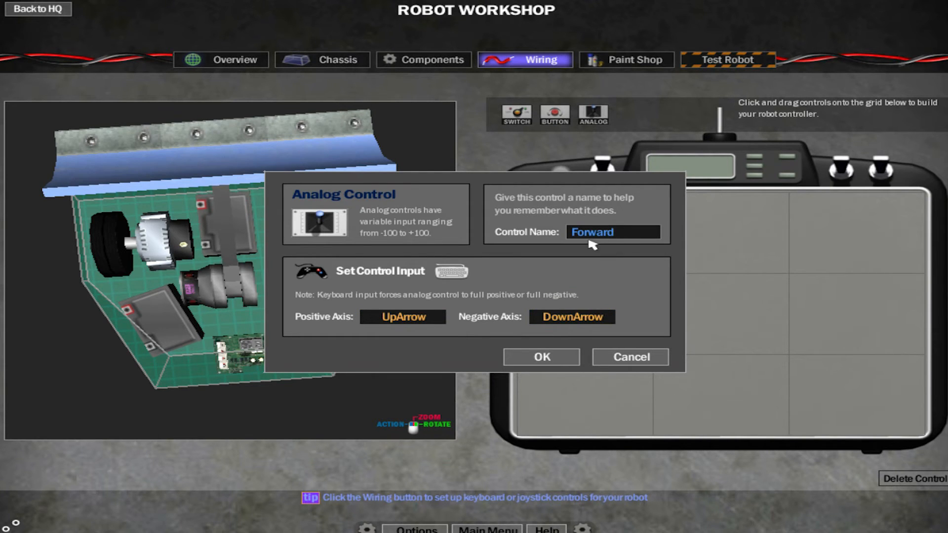
{"action": "left_click", "coordinate": [541, 357]}
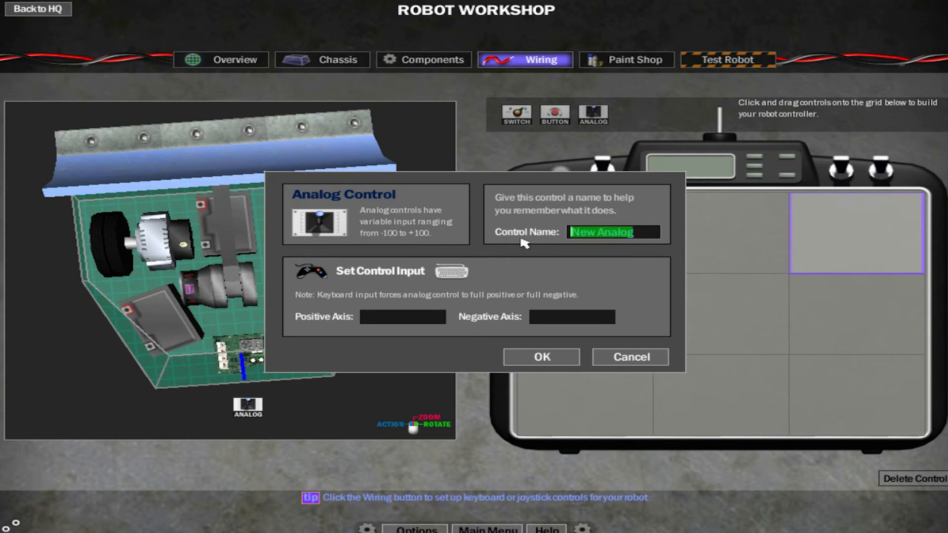
Add an analog control named LeftRight driven by the Left/Right arrows.
{"action": "type", "text": "LeftRig"}
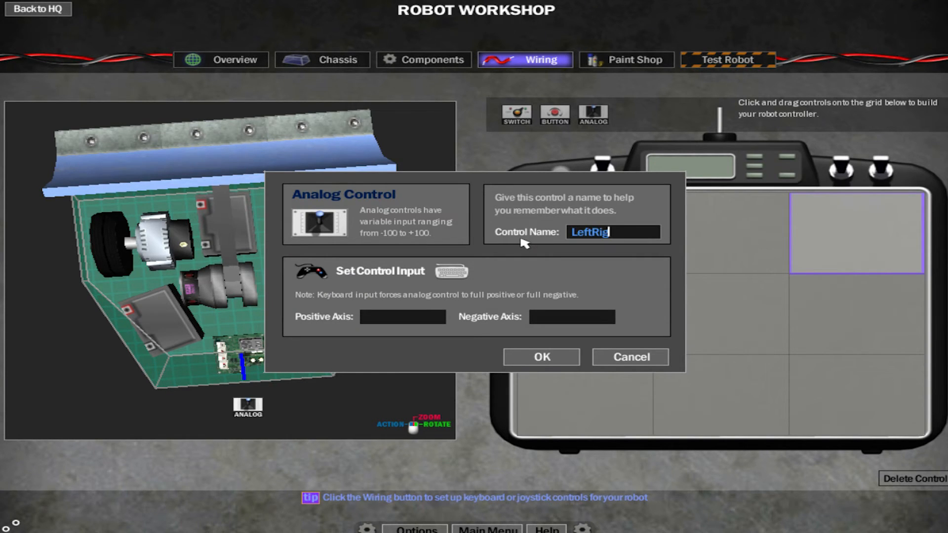
{"action": "type", "text": "ht"}
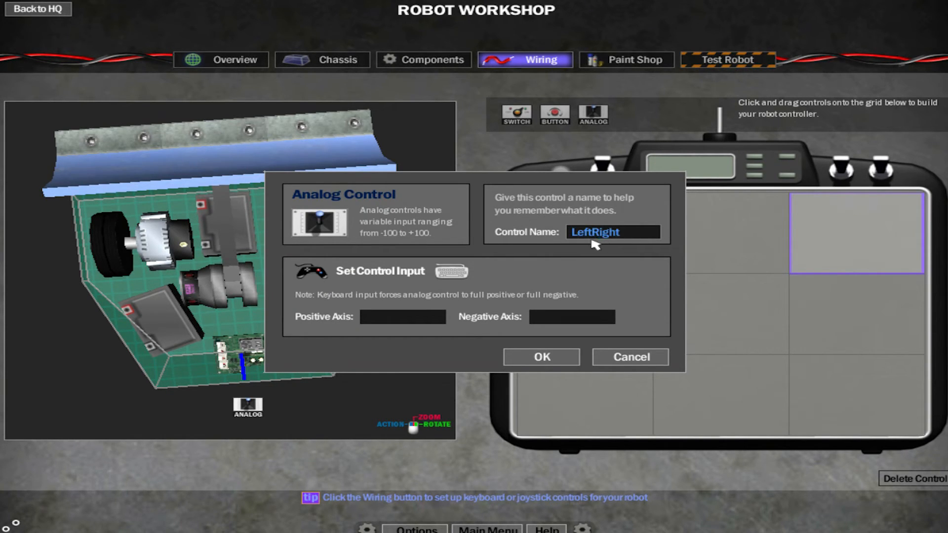
{"action": "left_click", "coordinate": [402, 317]}
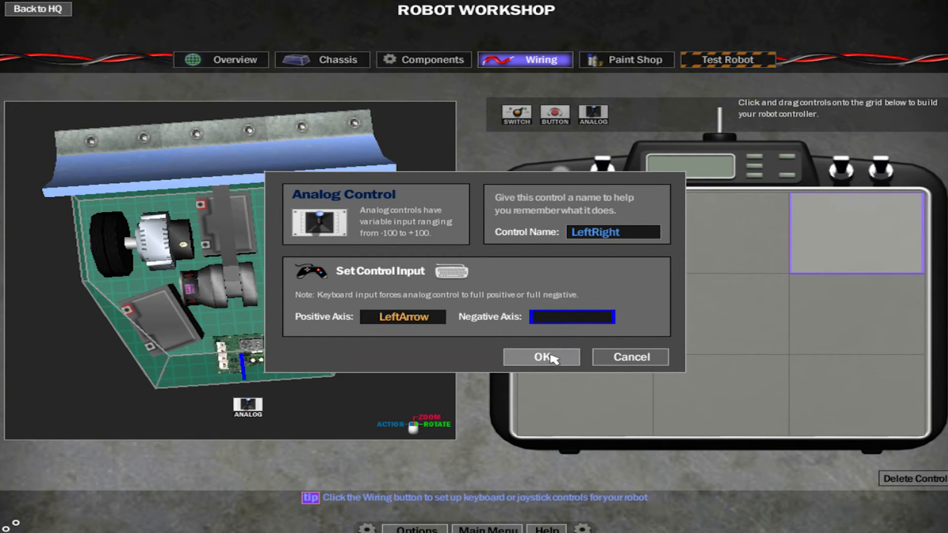
{"action": "left_click", "coordinate": [541, 357]}
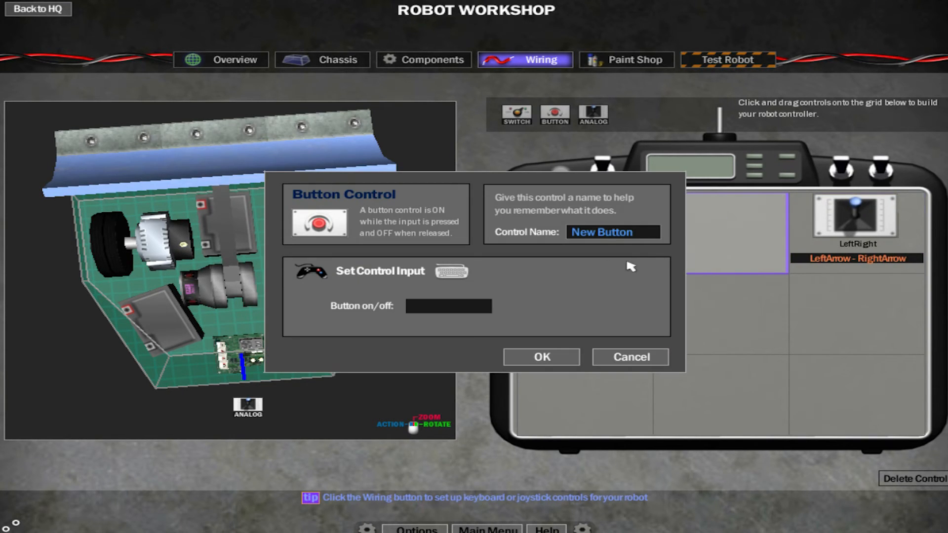
Rename the new button control Fire and bind it to the Space key.
{"action": "triple_click", "coordinate": [602, 231]}
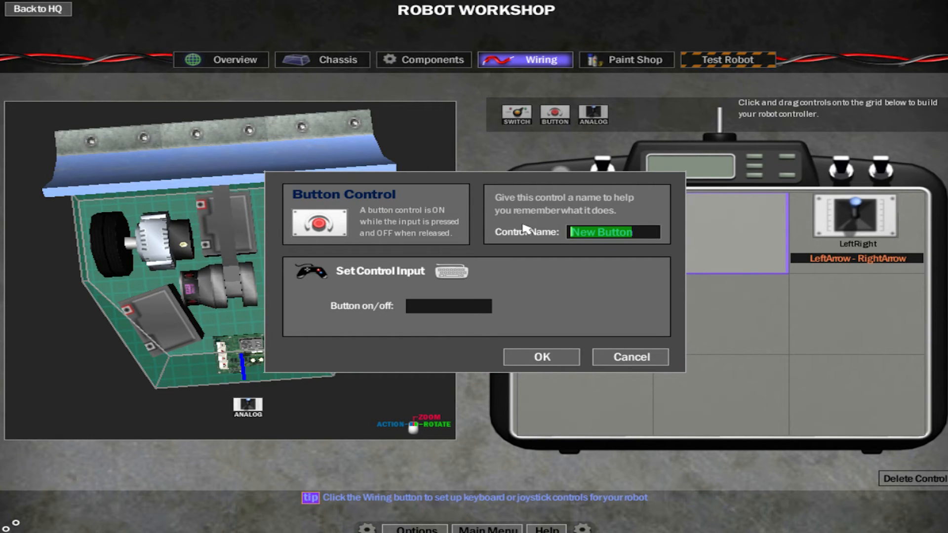
{"action": "type", "text": "Fire"}
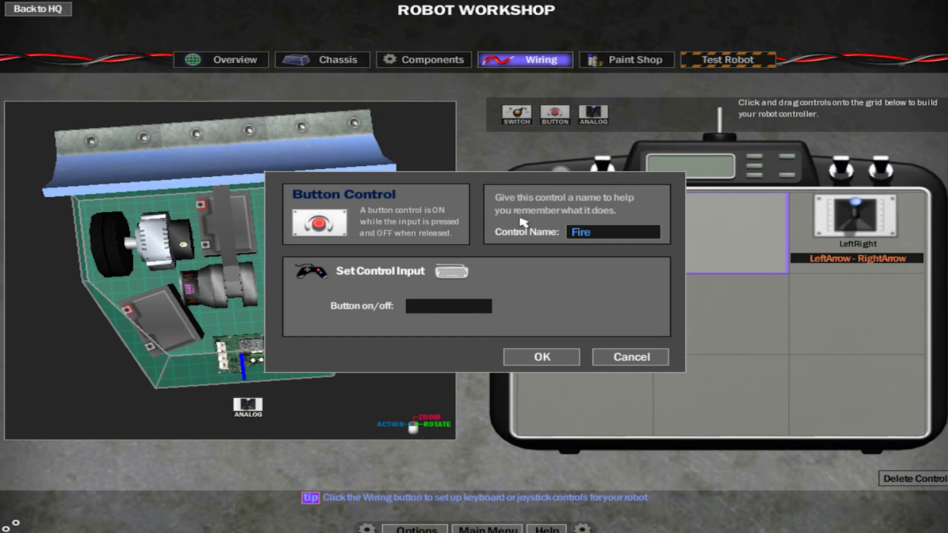
{"action": "left_click", "coordinate": [448, 307]}
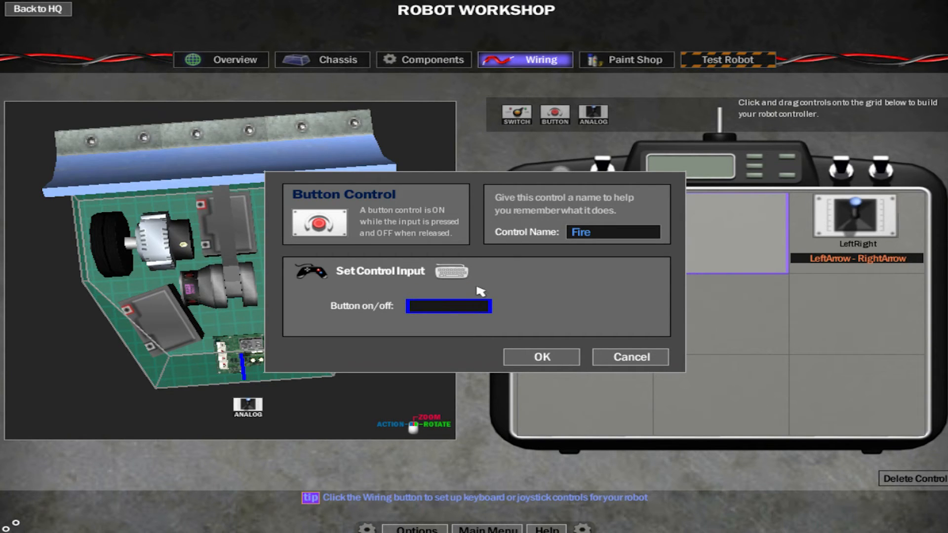
{"action": "mouse_move", "coordinate": [558, 277]}
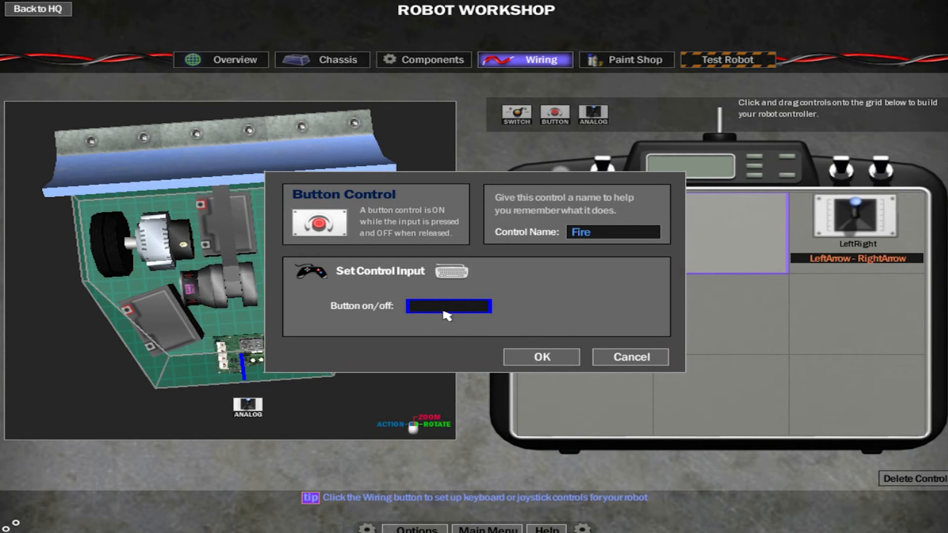
{"action": "key", "text": "space"}
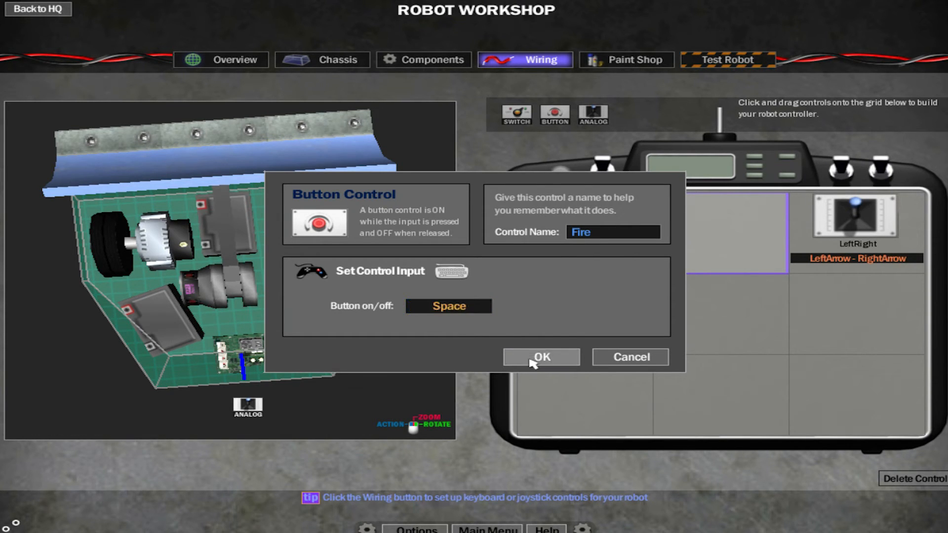
{"action": "left_click", "coordinate": [541, 357]}
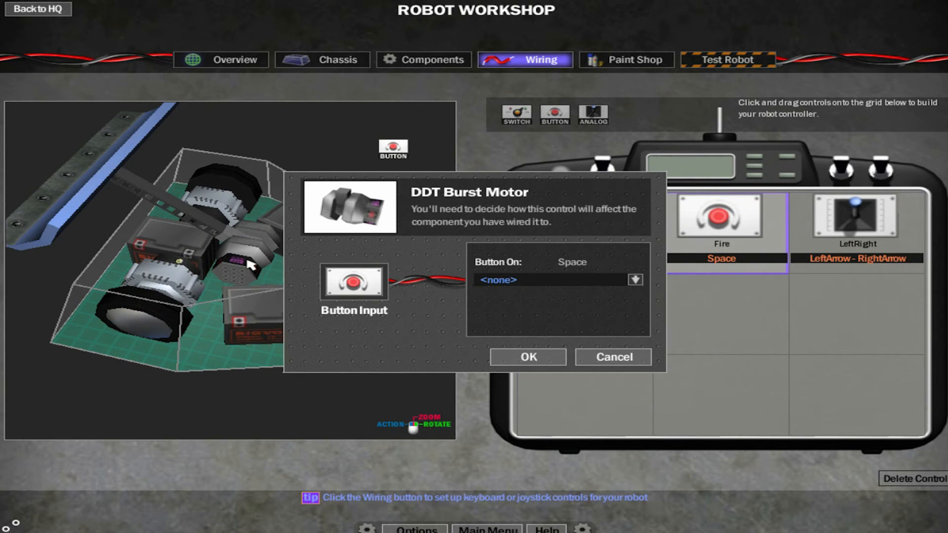
{"action": "mouse_move", "coordinate": [262, 241]}
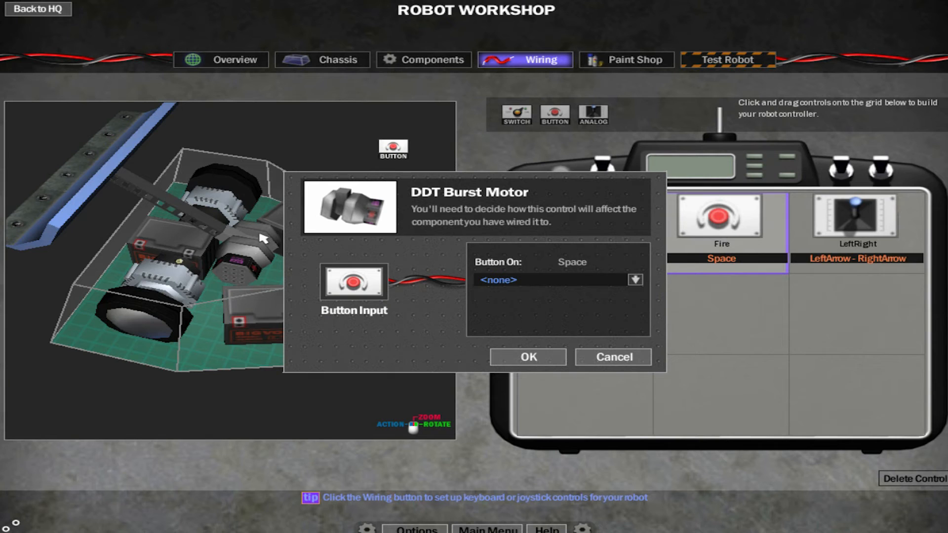
Set the DDT Burst Motor's Button On trigger to Fire.
{"action": "left_click", "coordinate": [635, 280]}
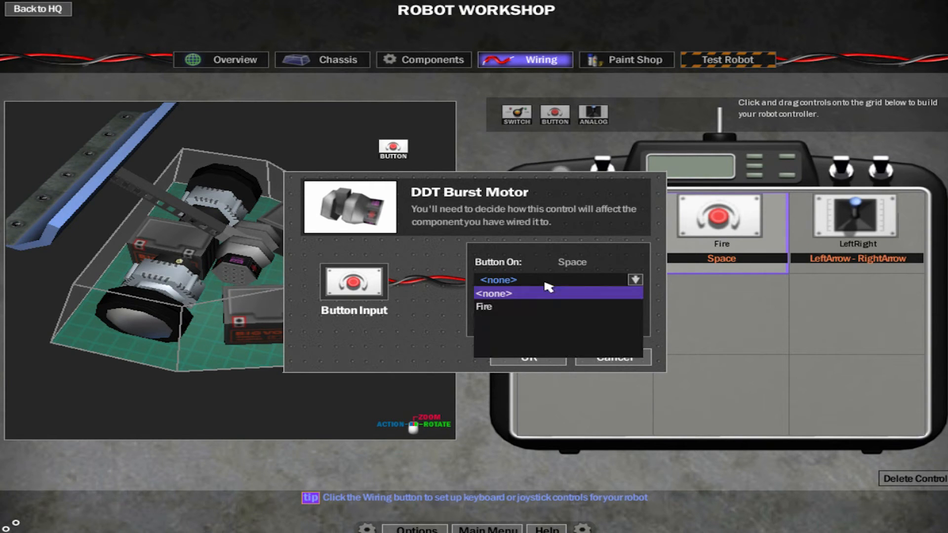
{"action": "left_click", "coordinate": [484, 307]}
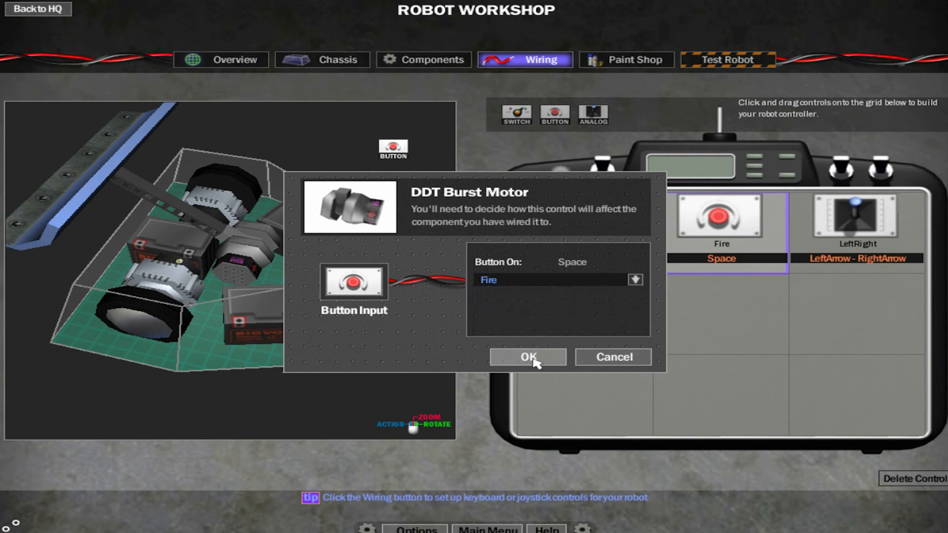
{"action": "left_click", "coordinate": [527, 357]}
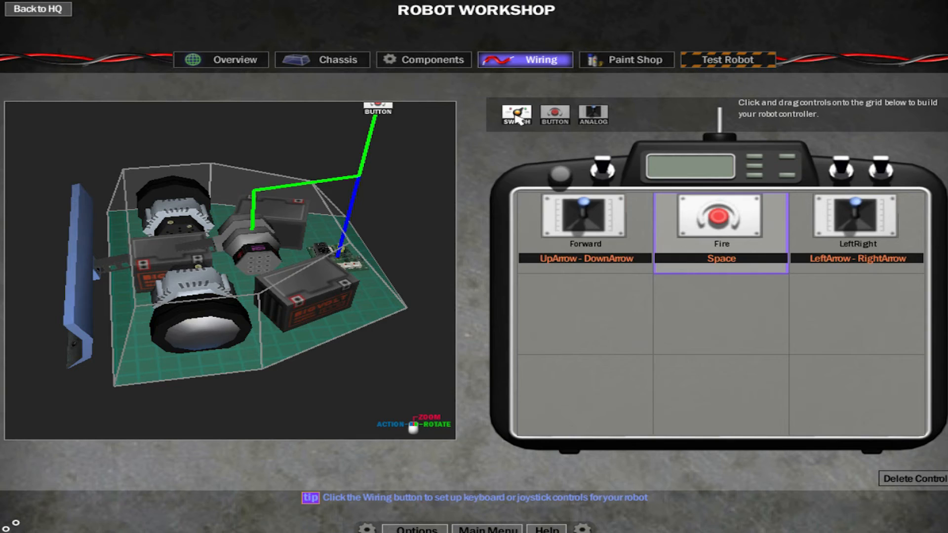
{"action": "left_click", "coordinate": [516, 114]}
{"action": "type", "text": "Spin"}
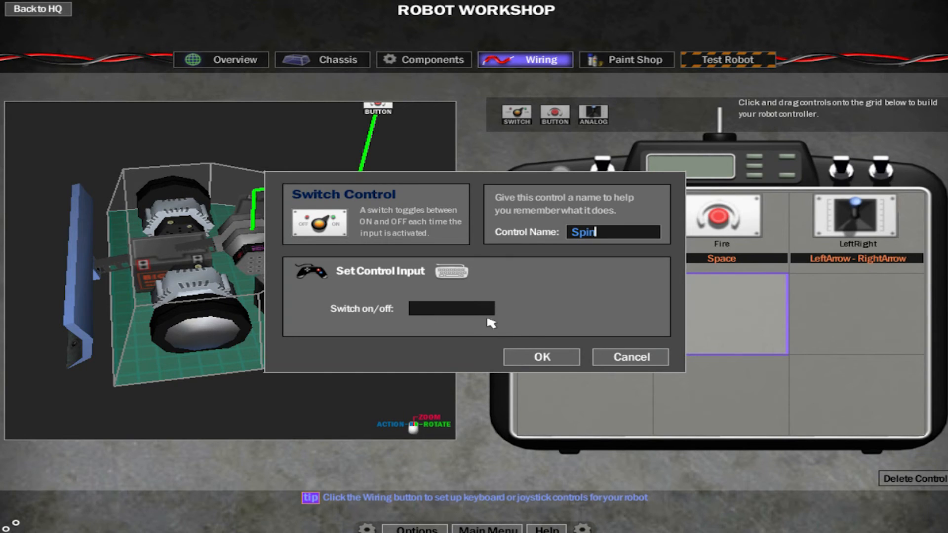
{"action": "left_click", "coordinate": [541, 357]}
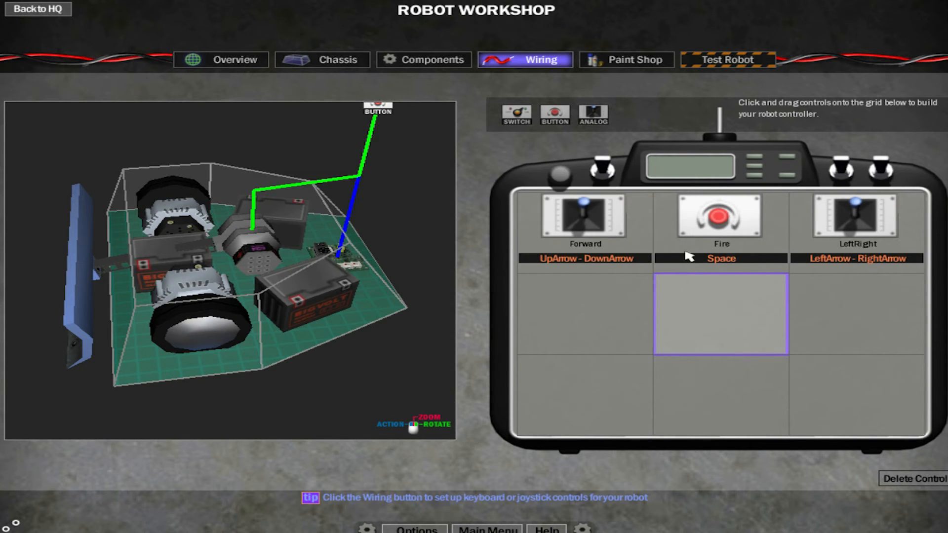
{"action": "mouse_move", "coordinate": [332, 310]}
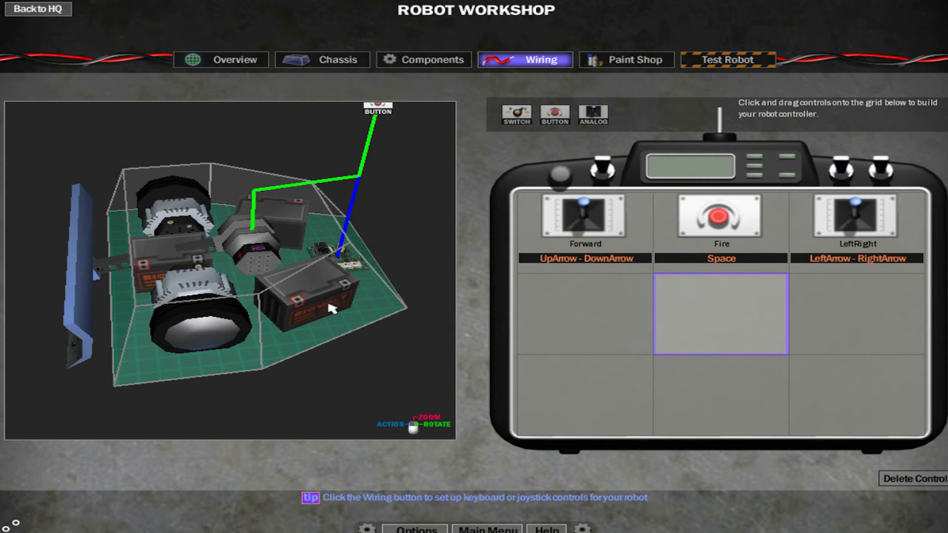
{"action": "mouse_move", "coordinate": [405, 250]}
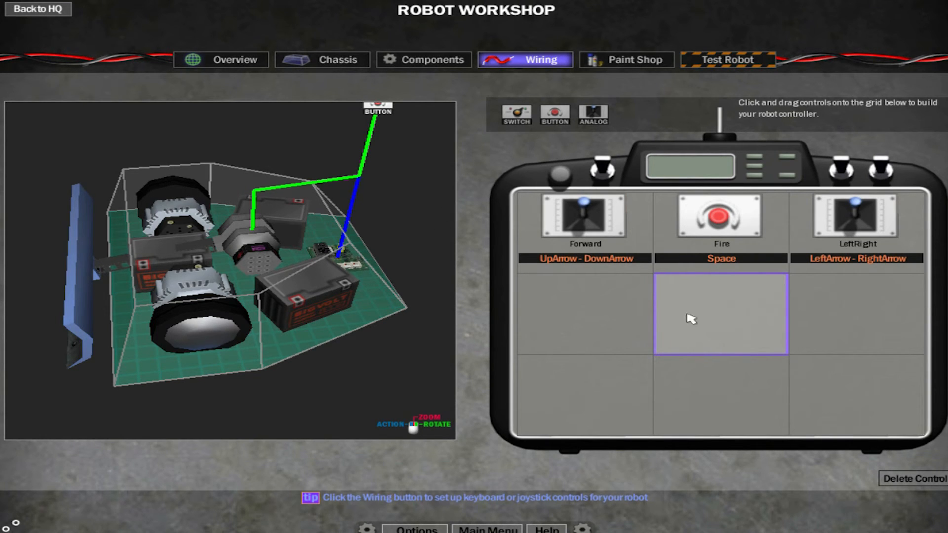
{"action": "mouse_move", "coordinate": [366, 266]}
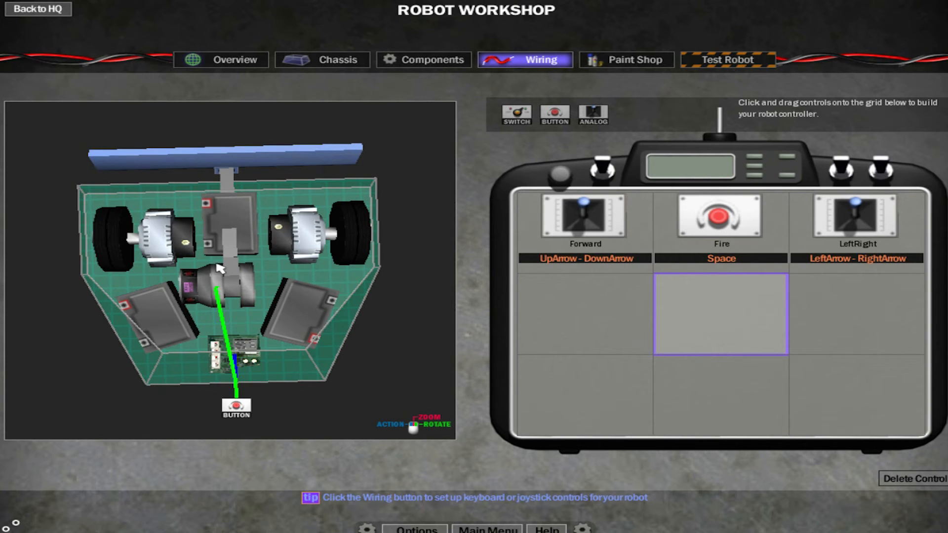
{"action": "mouse_move", "coordinate": [595, 225]}
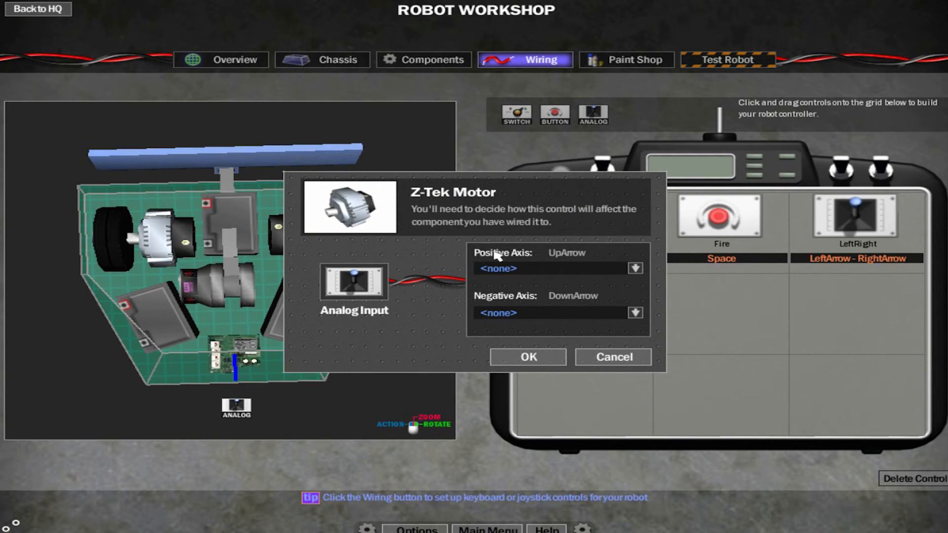
Wire Forward to the first Z-Tek motor: up counter-clockwise, down clockwise.
{"action": "left_click", "coordinate": [635, 268]}
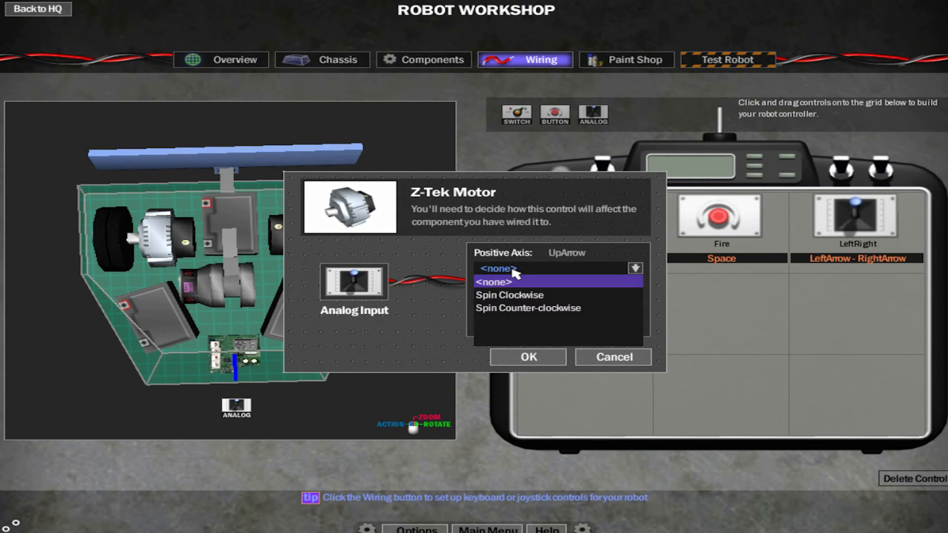
{"action": "left_click", "coordinate": [529, 308]}
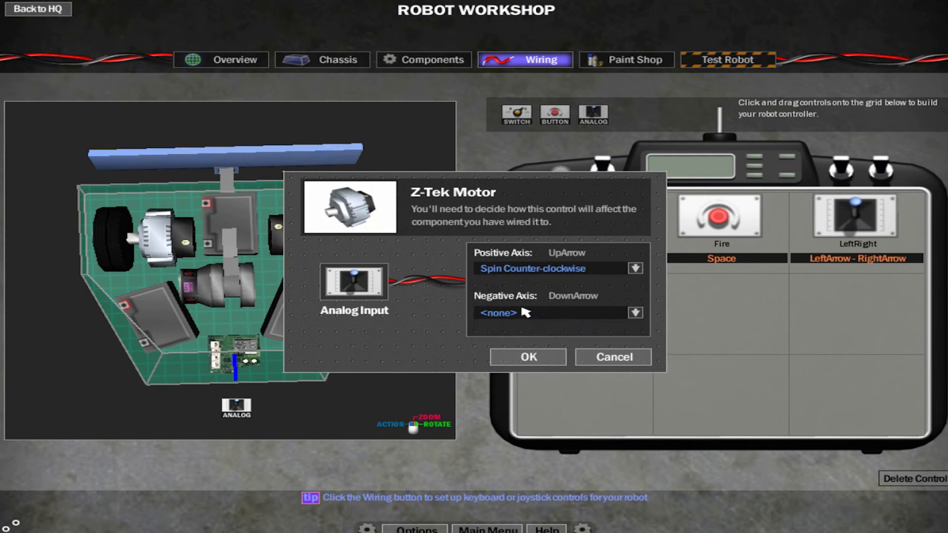
{"action": "left_click", "coordinate": [635, 312]}
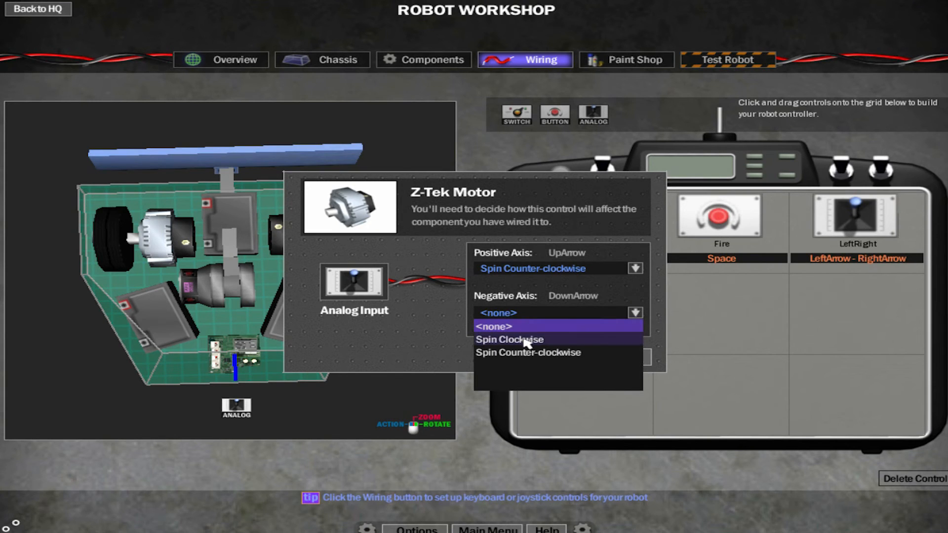
{"action": "left_click", "coordinate": [508, 340]}
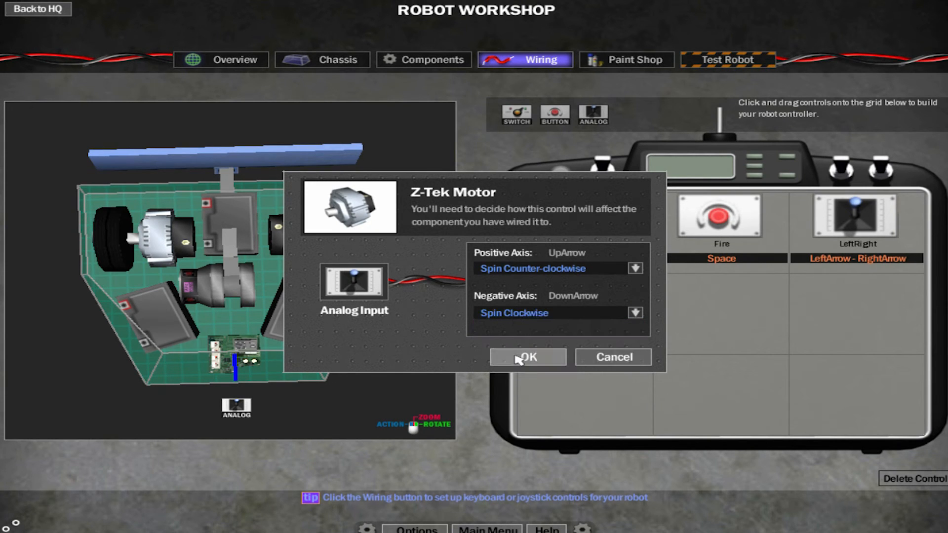
{"action": "left_click", "coordinate": [528, 357]}
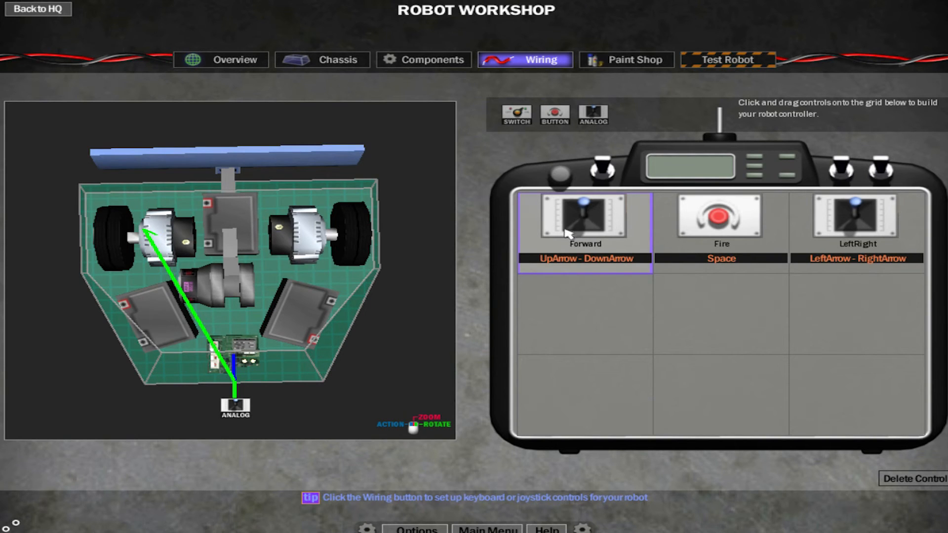
{"action": "mouse_move", "coordinate": [148, 255]}
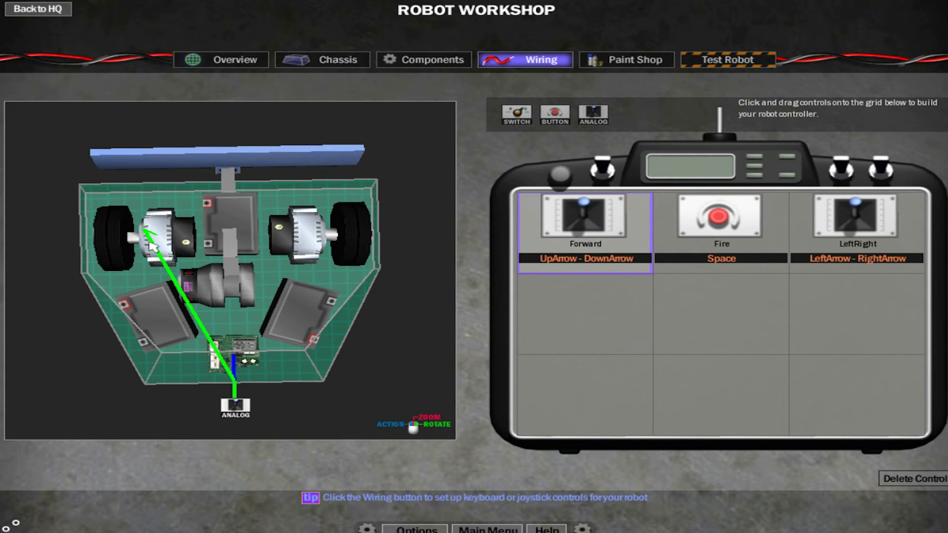
{"action": "mouse_move", "coordinate": [164, 310]}
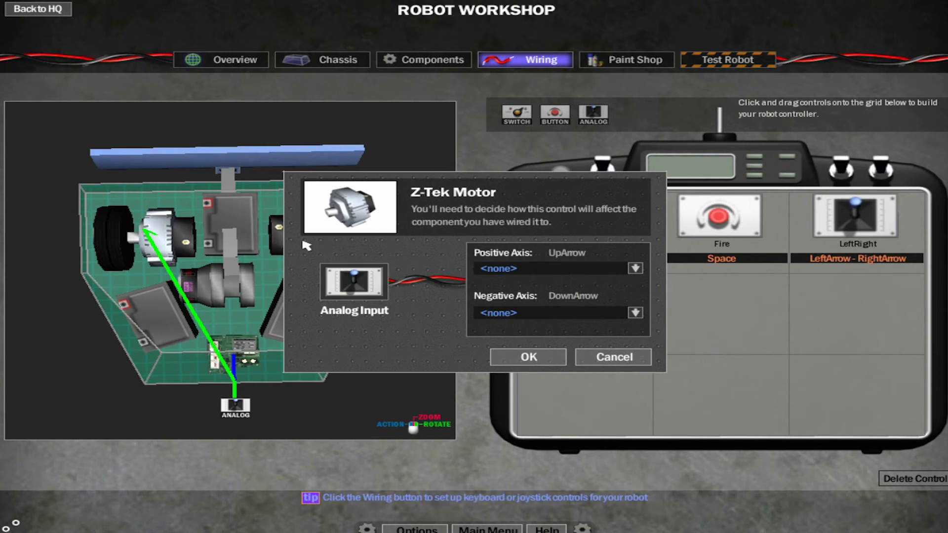
Wire Forward to the second Z-Tek motor: up clockwise, down counter-clockwise.
{"action": "left_click", "coordinate": [635, 268]}
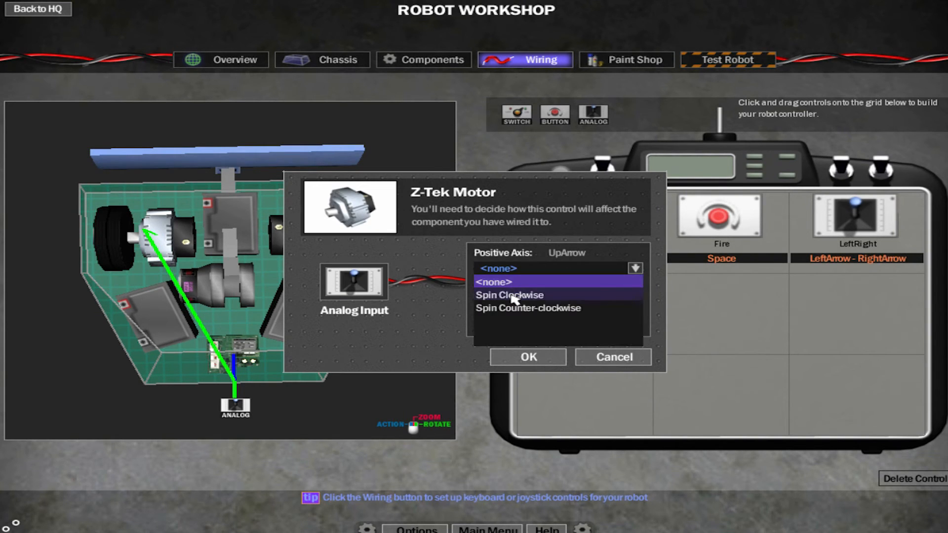
{"action": "left_click", "coordinate": [508, 294]}
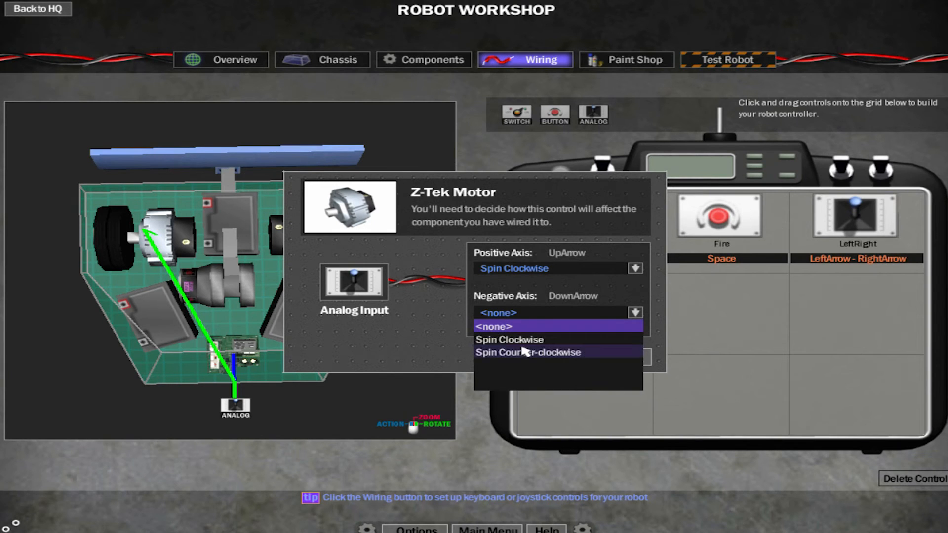
{"action": "left_click", "coordinate": [528, 352]}
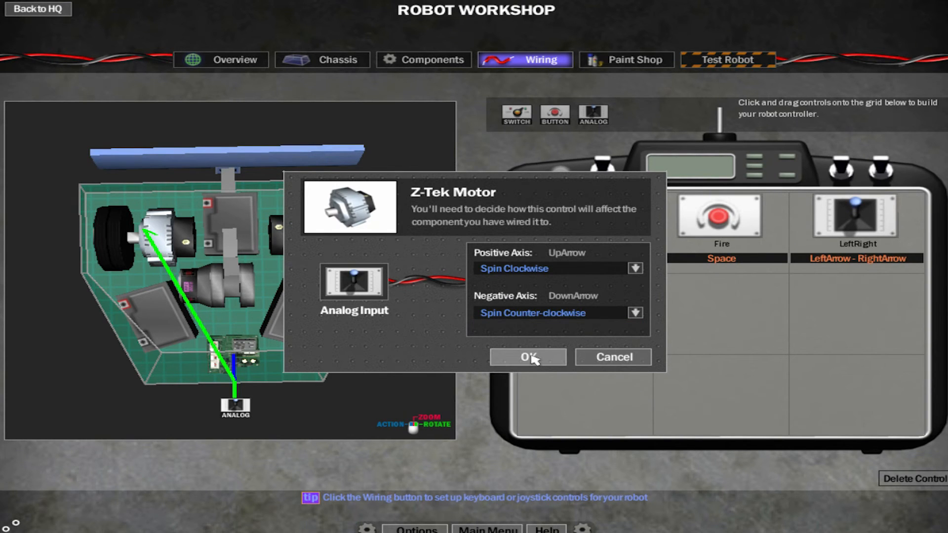
{"action": "left_click", "coordinate": [527, 357]}
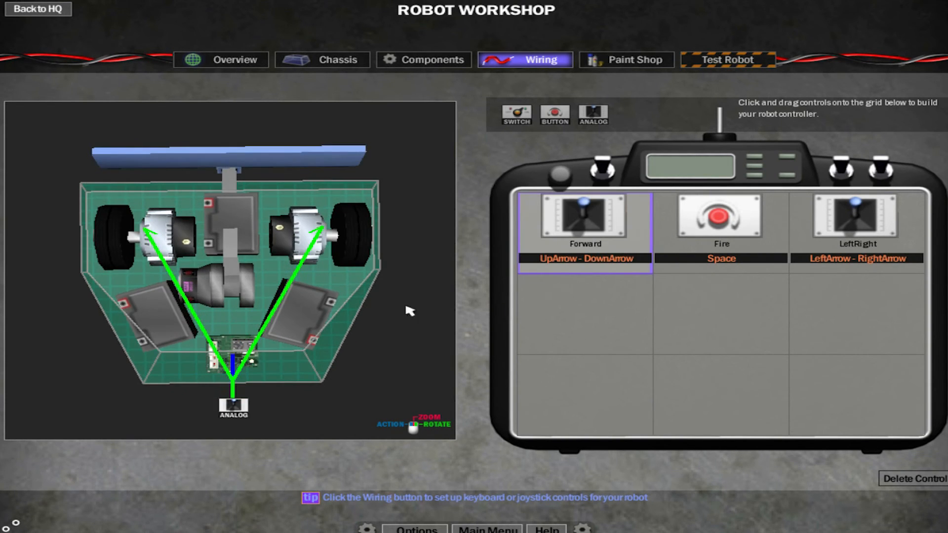
Set the Z-Tek motor's LeftRight spins: left clockwise, right counter-clockwise.
{"action": "left_click", "coordinate": [858, 221]}
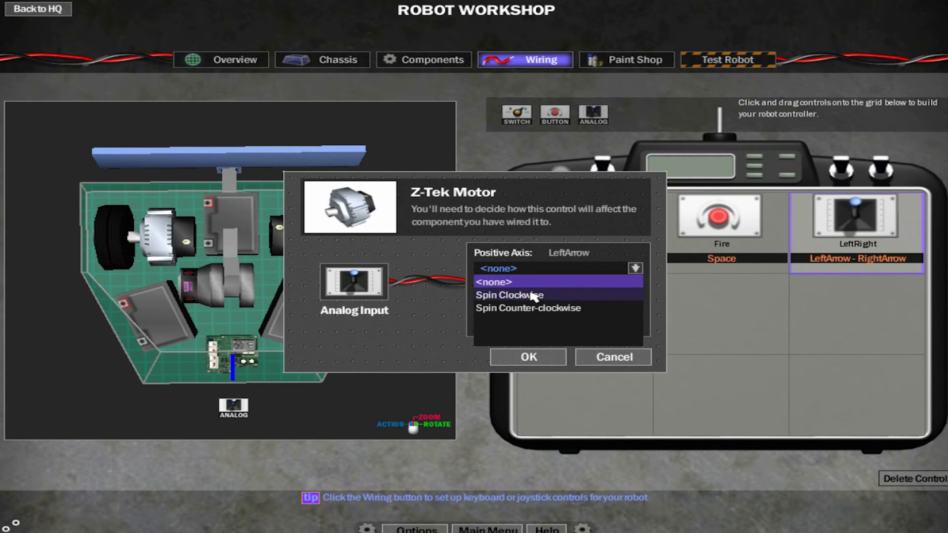
{"action": "left_click", "coordinate": [510, 295]}
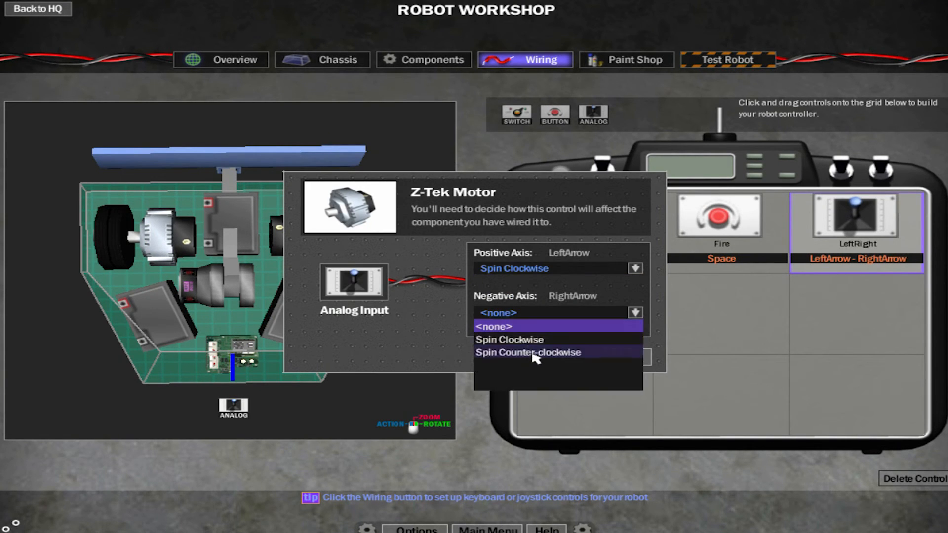
{"action": "left_click", "coordinate": [528, 352]}
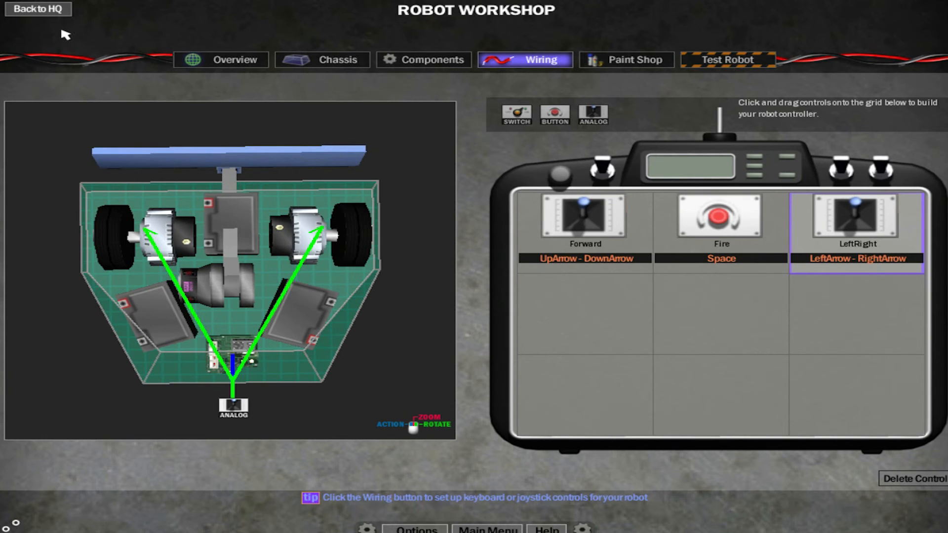
Return to HQ and reopen the unnamed heavyweight in the workshop on its Wiring tab.
{"action": "left_click", "coordinate": [38, 10]}
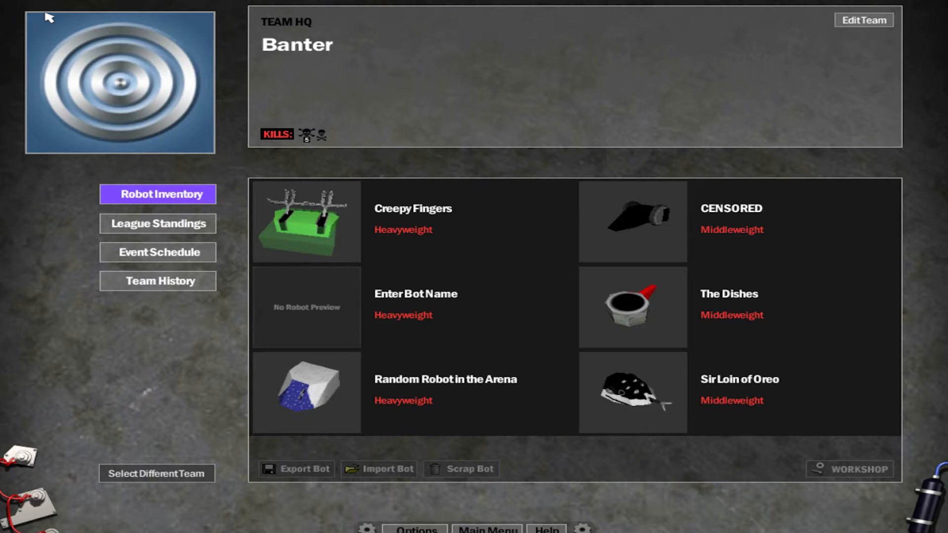
{"action": "mouse_move", "coordinate": [345, 327]}
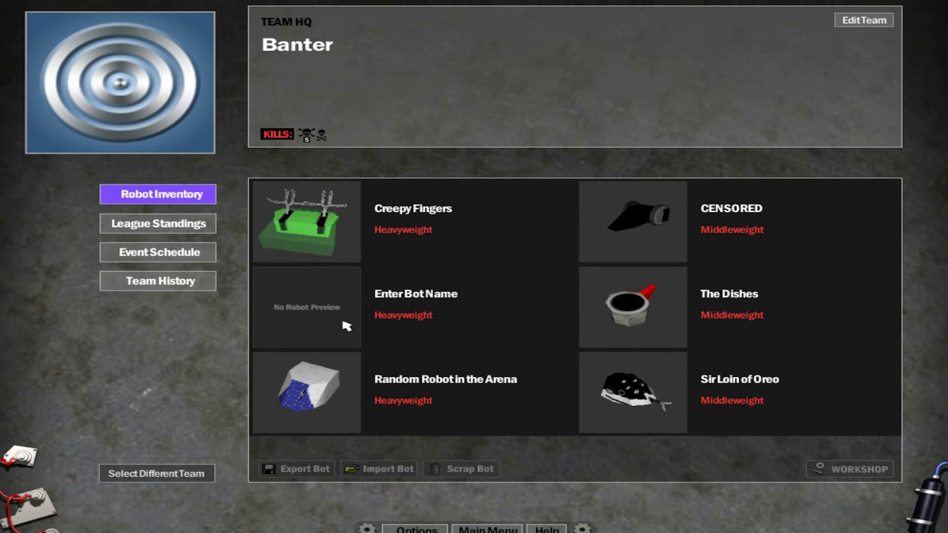
{"action": "mouse_move", "coordinate": [343, 310]}
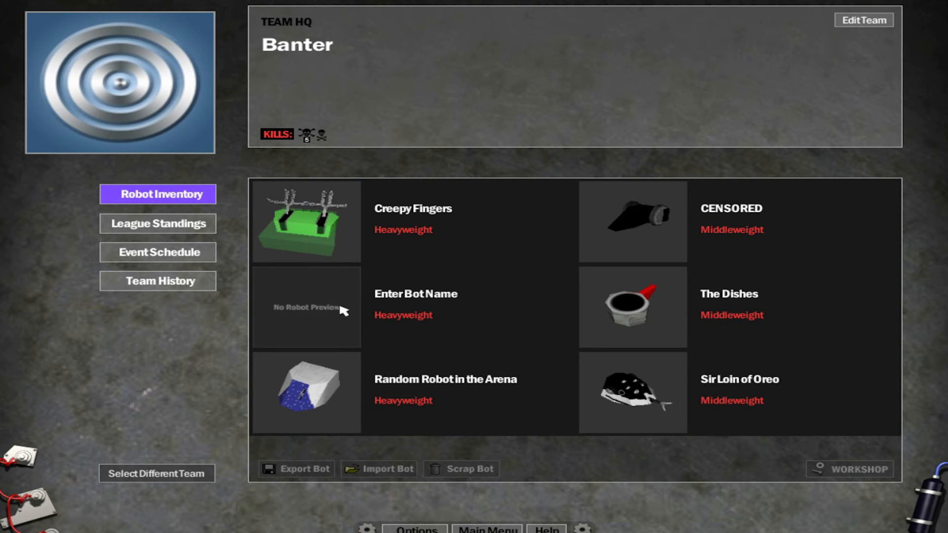
{"action": "mouse_move", "coordinate": [340, 334]}
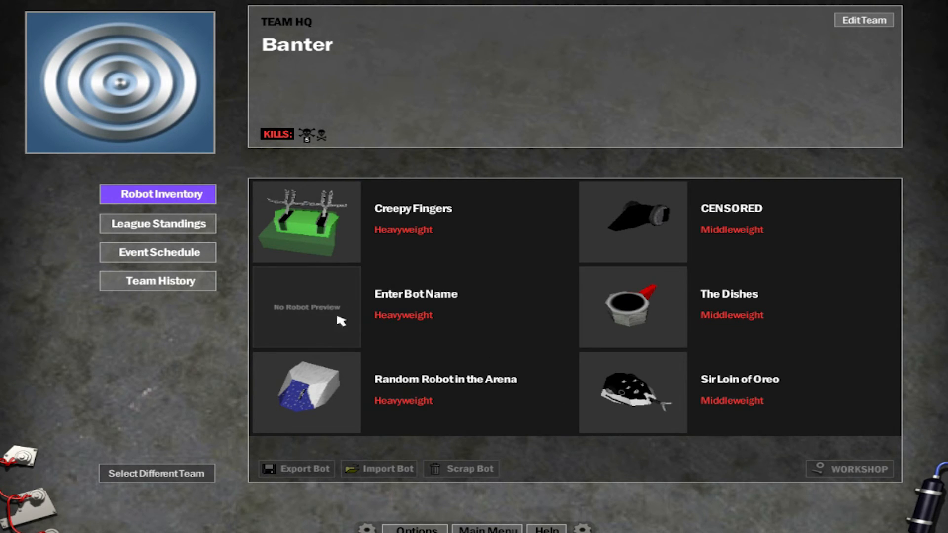
{"action": "mouse_move", "coordinate": [357, 313]}
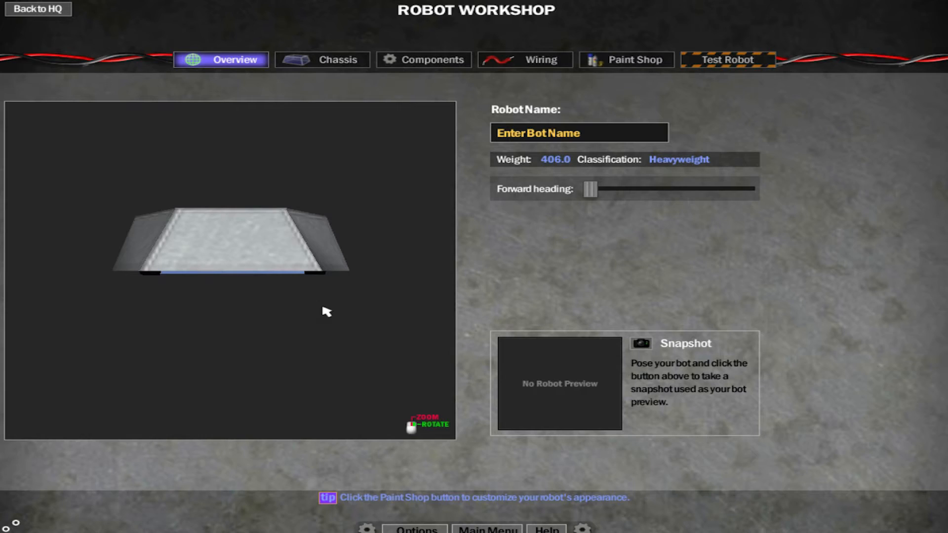
{"action": "left_click_drag", "start_coordinate": [326, 311], "coordinate": [260, 271]}
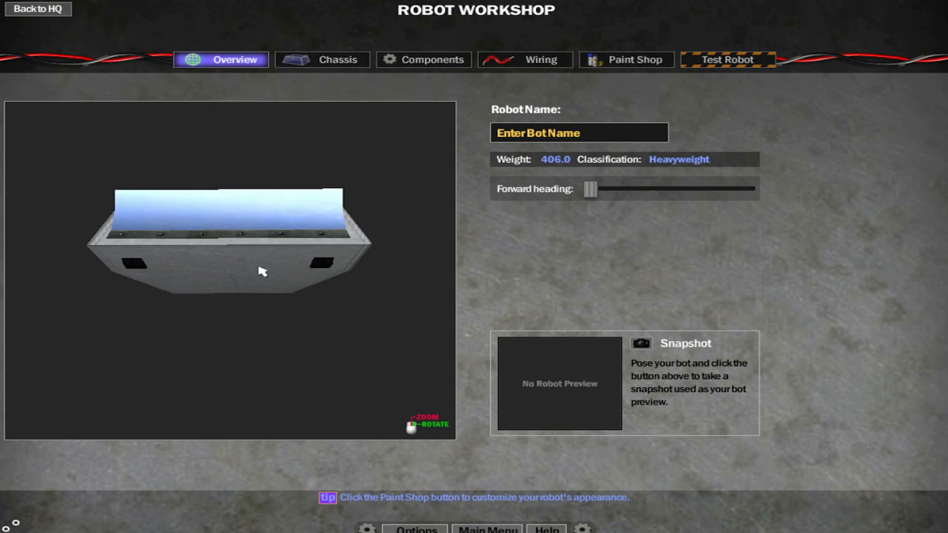
{"action": "left_click", "coordinate": [535, 59]}
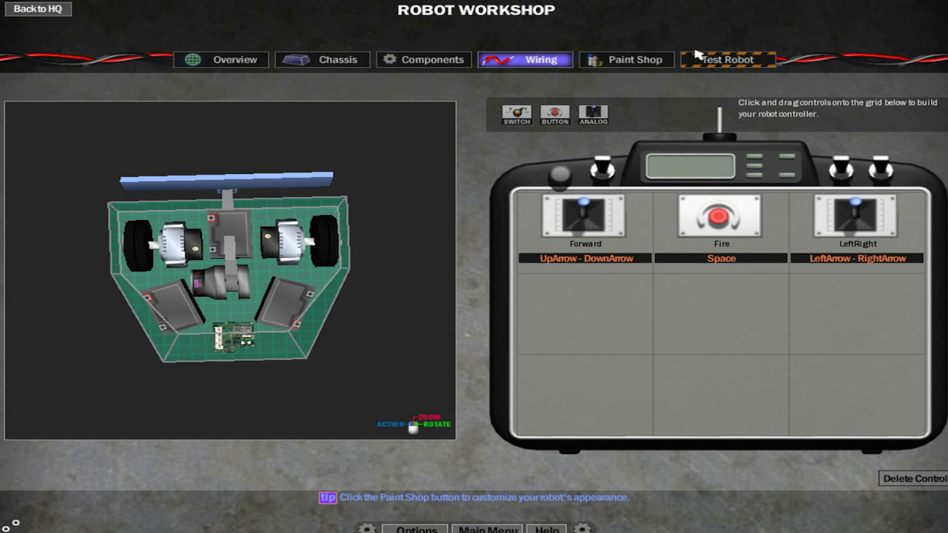
Open the Paint Shop's Chassis Appearance settings.
{"action": "left_click", "coordinate": [727, 60]}
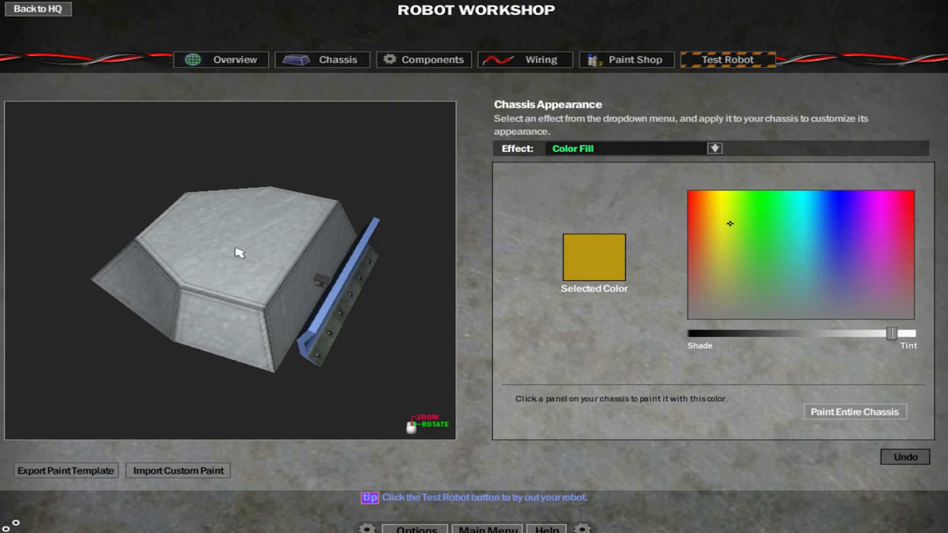
Set the chassis effect to Texture Fill with mottled_metal.bmp, then switch the effect to Decals.
{"action": "left_click_drag", "start_coordinate": [238, 253], "coordinate": [270, 330]}
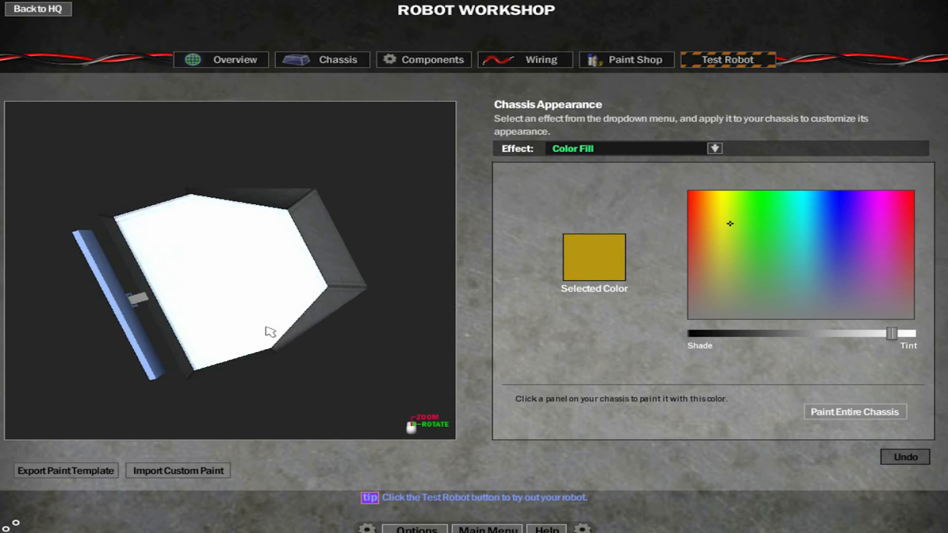
{"action": "left_click", "coordinate": [714, 148]}
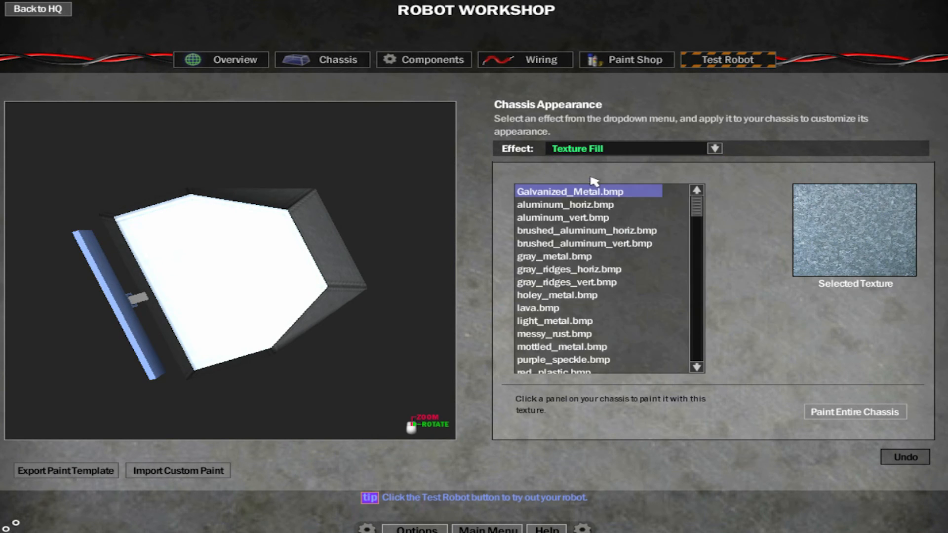
{"action": "left_click", "coordinate": [564, 205]}
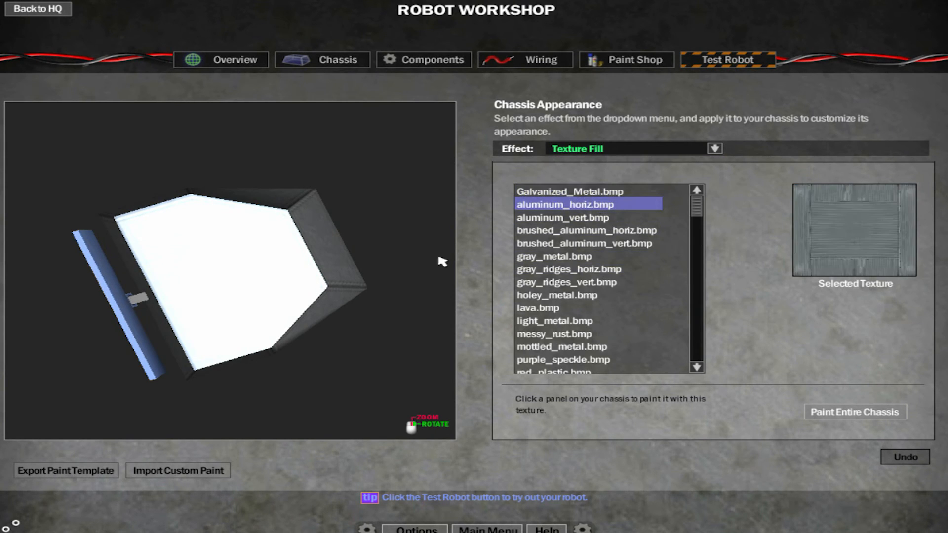
{"action": "left_click", "coordinate": [586, 230]}
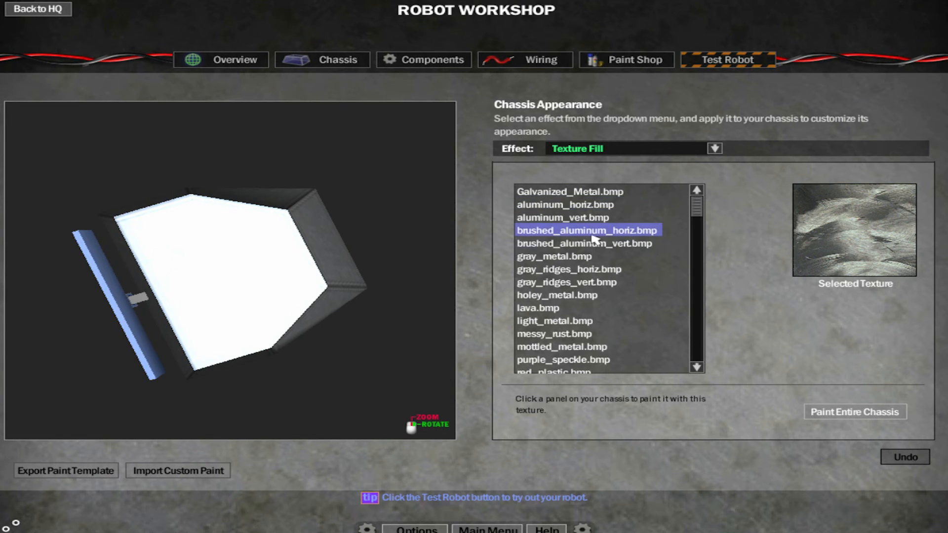
{"action": "left_click", "coordinate": [561, 346]}
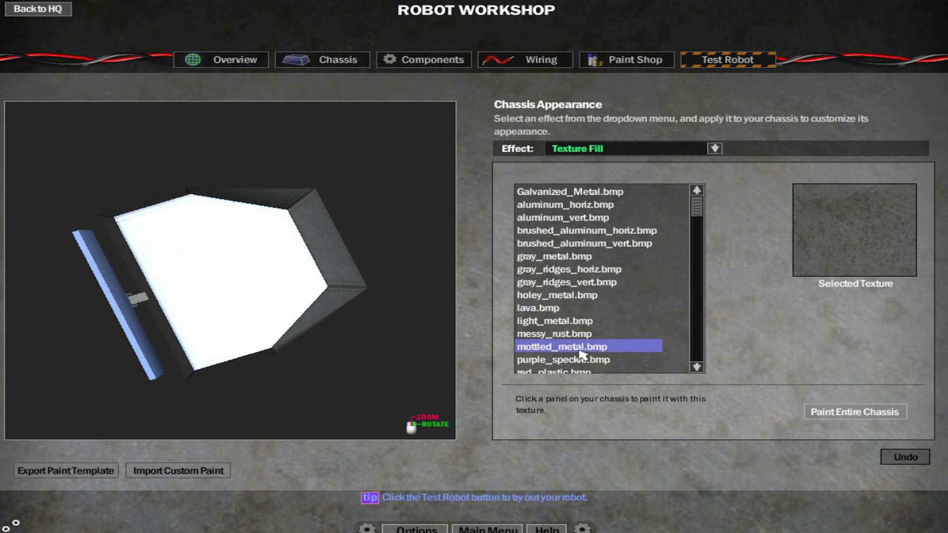
{"action": "left_click", "coordinate": [714, 148]}
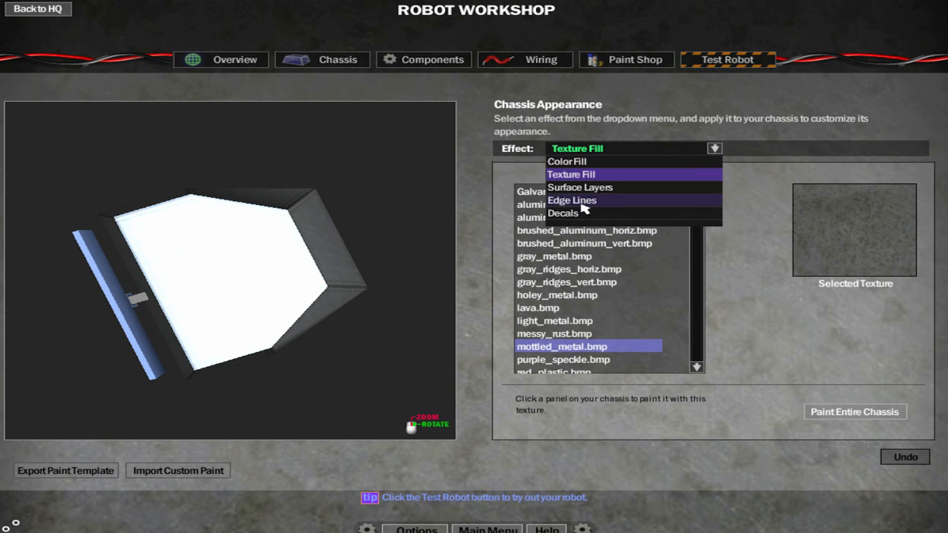
{"action": "left_click", "coordinate": [562, 213]}
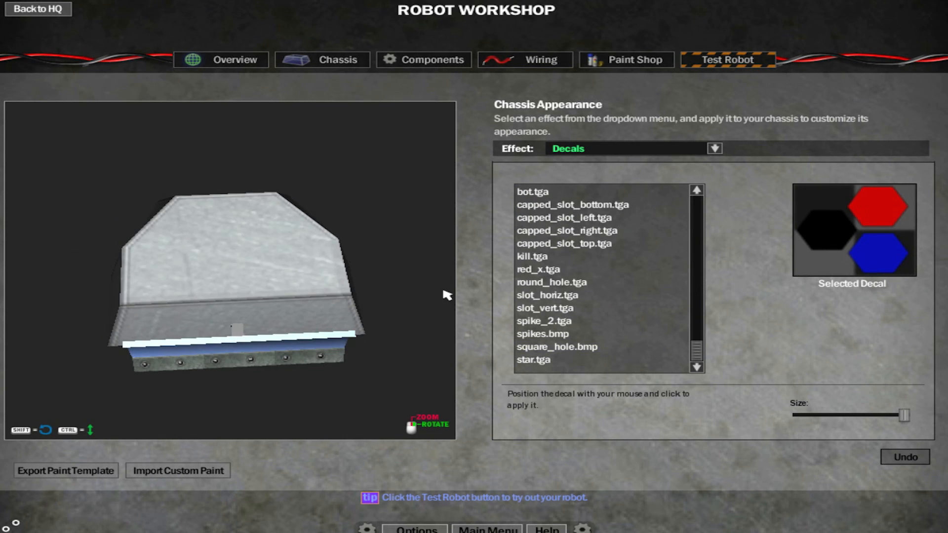
Apply smaller slot_vert and slot_horiz decals across the chassis top and check them.
{"action": "left_click", "coordinate": [545, 321]}
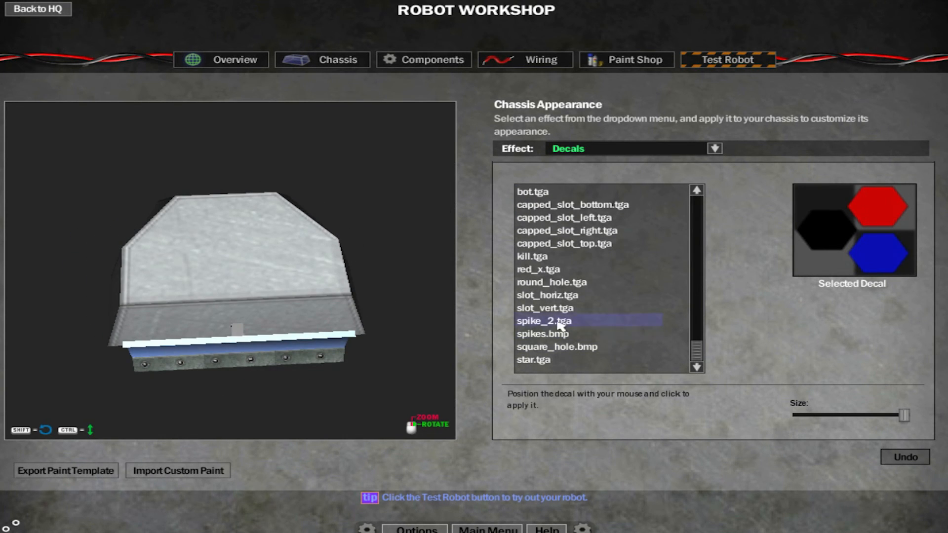
{"action": "left_click", "coordinate": [547, 295]}
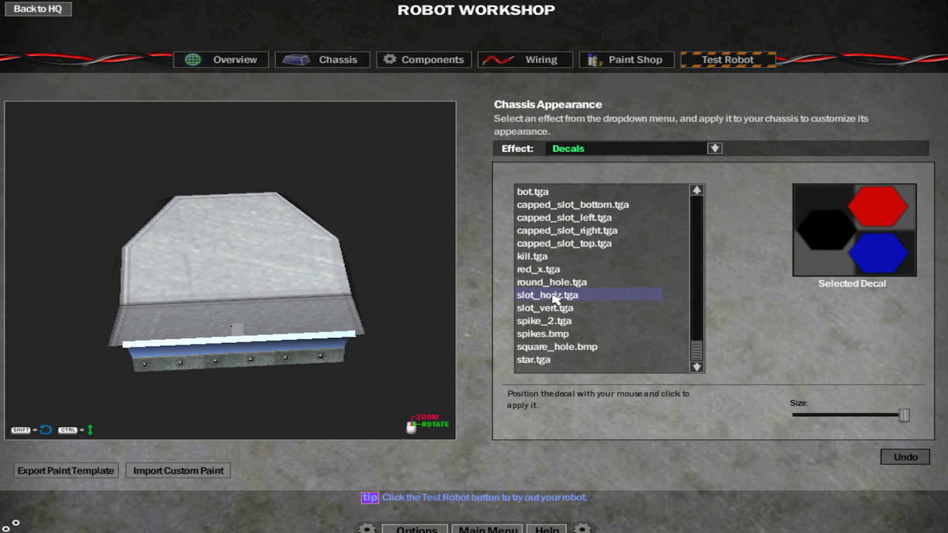
{"action": "left_click", "coordinate": [544, 308]}
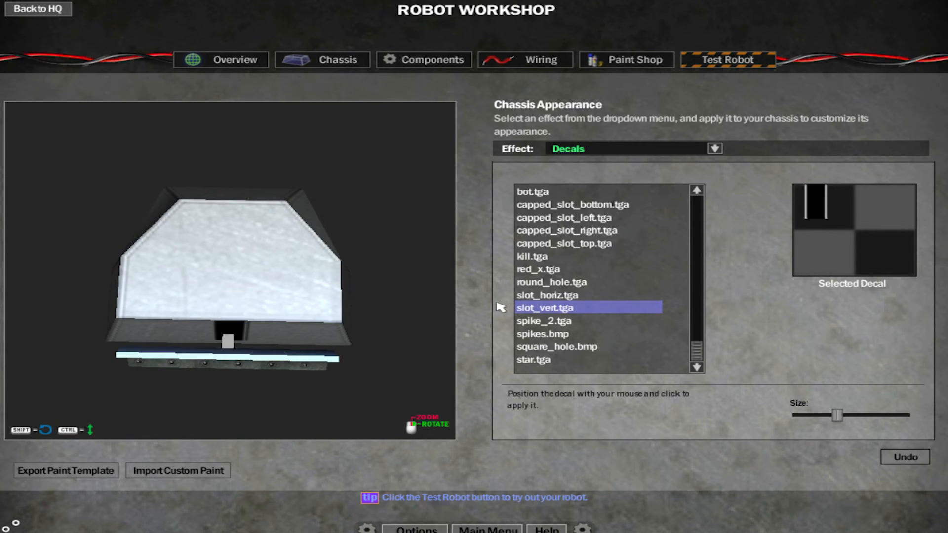
{"action": "left_click", "coordinate": [547, 282]}
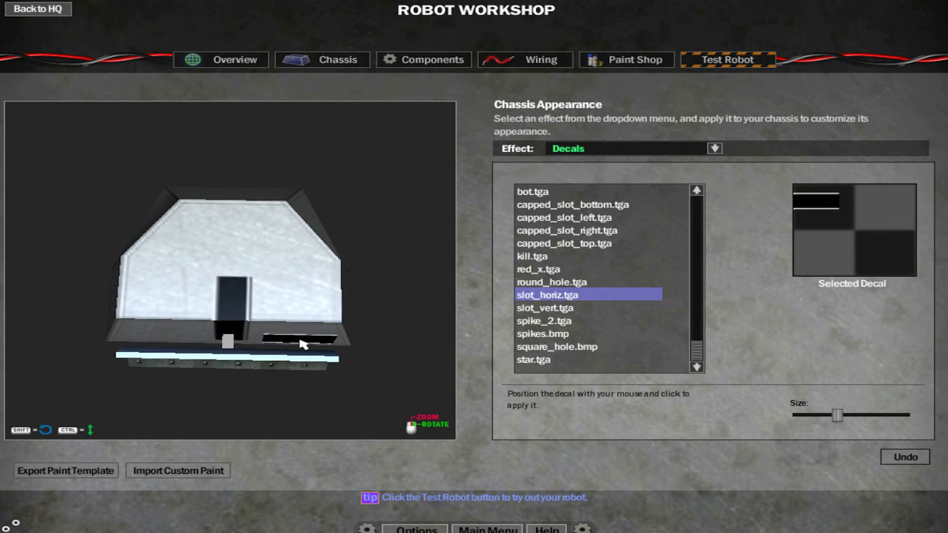
{"action": "left_click_drag", "start_coordinate": [302, 345], "coordinate": [320, 368]}
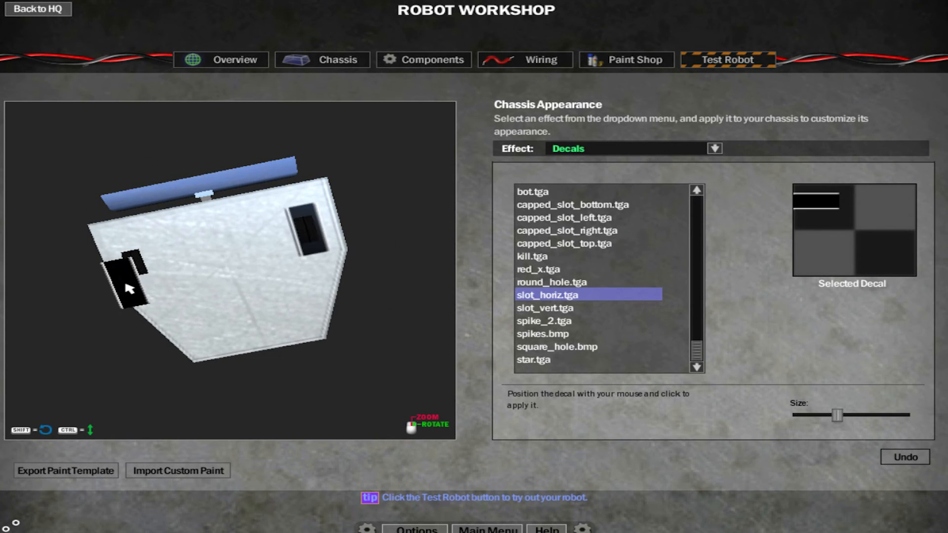
{"action": "left_click_drag", "start_coordinate": [127, 288], "coordinate": [245, 384]}
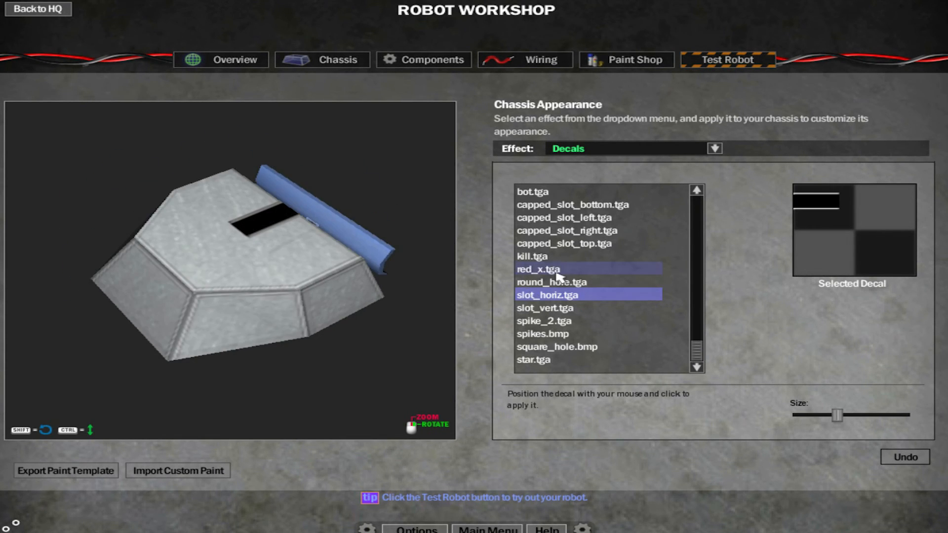
Stamp the red_x.tga decal on a chassis side, then show the Overview page.
{"action": "left_click", "coordinate": [538, 269]}
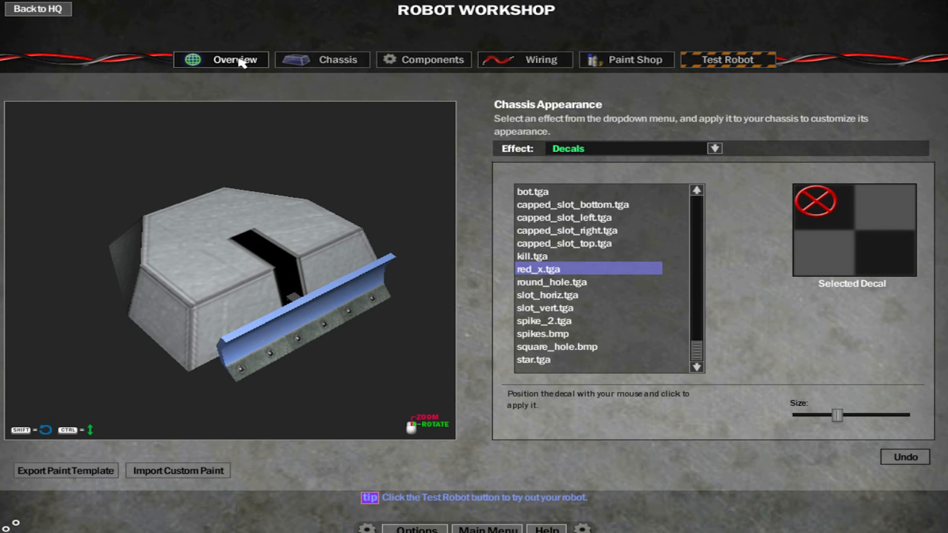
{"action": "mouse_move", "coordinate": [659, 82]}
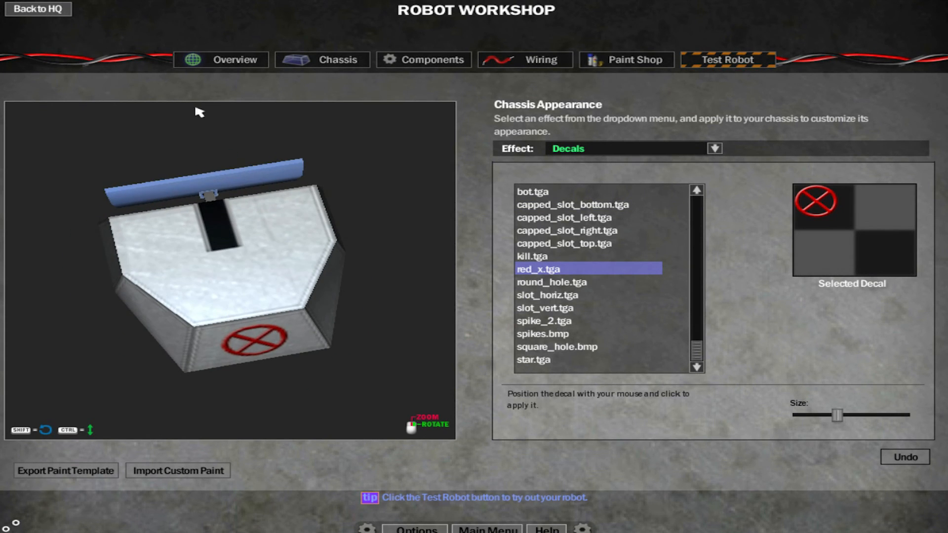
{"action": "left_click", "coordinate": [234, 60]}
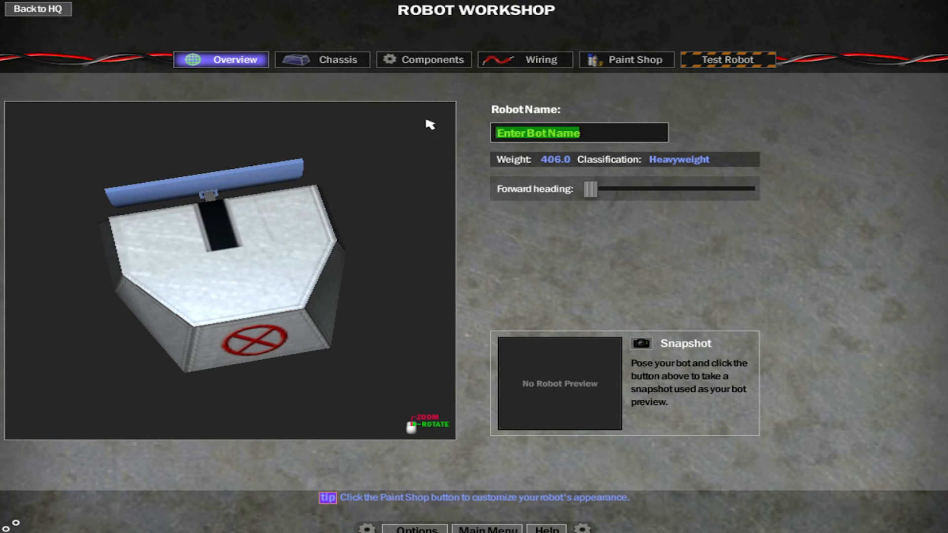
Name the robot 'Fat Knacker' in the Robot Name box.
{"action": "type", "text": "Fat Knacker"}
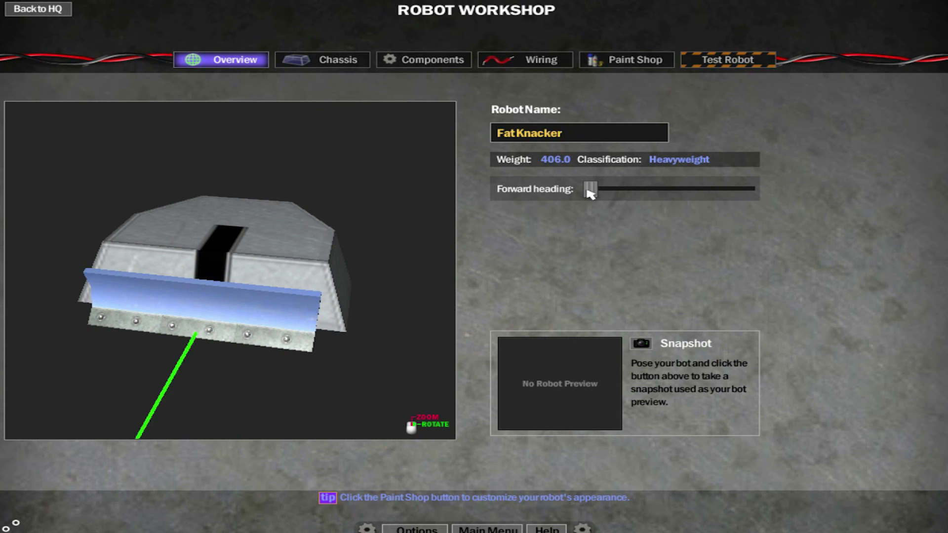
{"action": "left_click", "coordinate": [322, 60]}
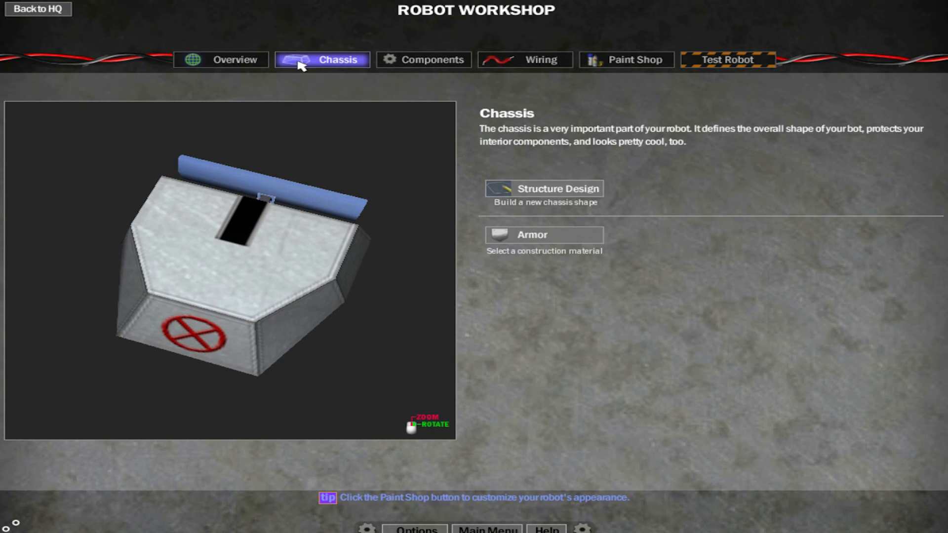
{"action": "left_click", "coordinate": [221, 59]}
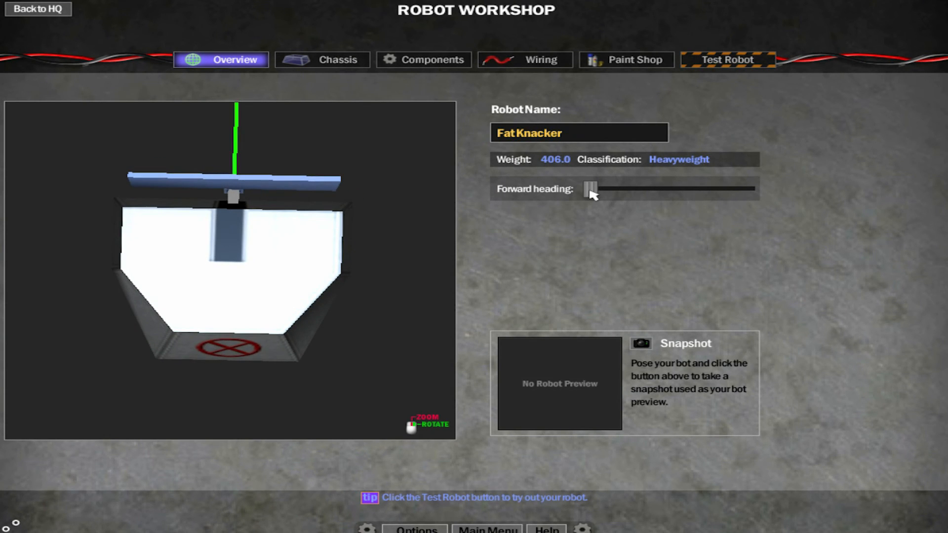
View the robot from several angles and try the Forward heading slider, resetting it.
{"action": "left_click_drag", "start_coordinate": [590, 188], "coordinate": [639, 188]}
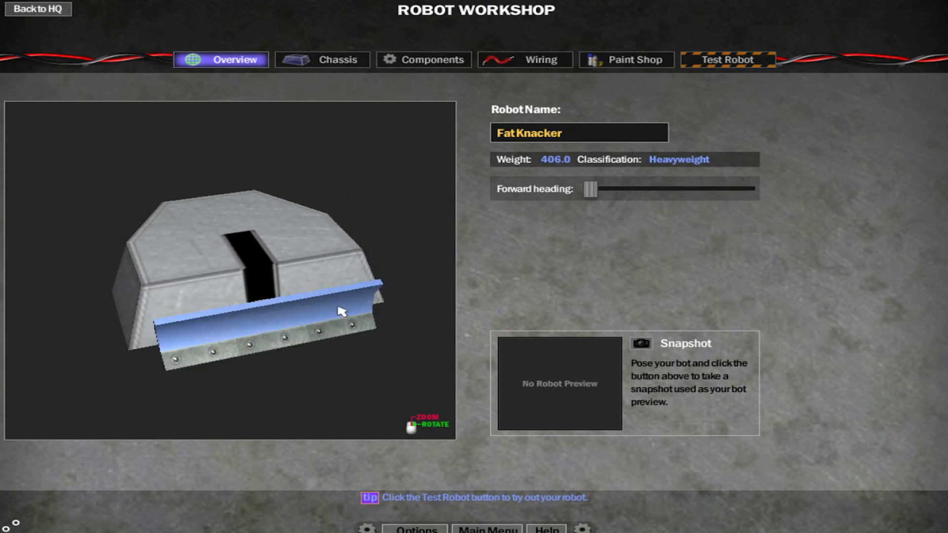
{"action": "left_click_drag", "start_coordinate": [589, 188], "coordinate": [594, 189]}
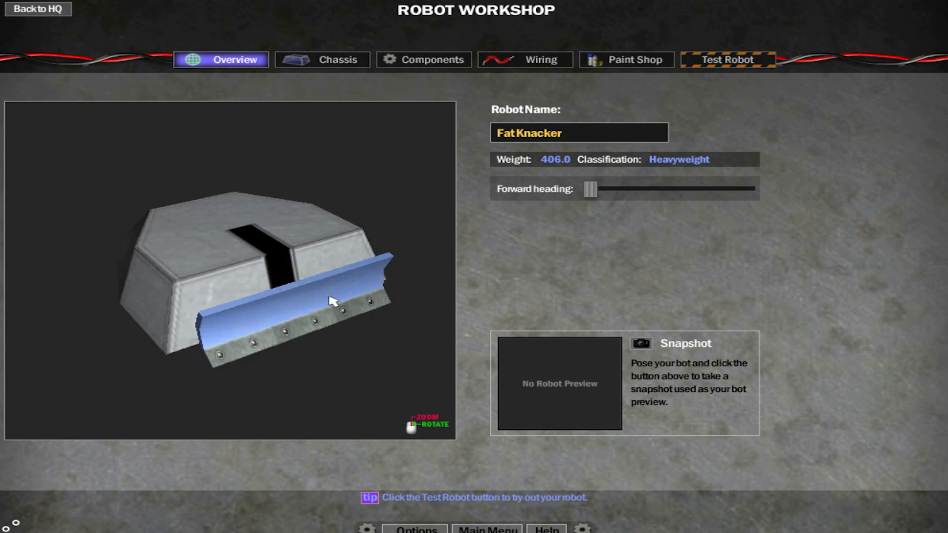
{"action": "left_click_drag", "start_coordinate": [329, 301], "coordinate": [381, 302]}
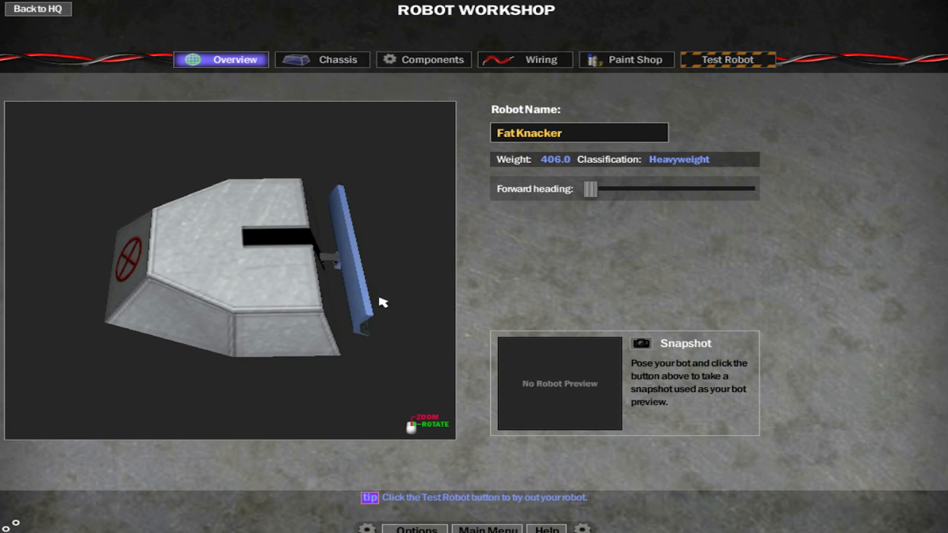
{"action": "left_click_drag", "start_coordinate": [590, 189], "coordinate": [701, 189]}
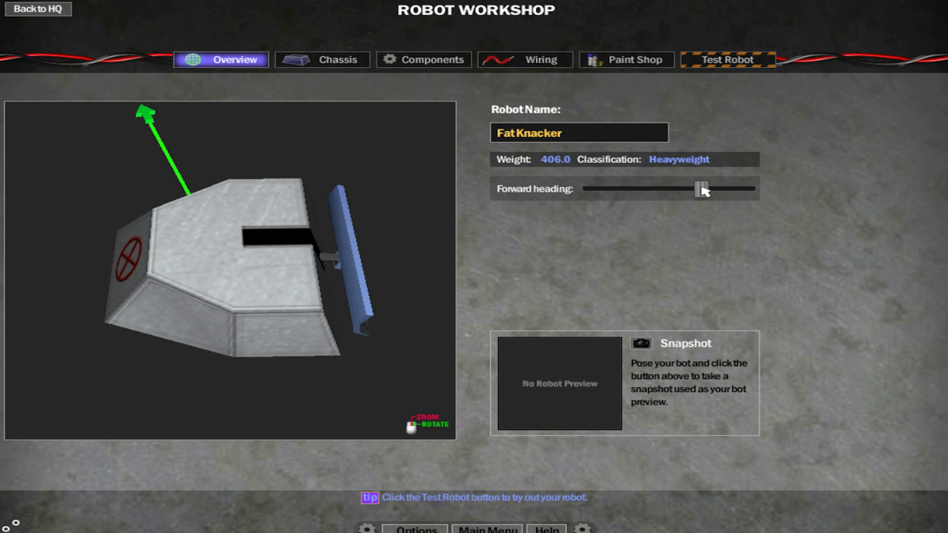
{"action": "left_click_drag", "start_coordinate": [703, 188], "coordinate": [711, 188]}
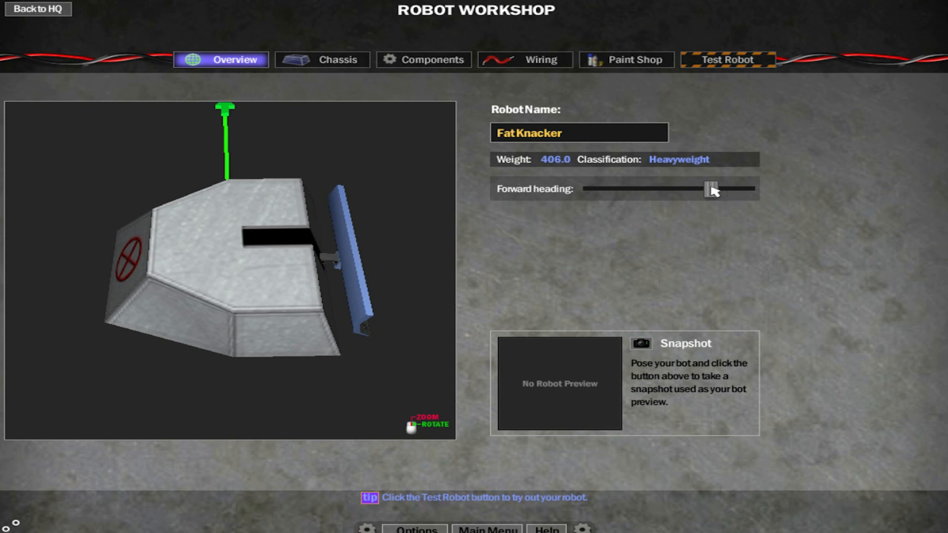
{"action": "left_click_drag", "start_coordinate": [710, 189], "coordinate": [592, 189]}
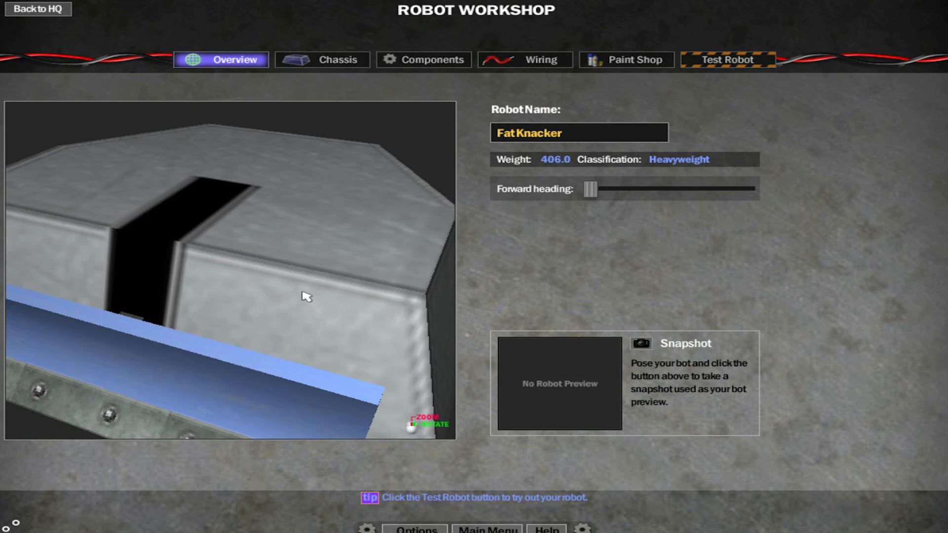
Frame the whole robot from the front and take the Snapshot preview.
{"action": "left_click_drag", "start_coordinate": [305, 296], "coordinate": [348, 300]}
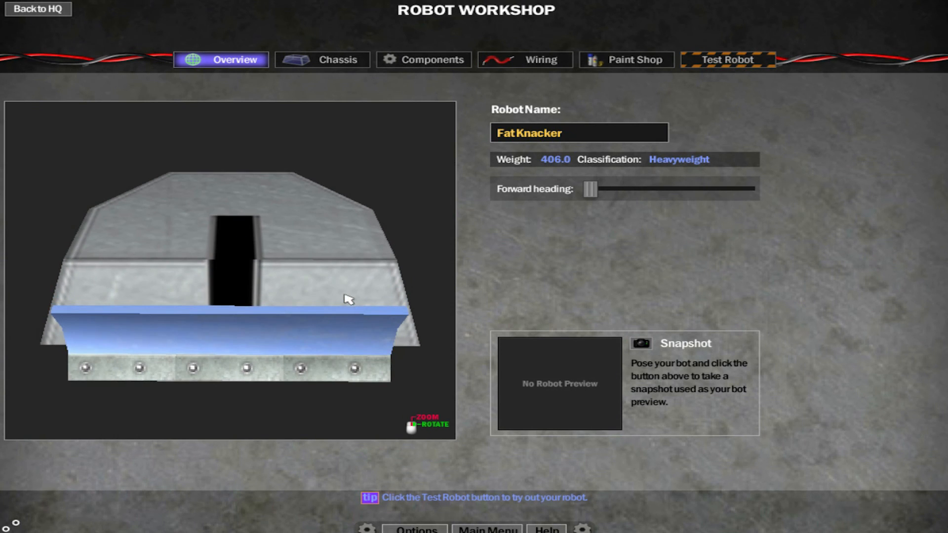
{"action": "left_click", "coordinate": [640, 343]}
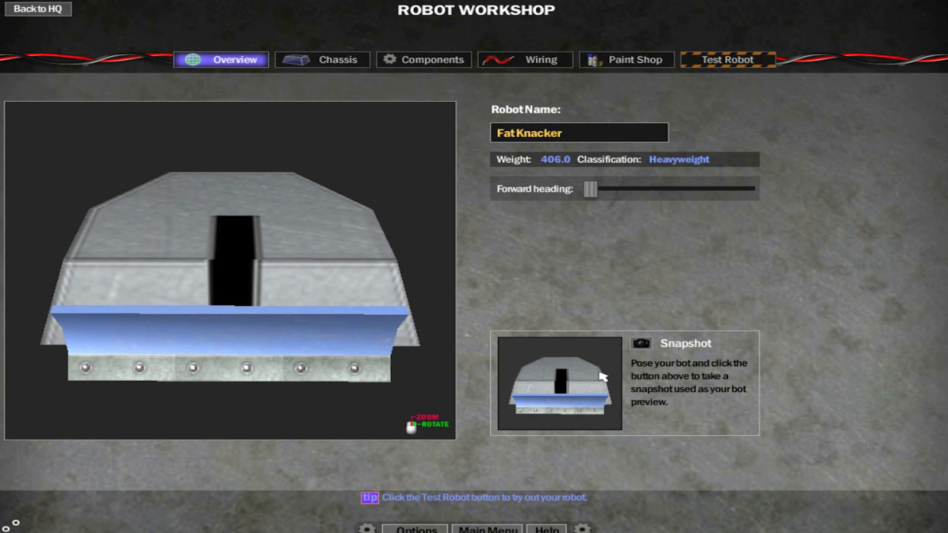
{"action": "mouse_move", "coordinate": [345, 142]}
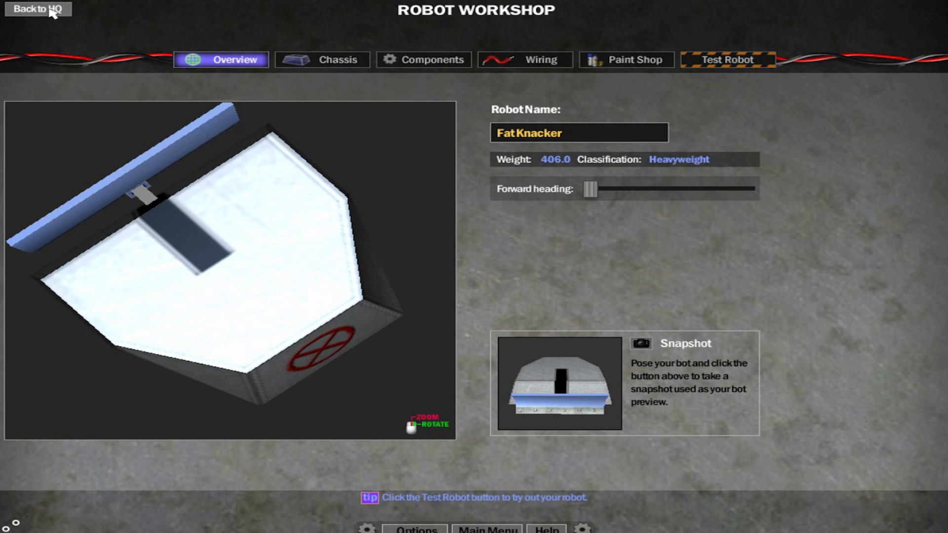
From HQ, export Fat Knacker under the filename 'Fat Knacker'.
{"action": "left_click", "coordinate": [35, 11]}
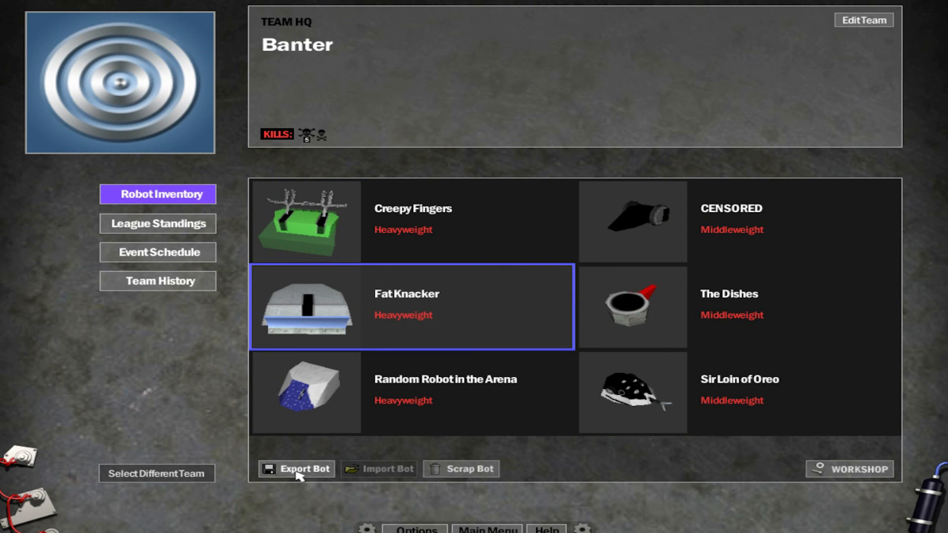
{"action": "left_click", "coordinate": [301, 469]}
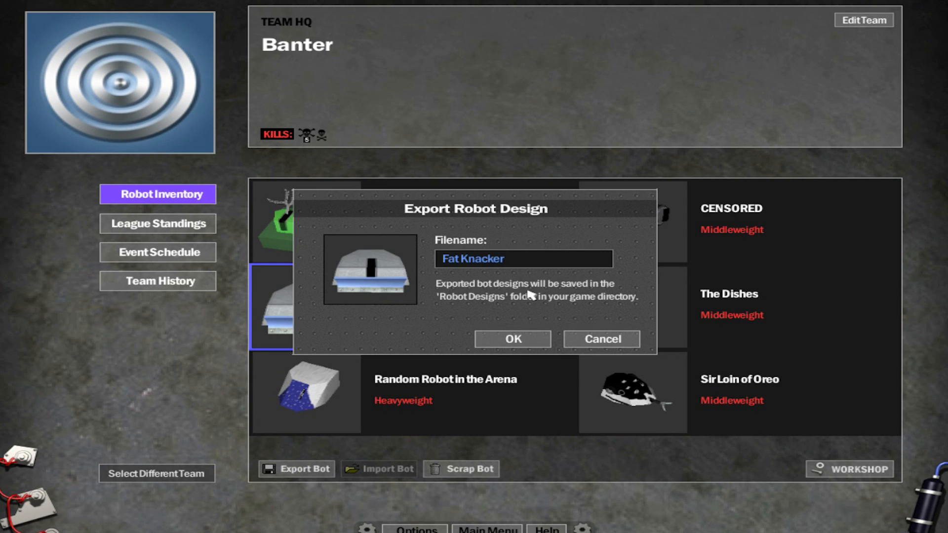
{"action": "mouse_move", "coordinate": [508, 301]}
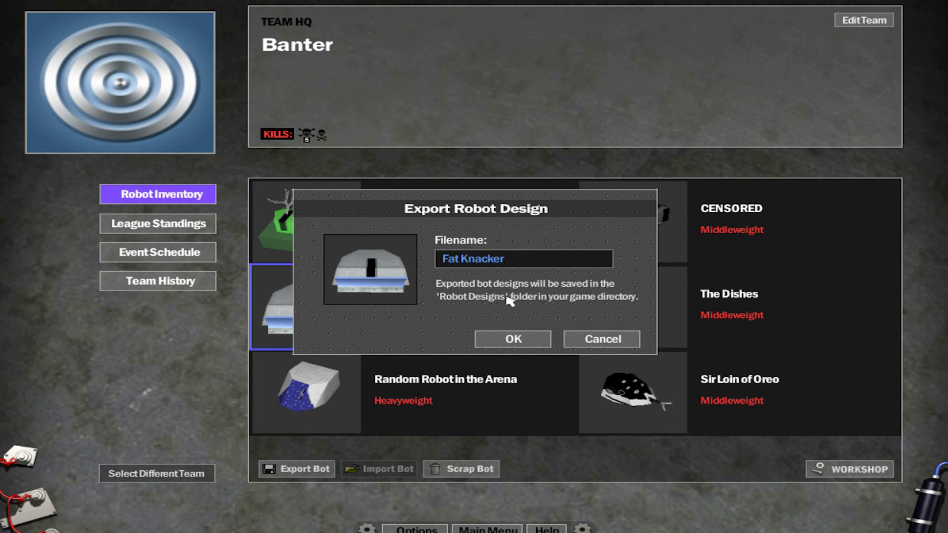
{"action": "mouse_move", "coordinate": [570, 283]}
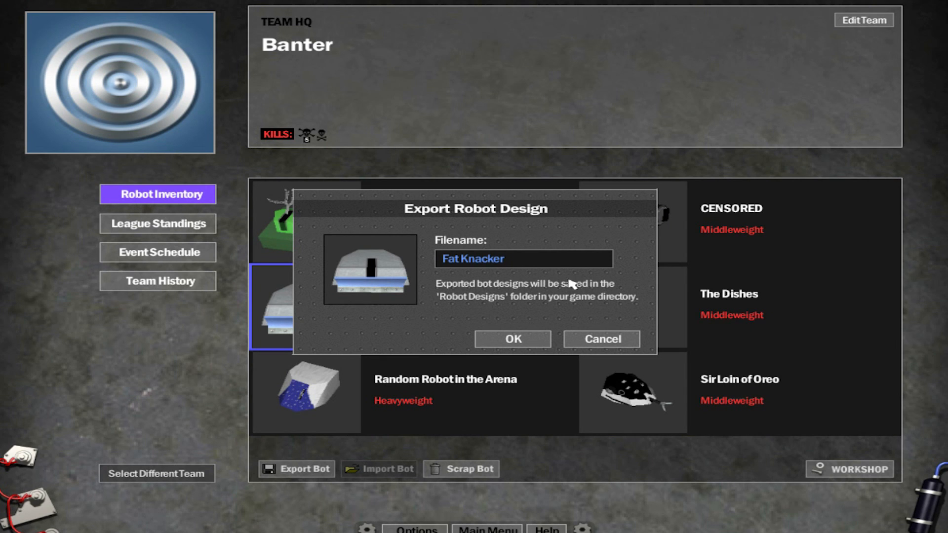
{"action": "mouse_move", "coordinate": [520, 265]}
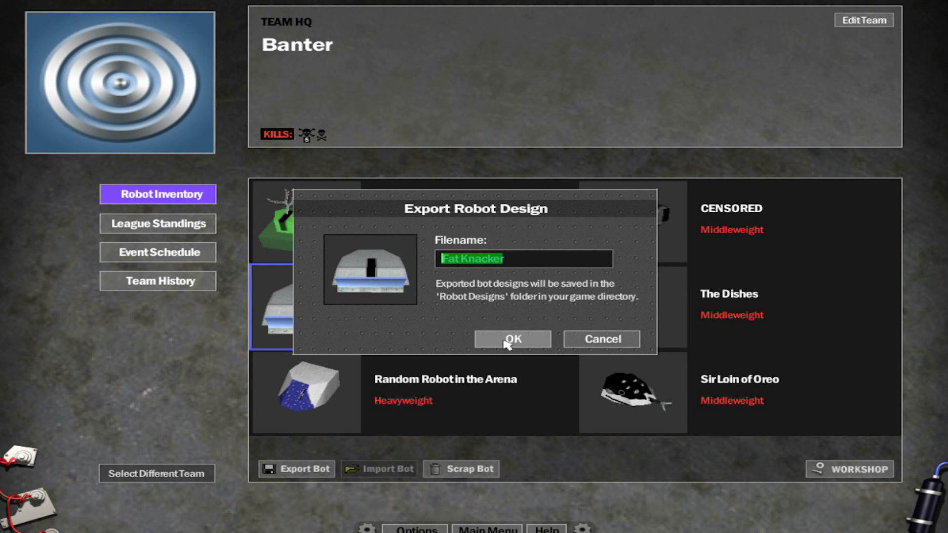
{"action": "left_click", "coordinate": [513, 338]}
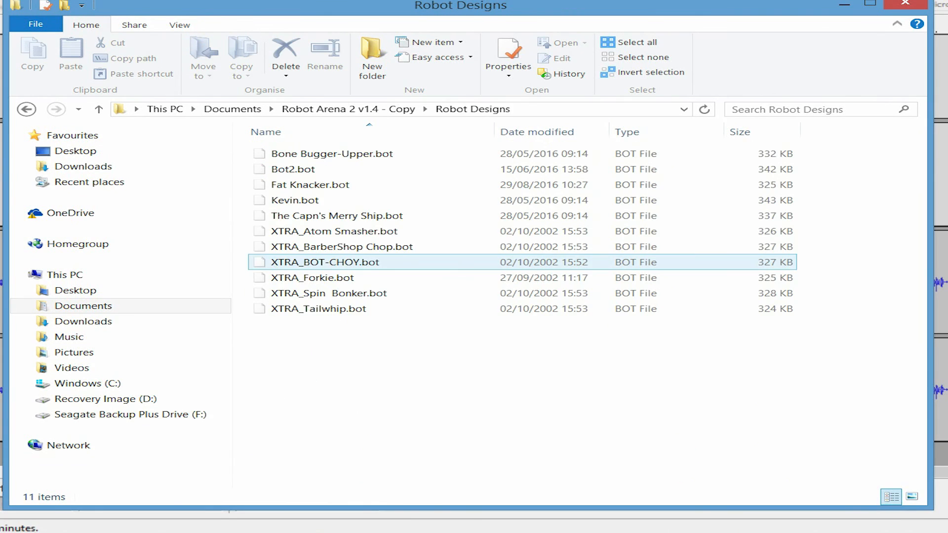
Select Fat Knacker.bot in File Explorer's Robot Designs folder.
{"action": "left_click", "coordinate": [309, 184]}
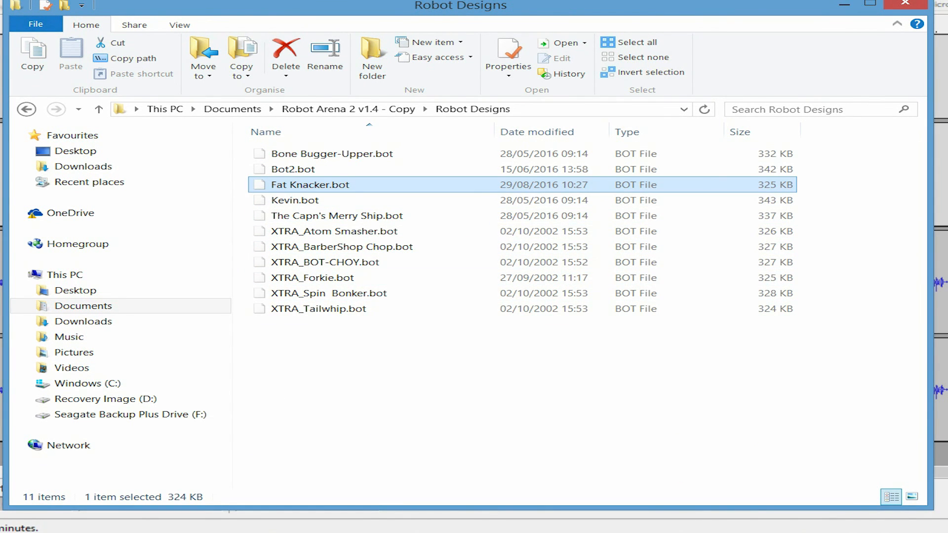
{"action": "mouse_move", "coordinate": [310, 185]}
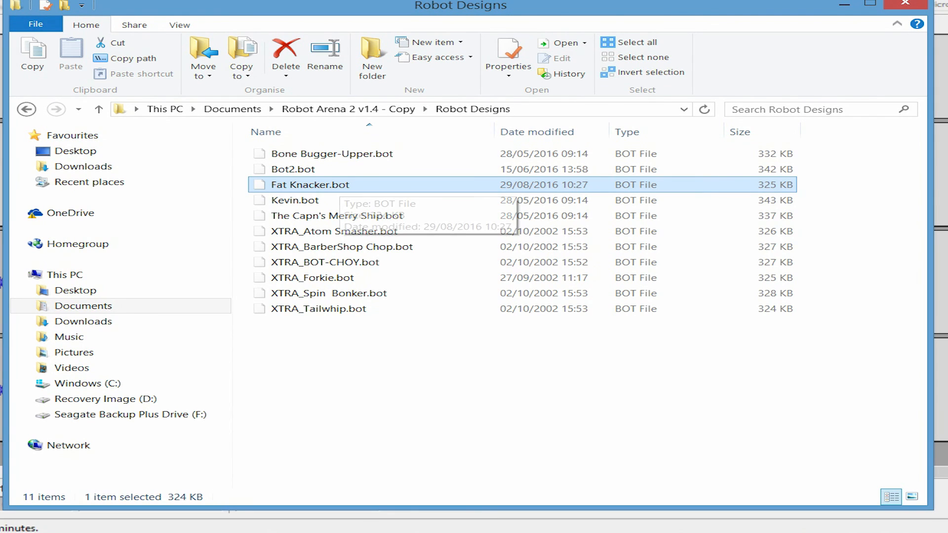